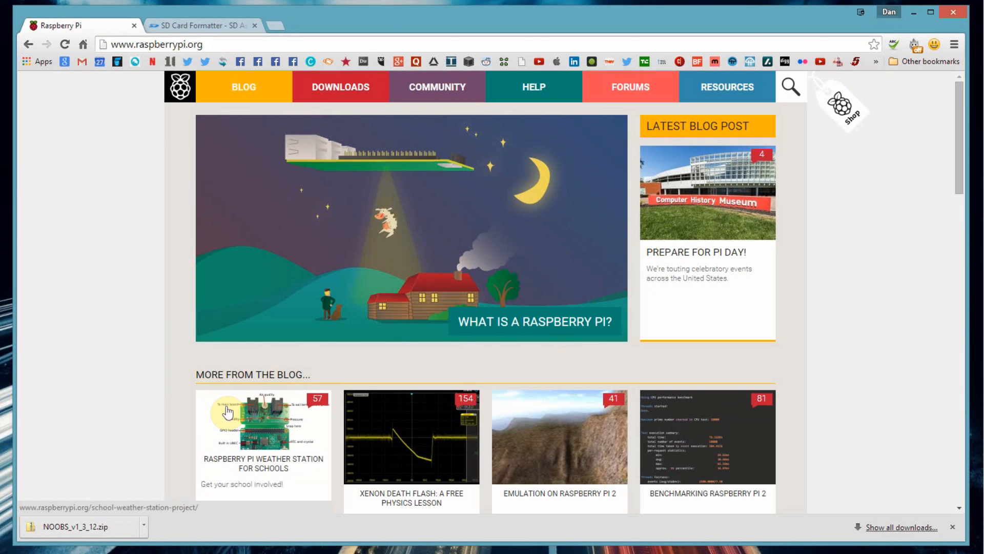
mouse_move(175, 383)
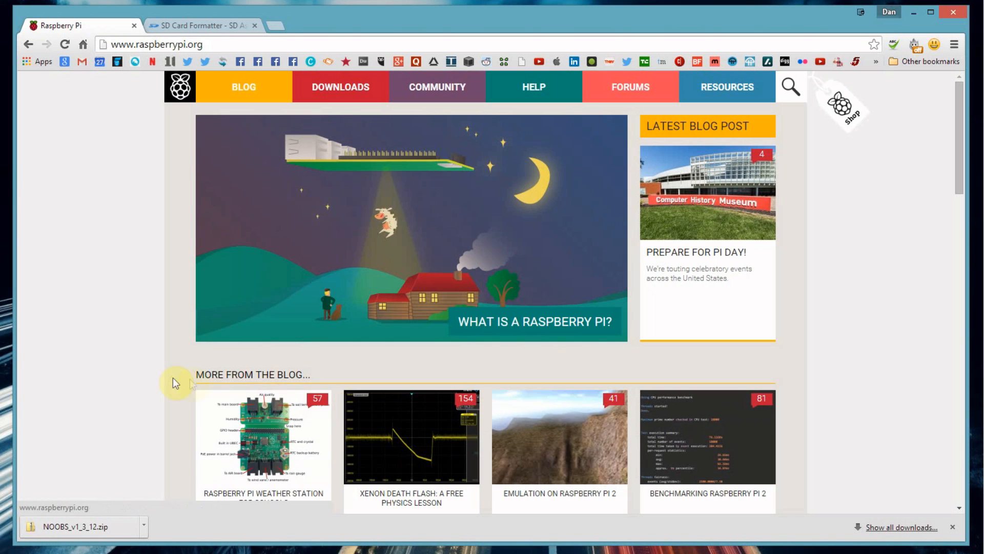
mouse_move(174, 445)
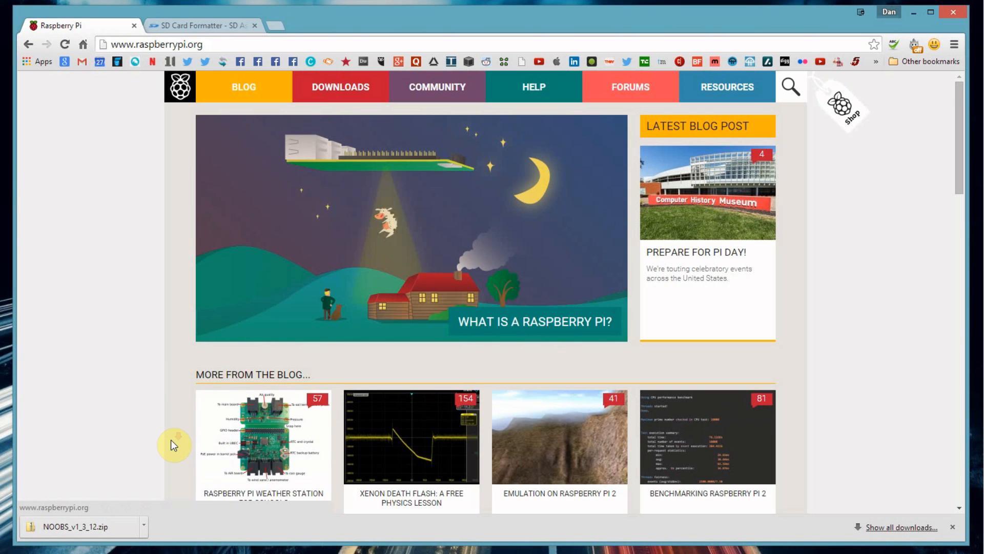
- Open the 'Emulation on Raspberry Pi 2' post from More From the Blog and read through it
scroll(down, 3)
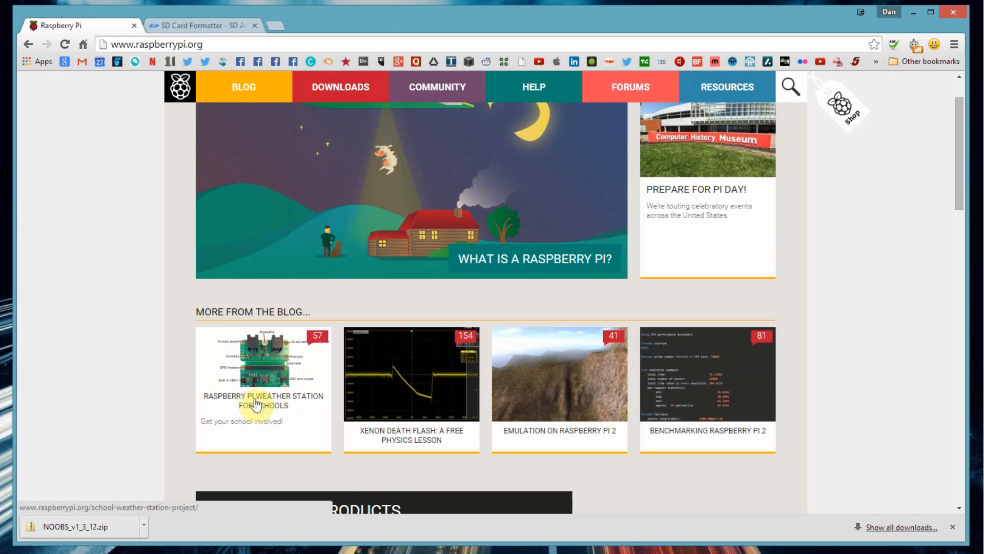
mouse_move(577, 374)
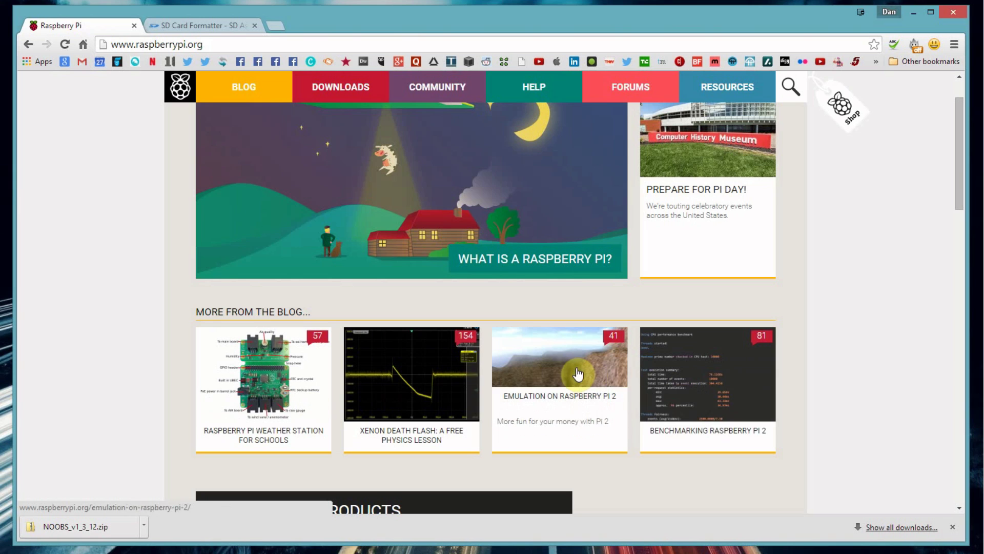
click(577, 372)
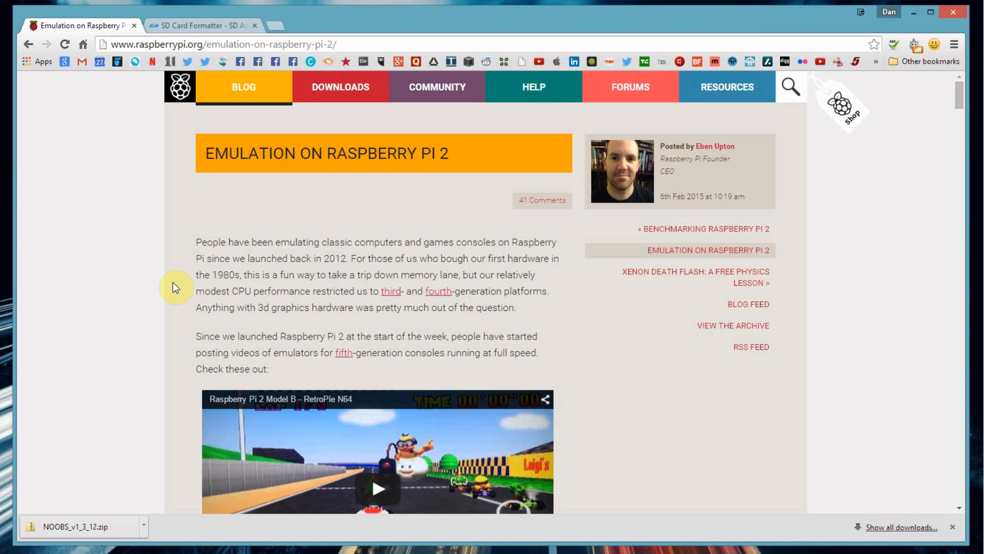
scroll(down, 3)
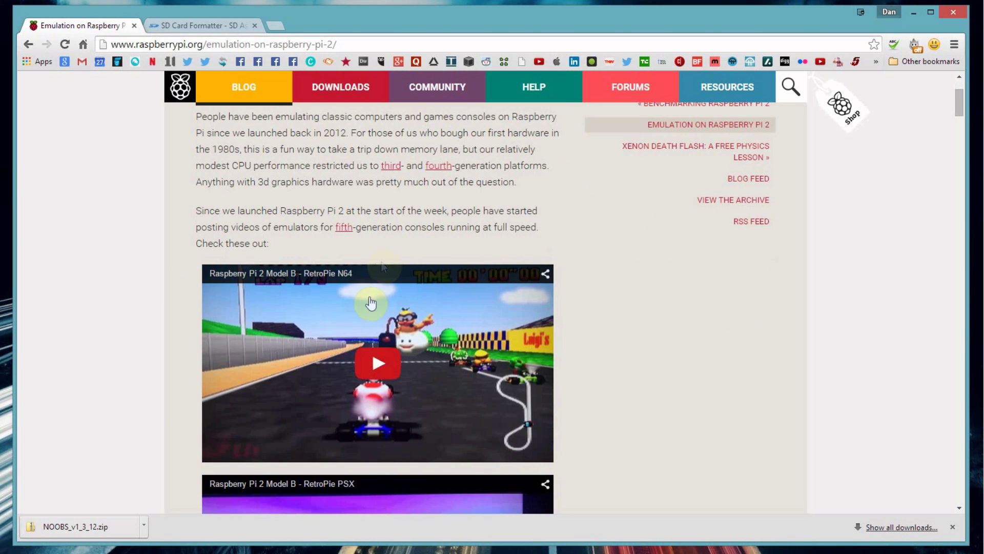
mouse_move(405, 238)
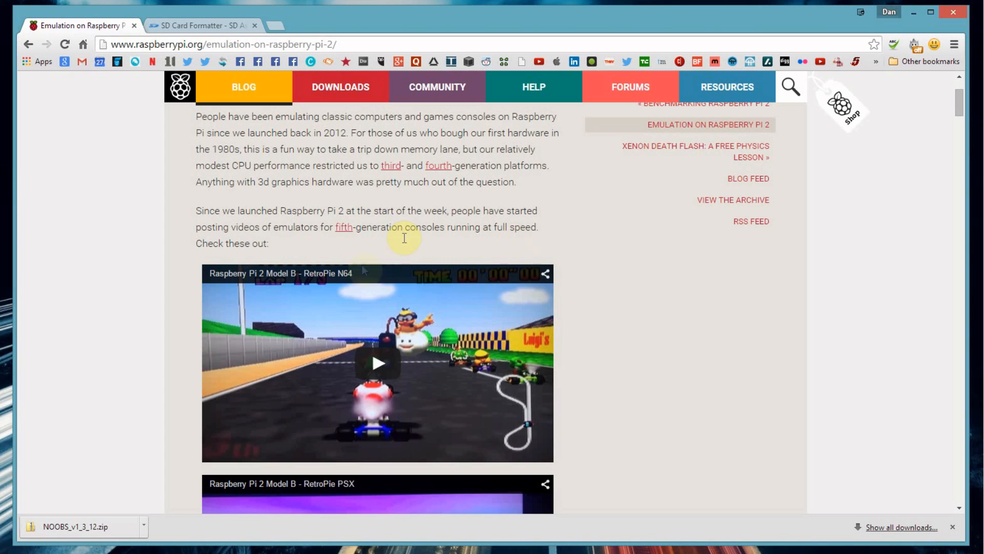
scroll(down, 3)
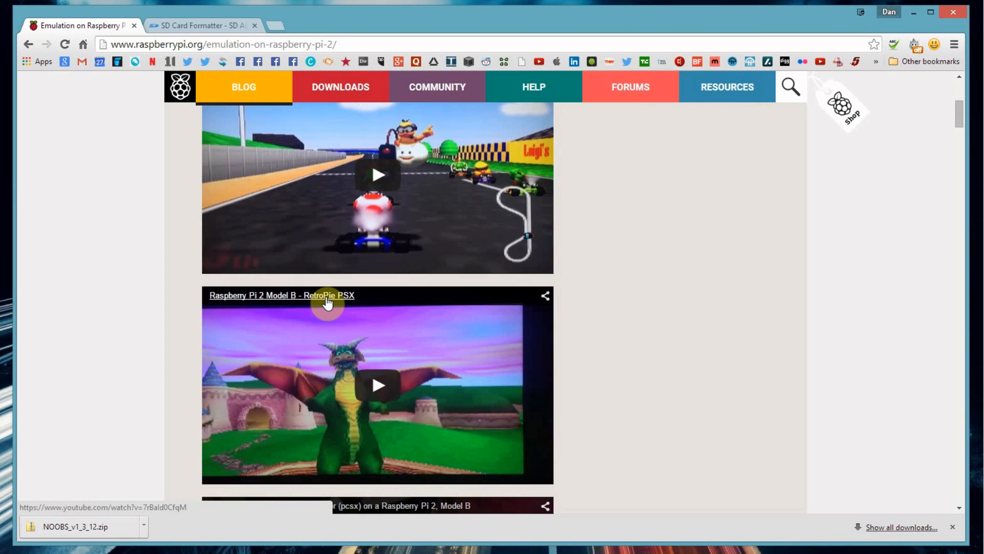
scroll(down, 3)
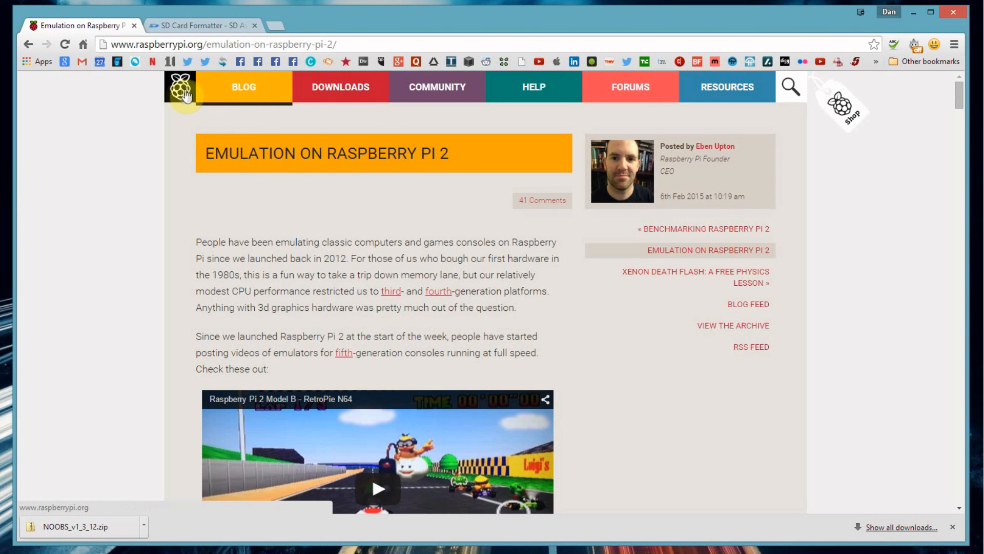
mouse_move(332, 86)
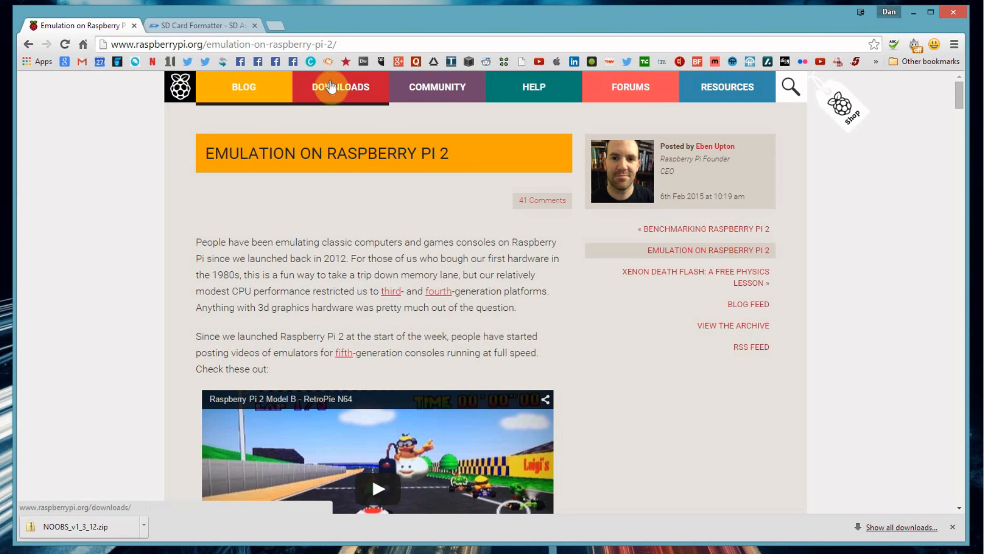
click(340, 87)
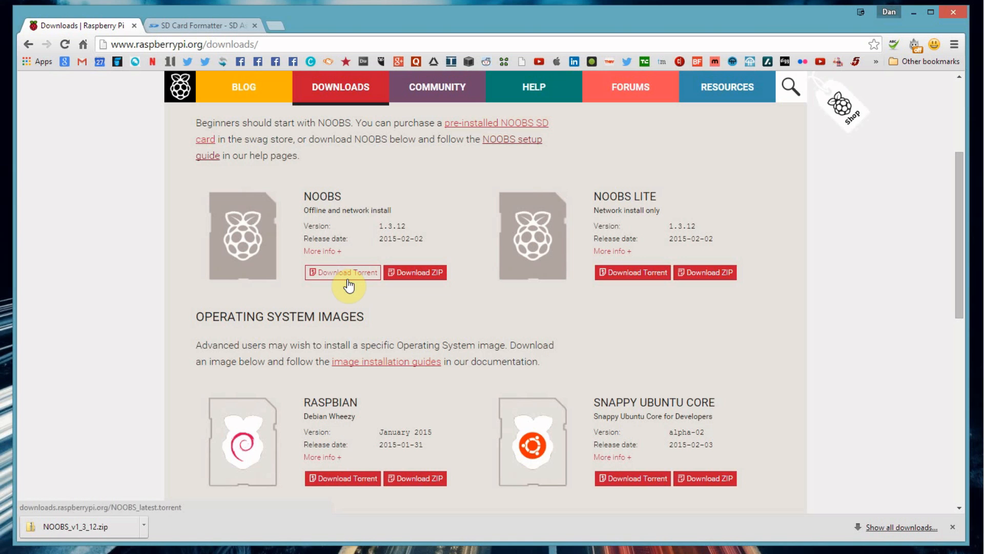
mouse_move(187, 214)
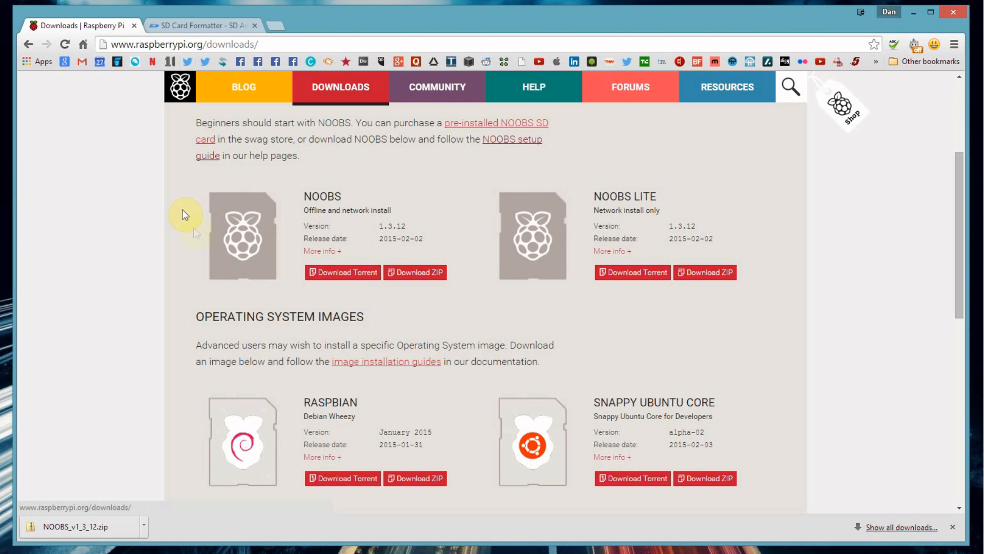
scroll(down, 3)
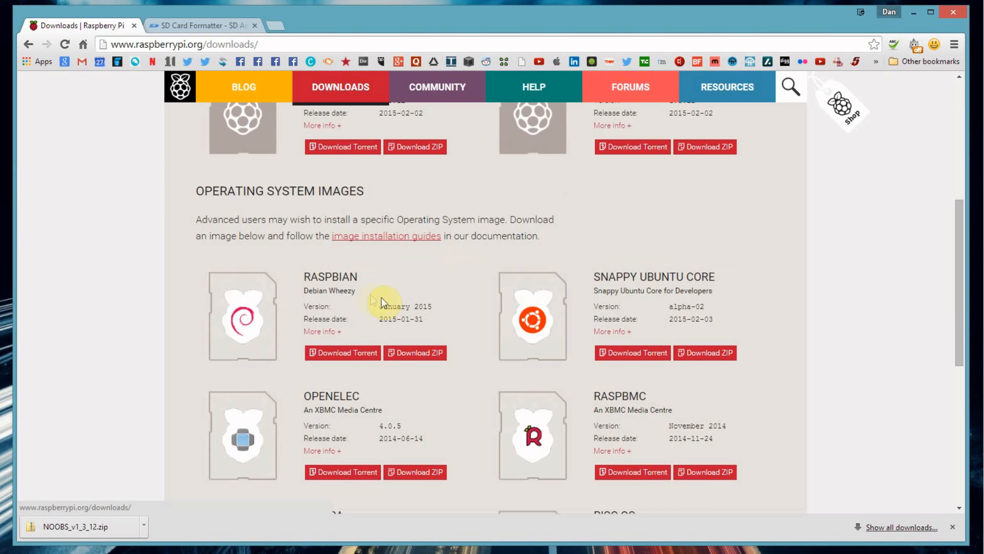
mouse_move(355, 294)
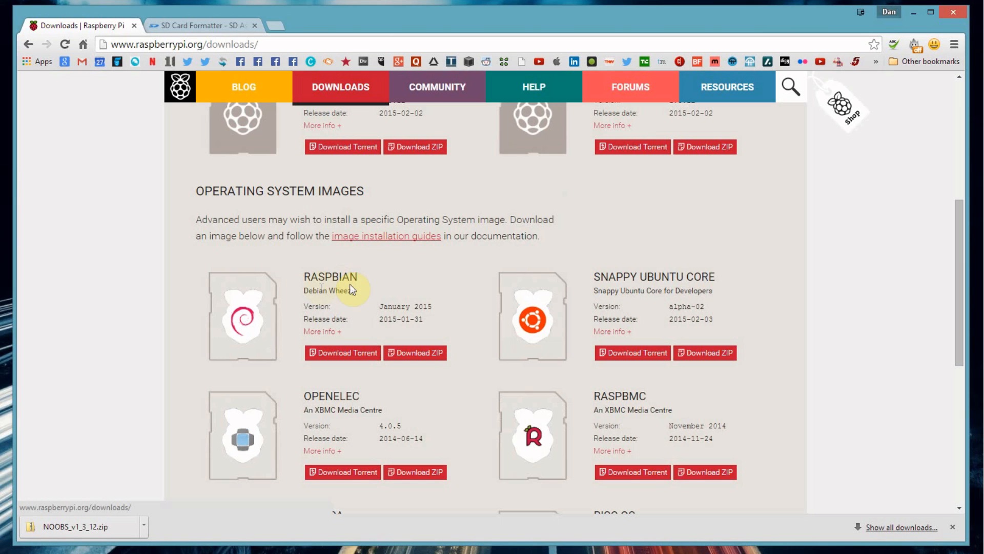
double_click(330, 277)
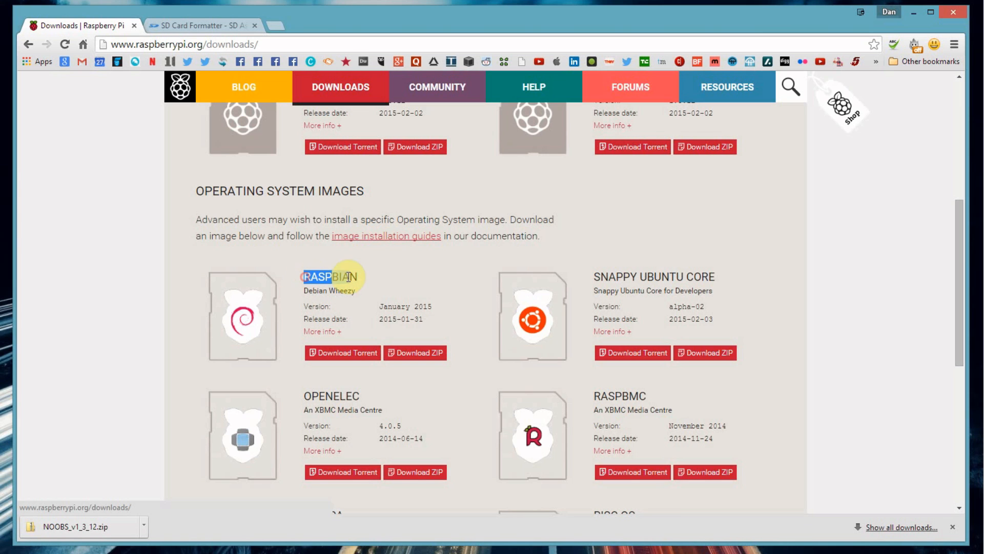
scroll(down, 3)
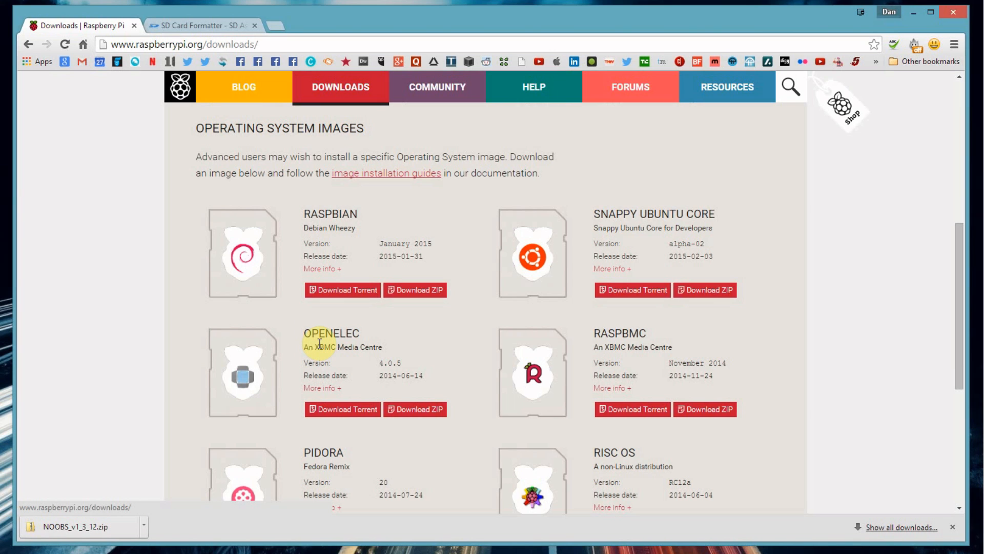
mouse_move(595, 347)
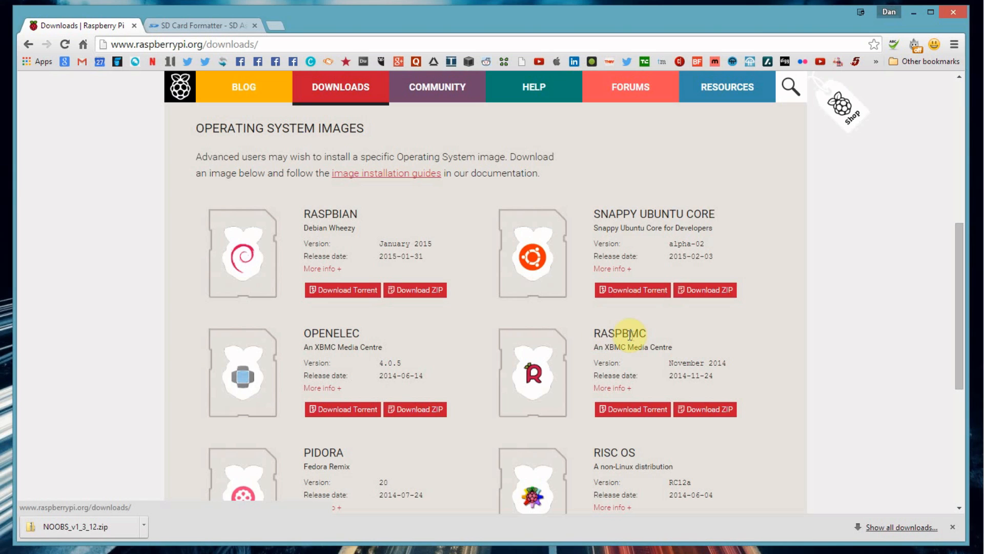
mouse_move(330, 357)
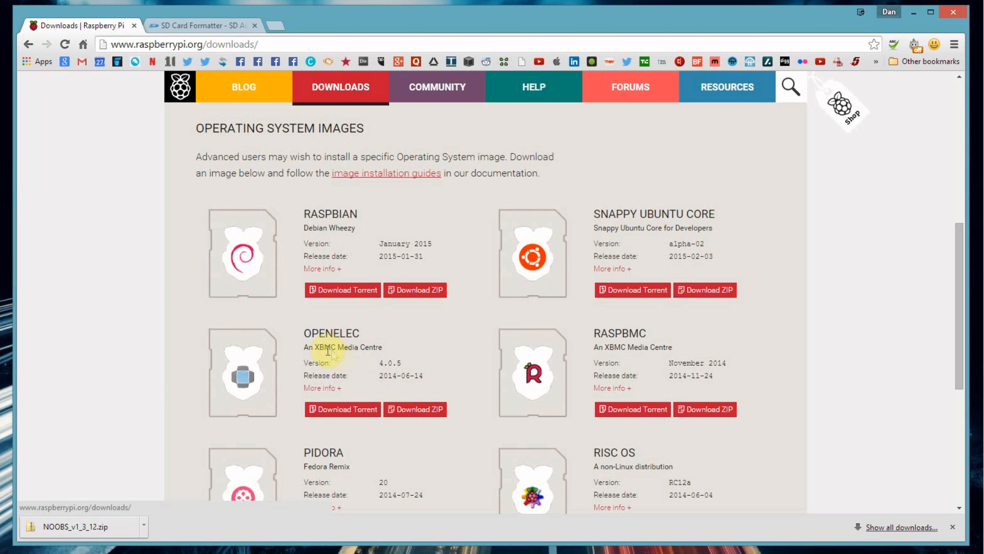
mouse_move(359, 346)
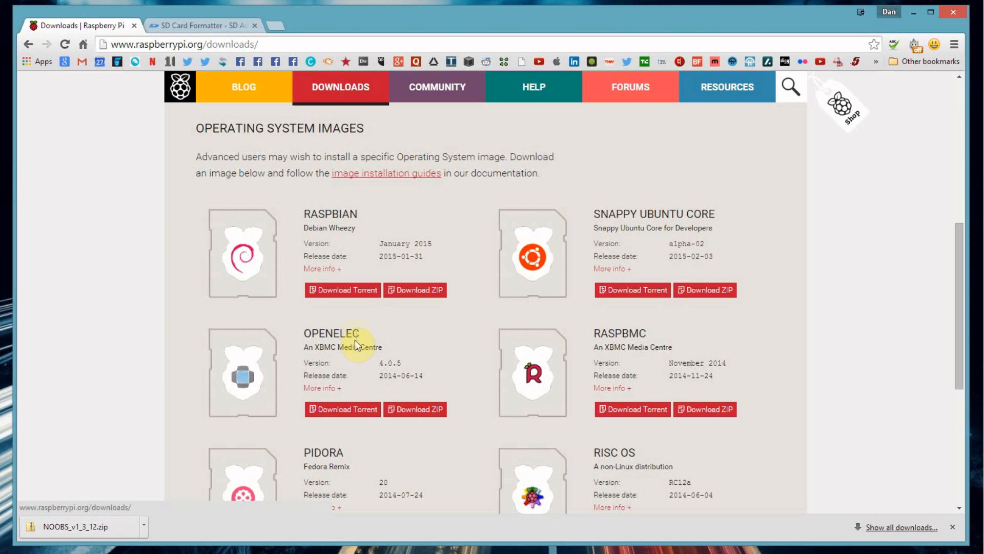
scroll(down, 3)
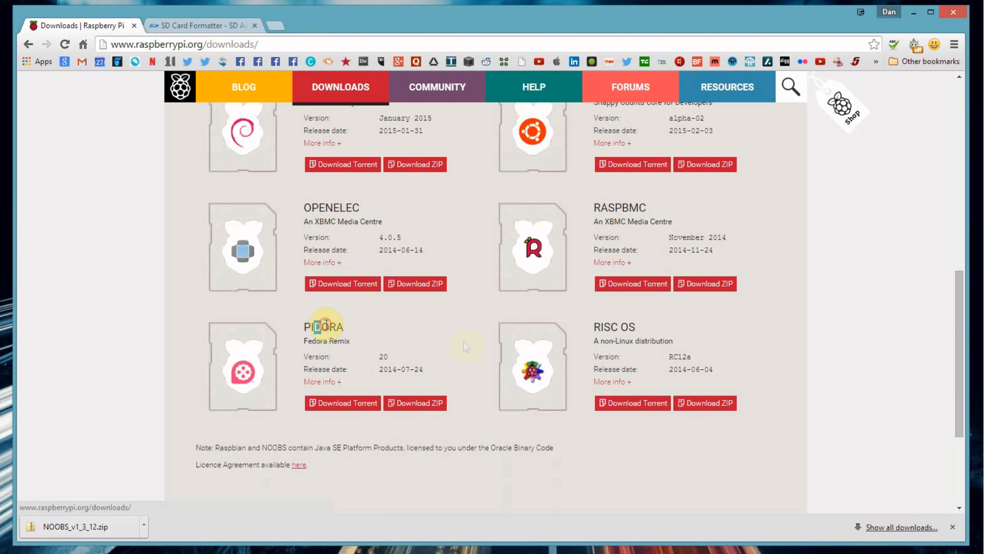
mouse_move(598, 331)
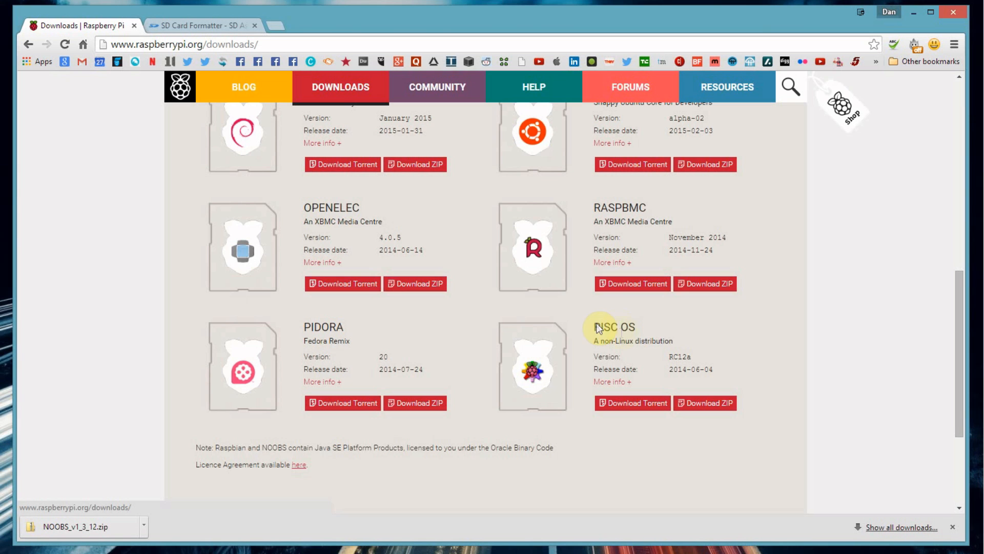
mouse_move(614, 332)
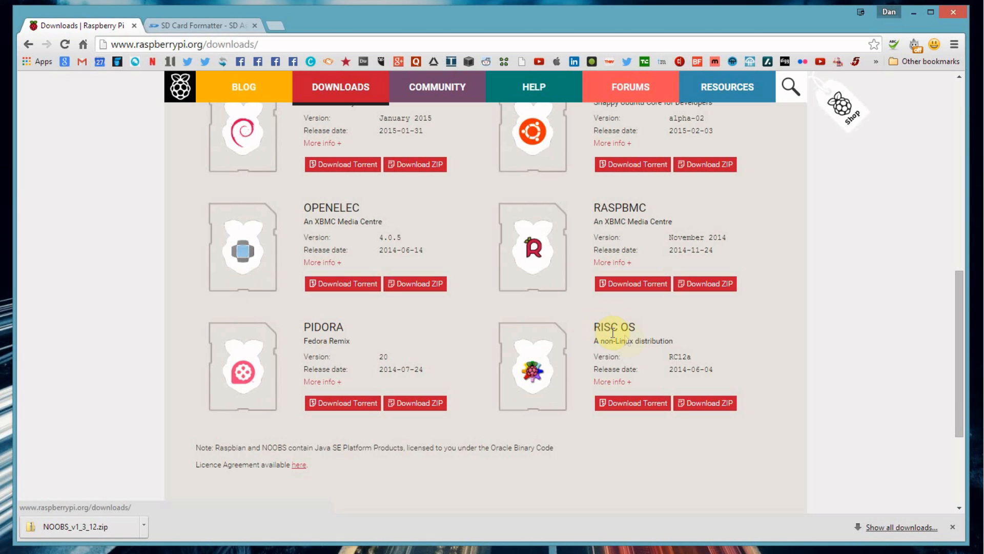
scroll(up, 3)
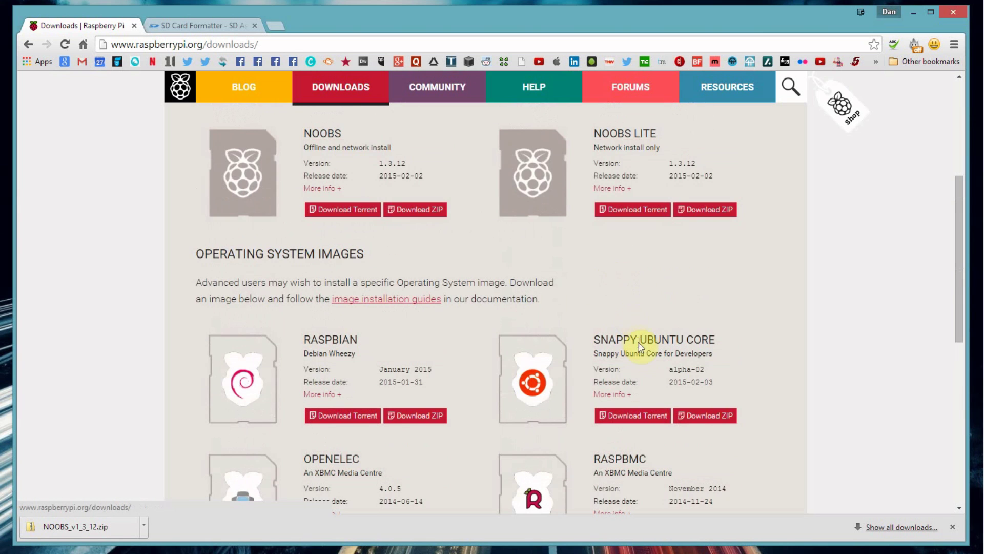
scroll(down, 3)
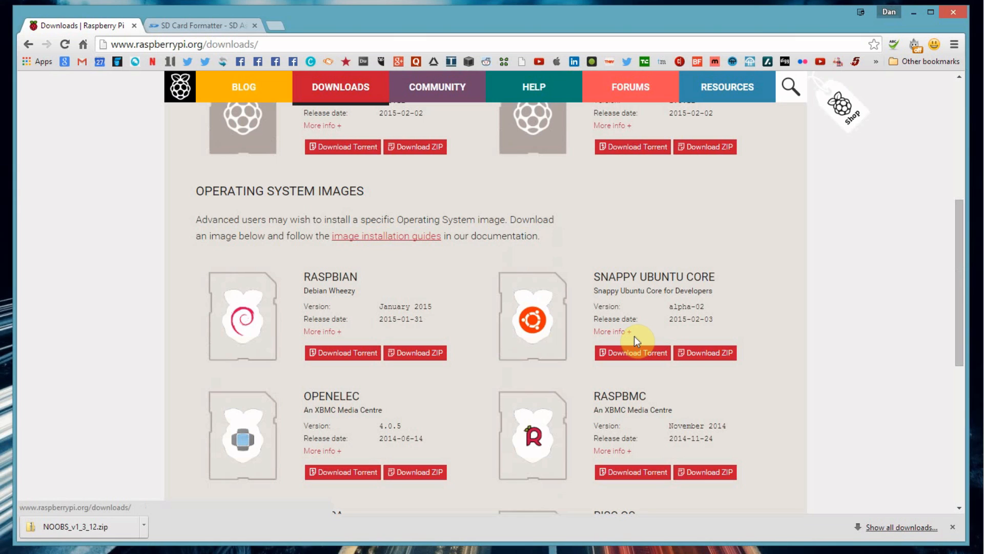
mouse_move(624, 287)
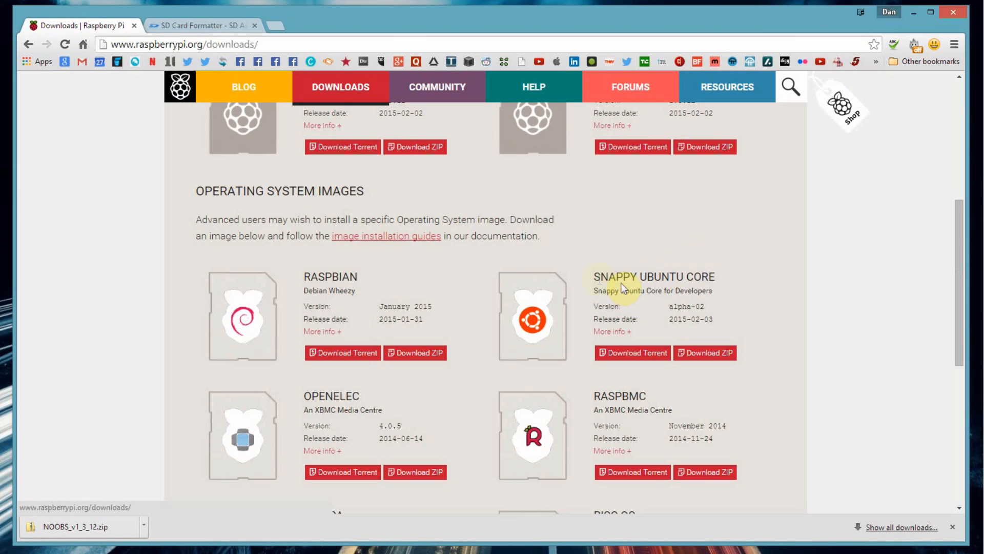
double_click(675, 276)
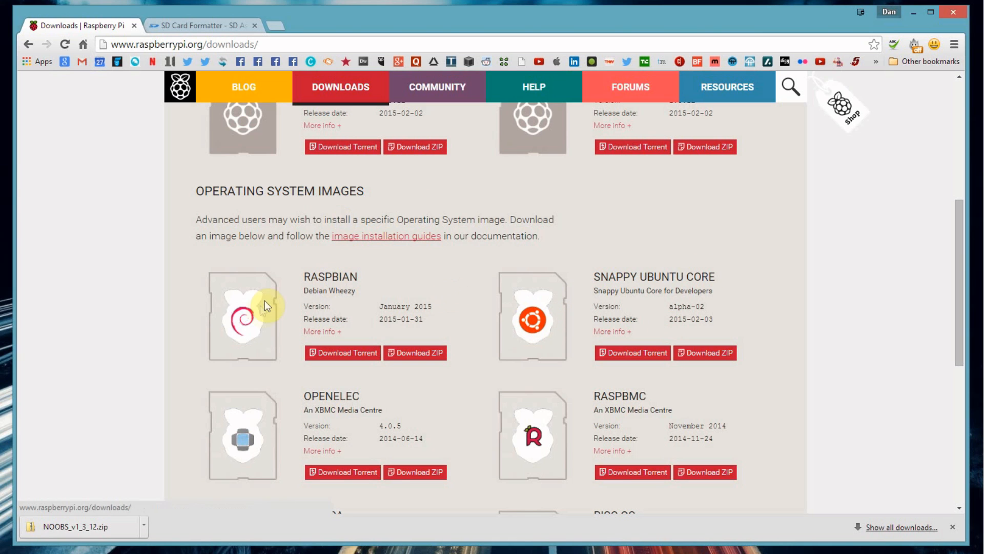
mouse_move(574, 366)
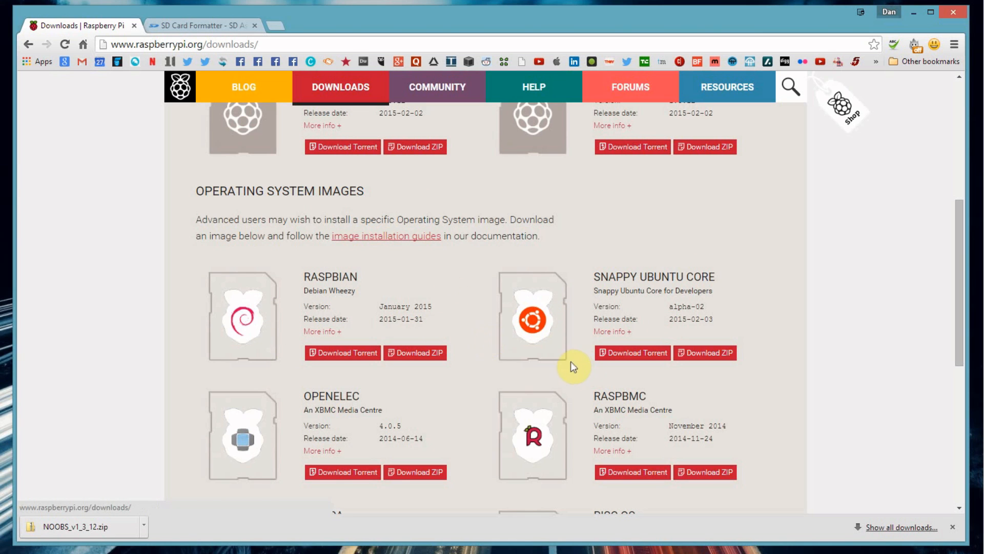
scroll(up, 3)
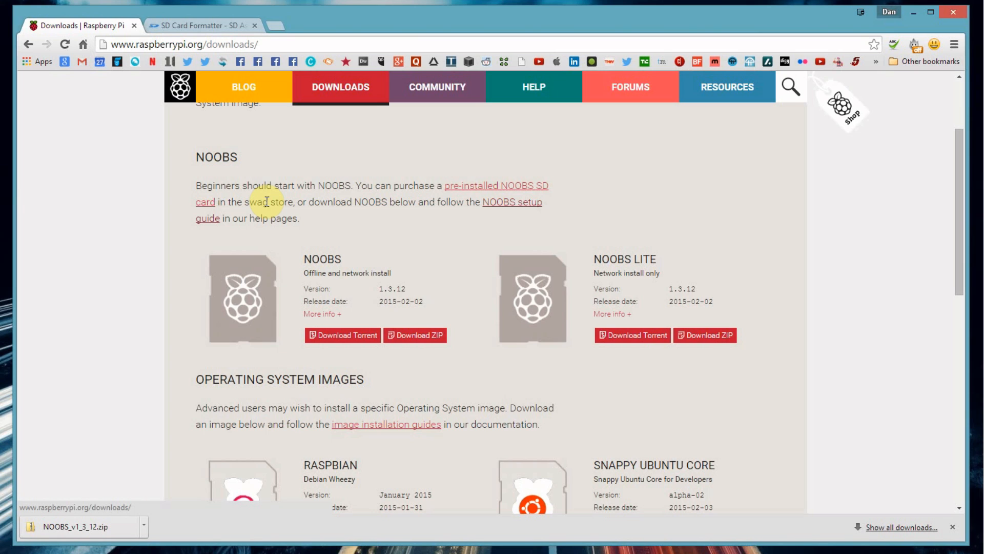
mouse_move(164, 159)
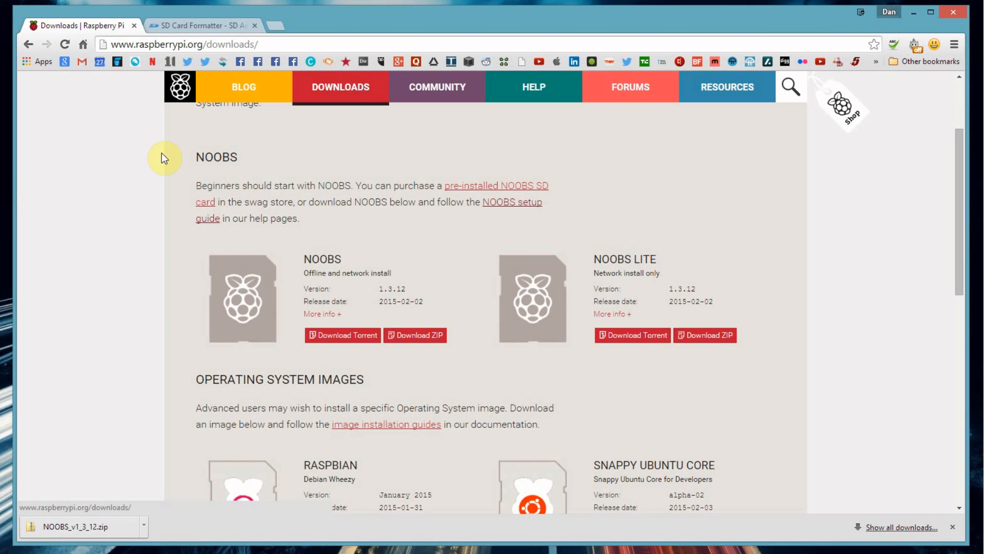
mouse_move(198, 149)
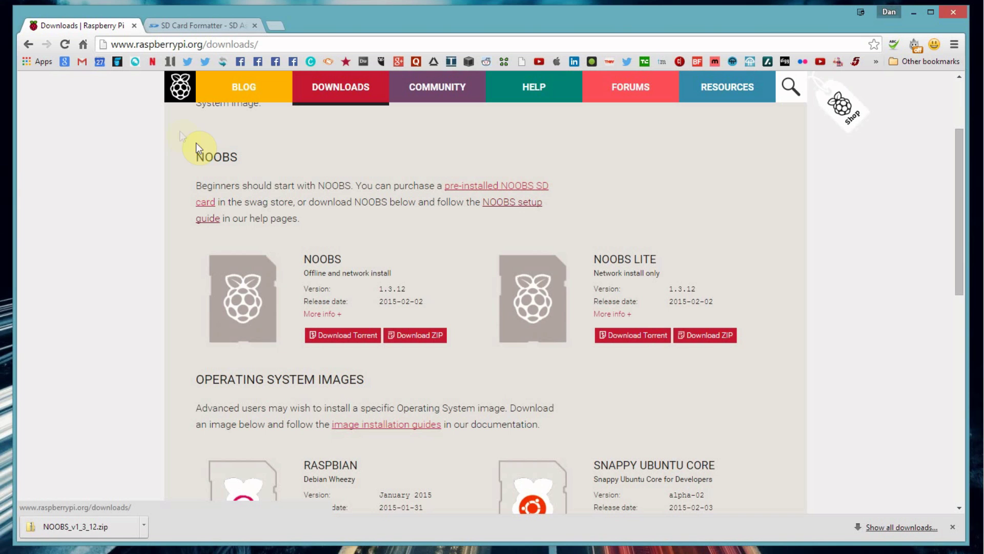
- Quick-format the 14.8 GB RECOVERY card on K: as FAT32 and exit SDFormatter
click(200, 26)
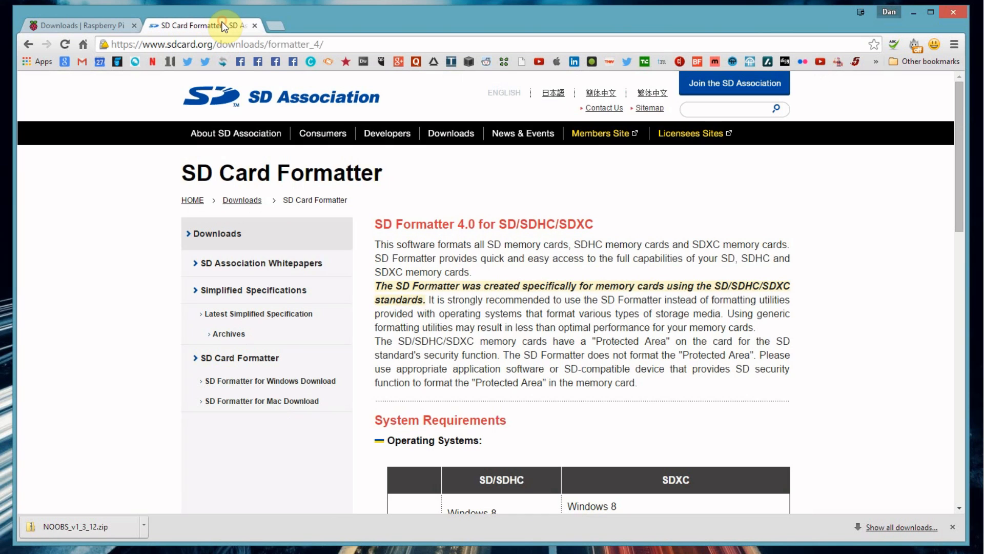
mouse_move(256, 105)
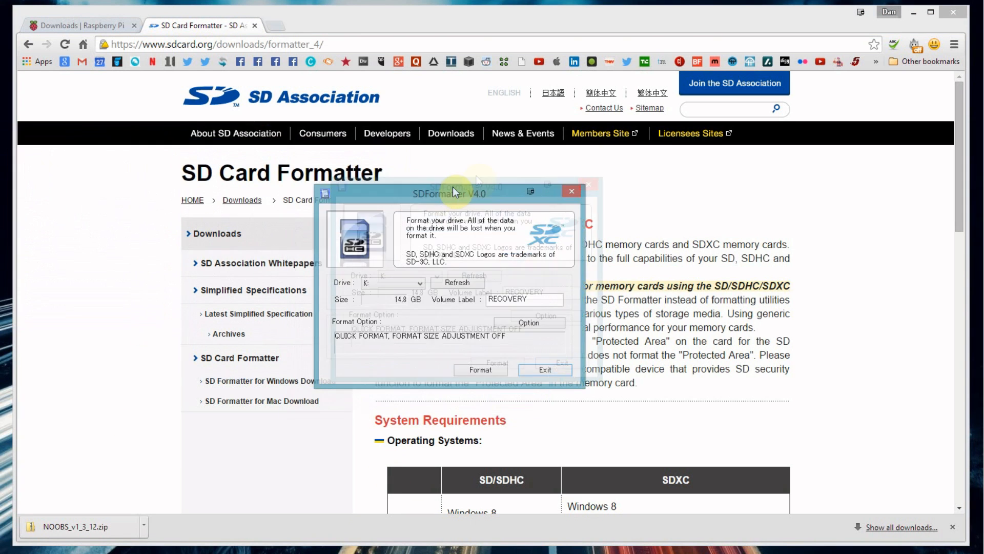
drag(453, 193, 475, 181)
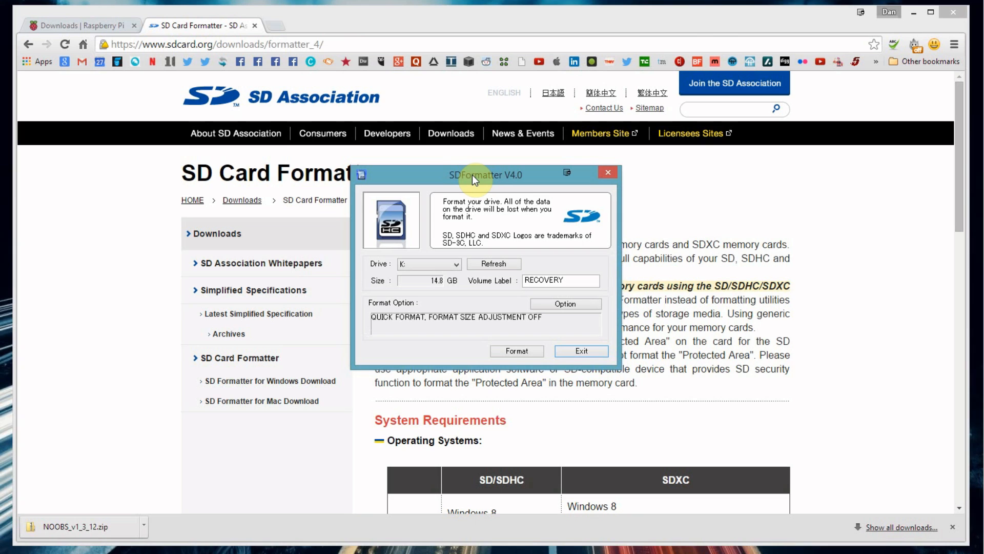
mouse_move(487, 176)
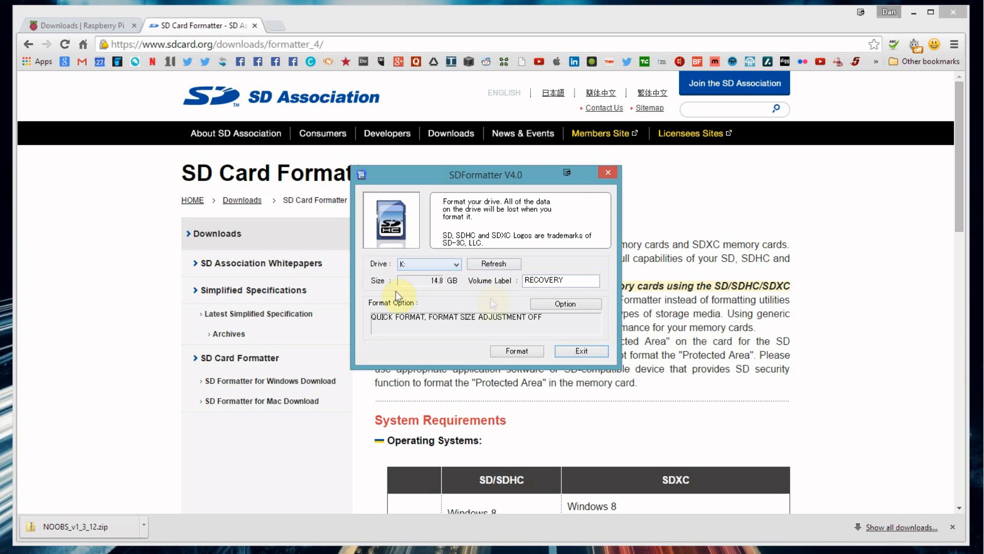
click(517, 351)
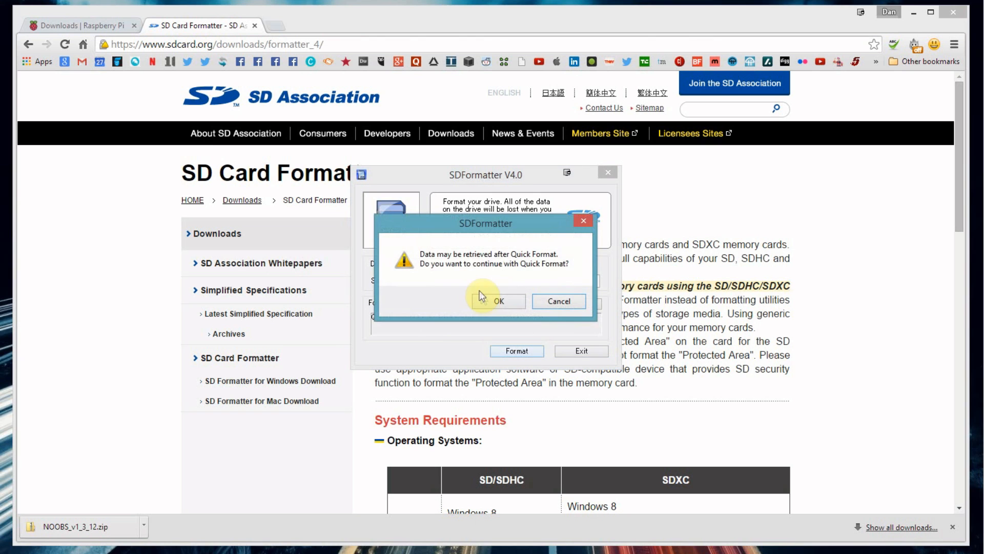
click(499, 301)
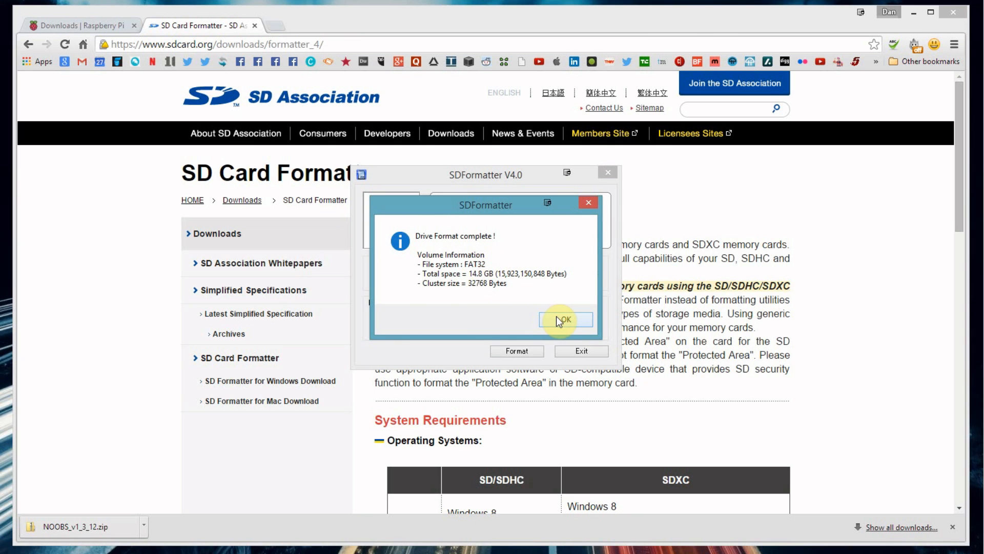
click(565, 320)
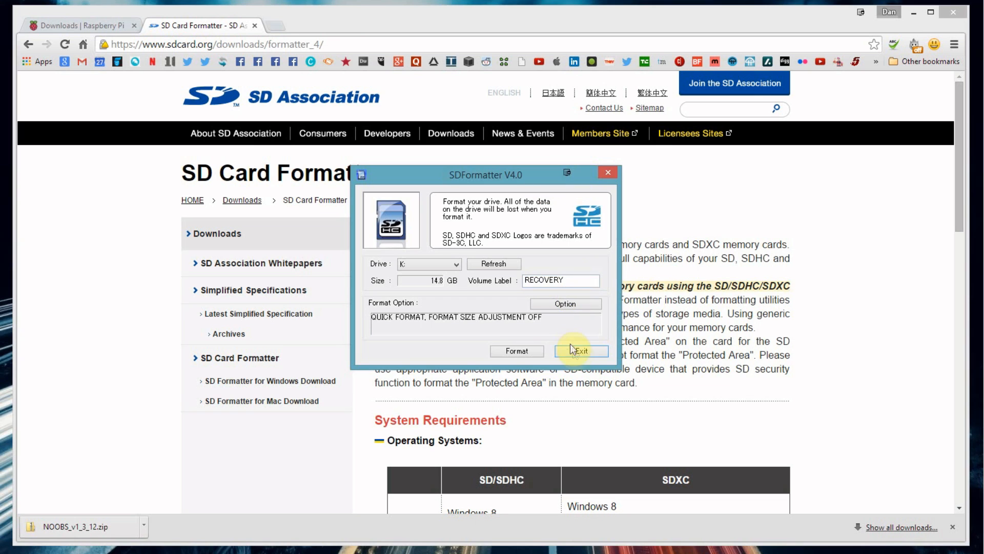
click(581, 350)
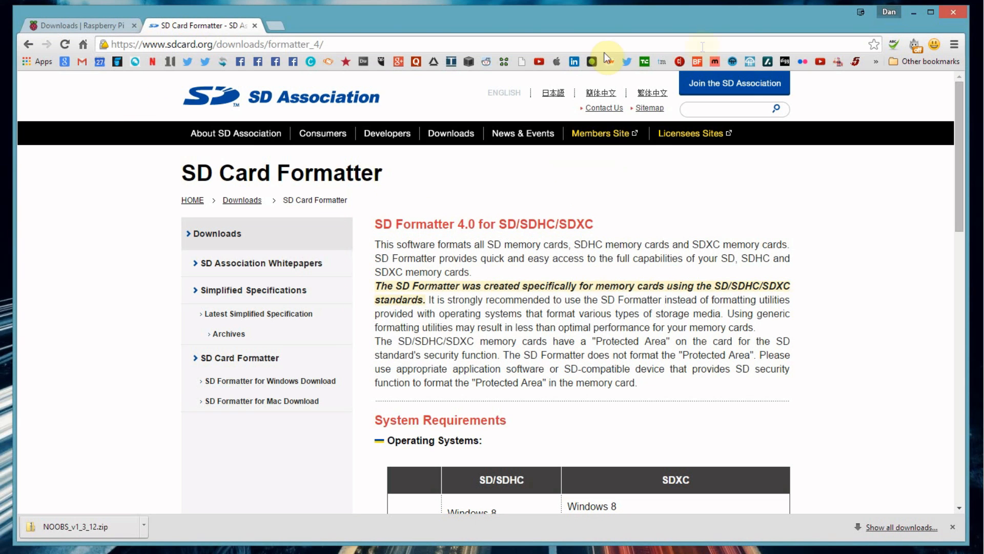
mouse_move(280, 40)
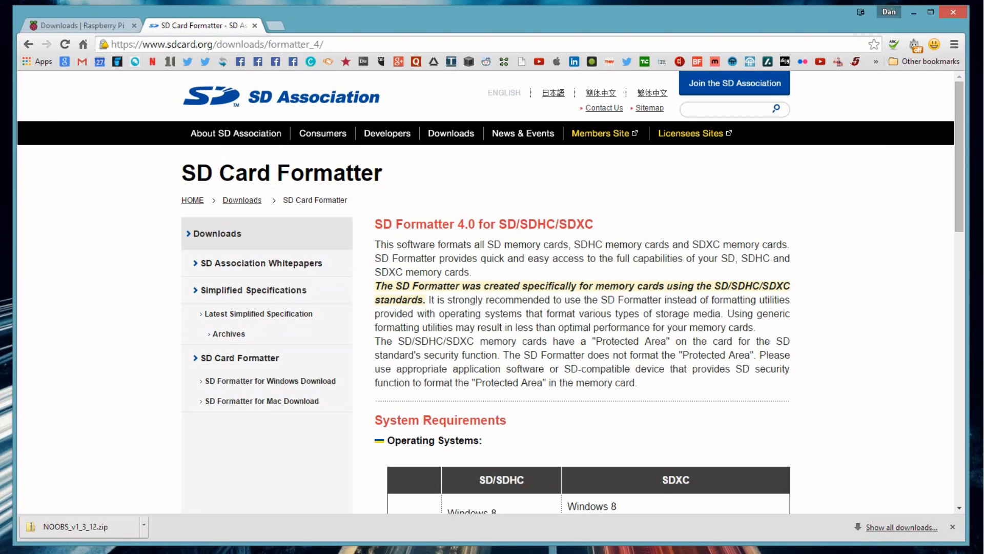
- Extract All from the NOOBS zip with RECOVERY (K:) as the destination
right_click(77, 527)
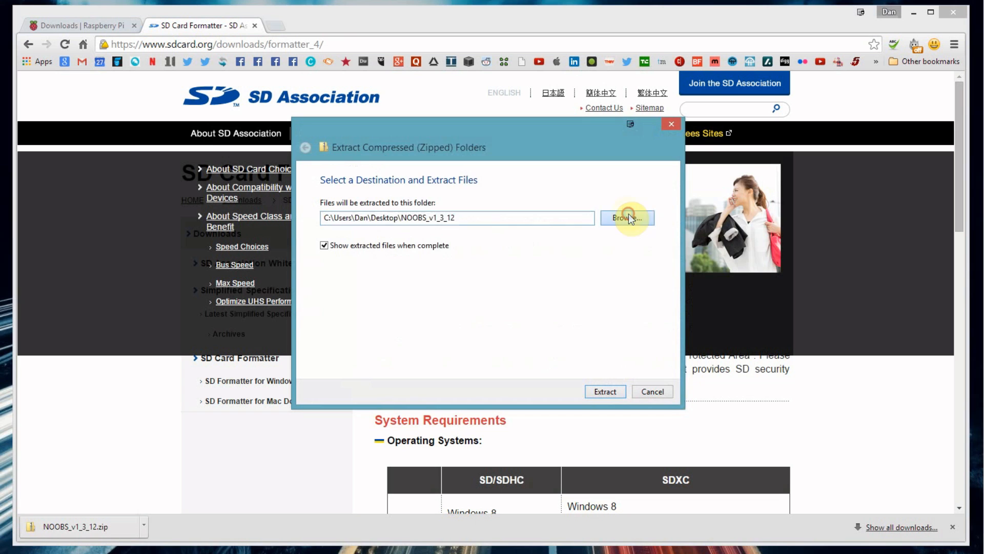
click(628, 218)
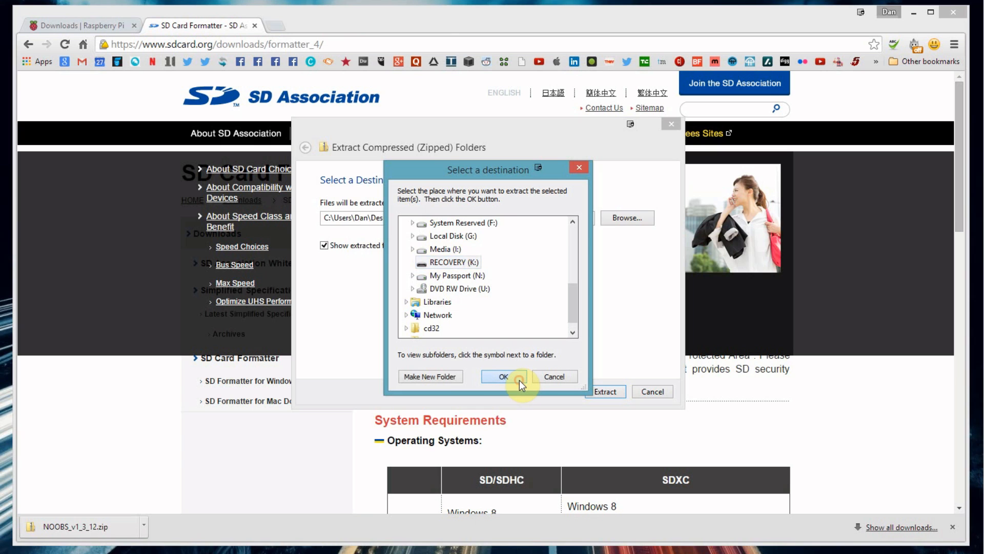
click(503, 376)
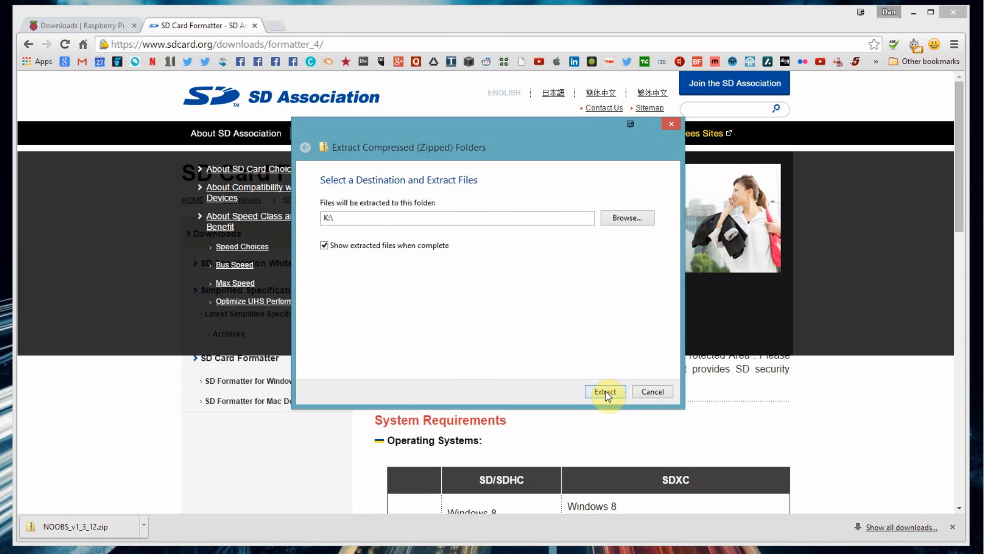
click(605, 391)
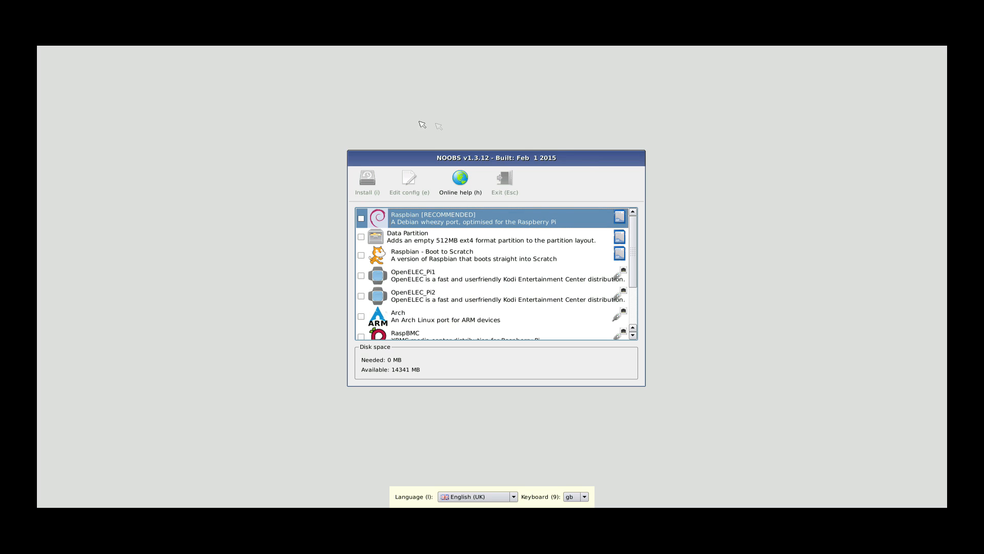
mouse_move(524, 181)
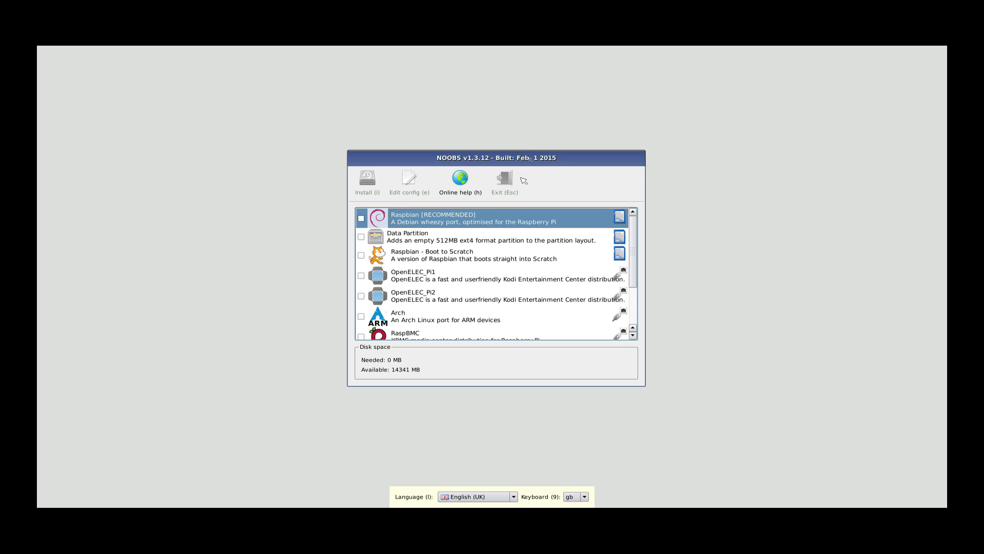
mouse_move(548, 152)
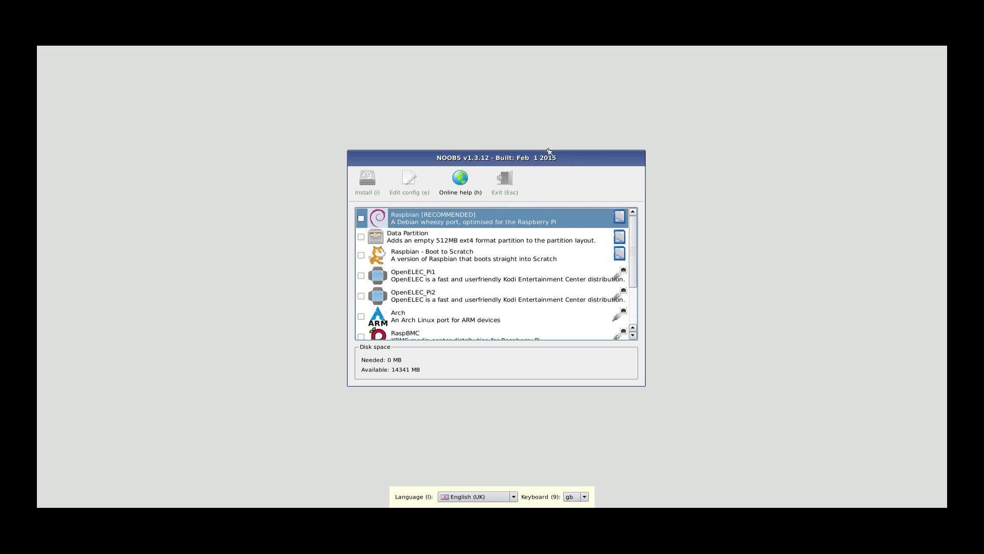
mouse_move(481, 163)
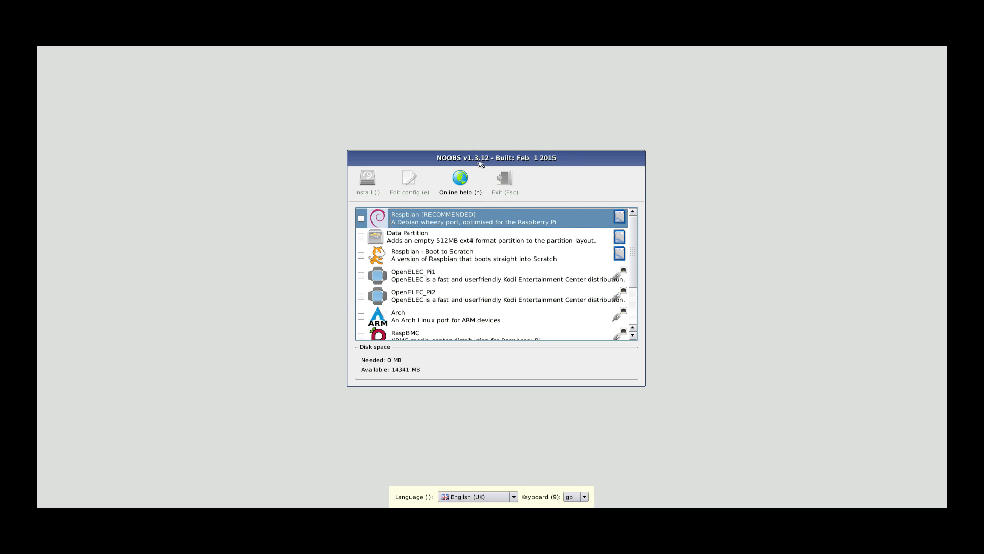
mouse_move(508, 162)
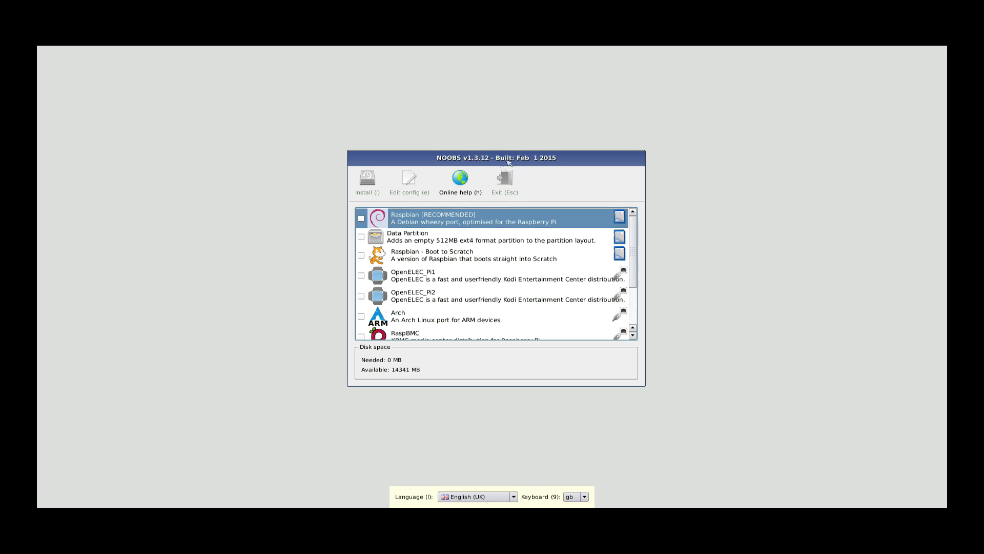
mouse_move(394, 205)
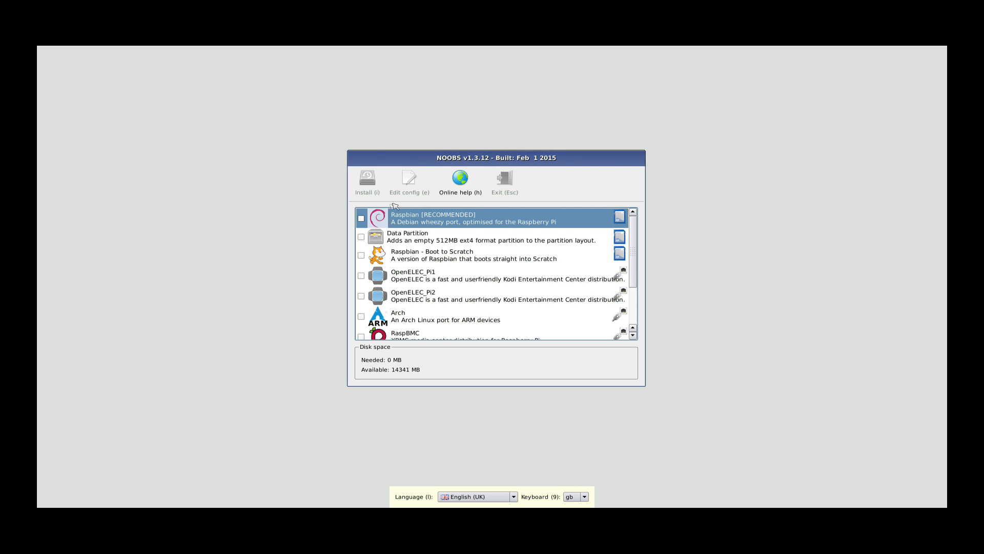
mouse_move(453, 234)
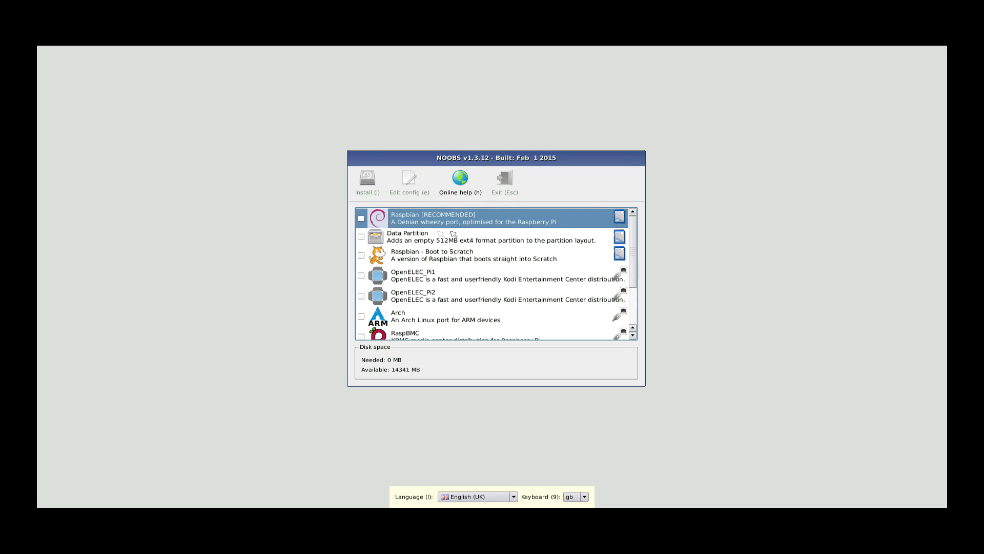
mouse_move(599, 234)
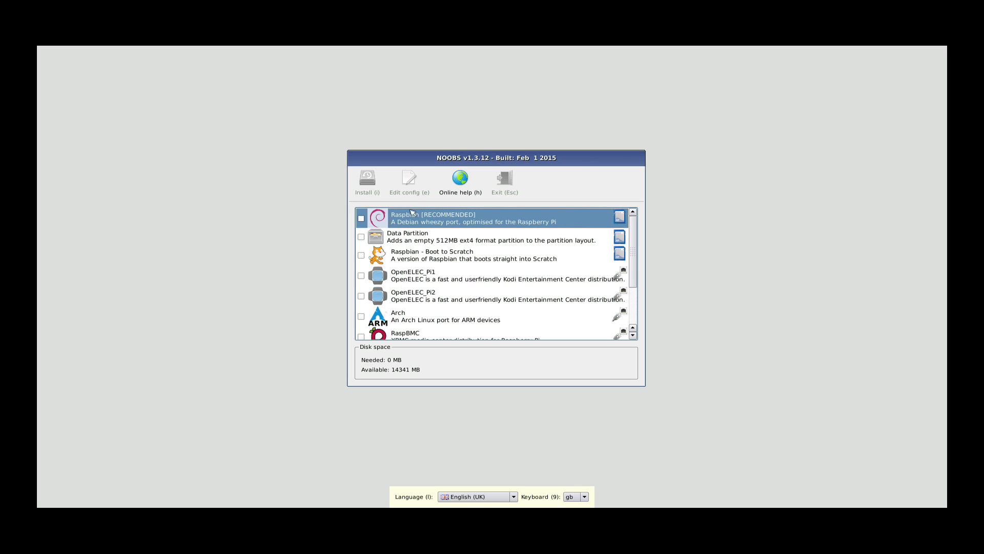
mouse_move(429, 272)
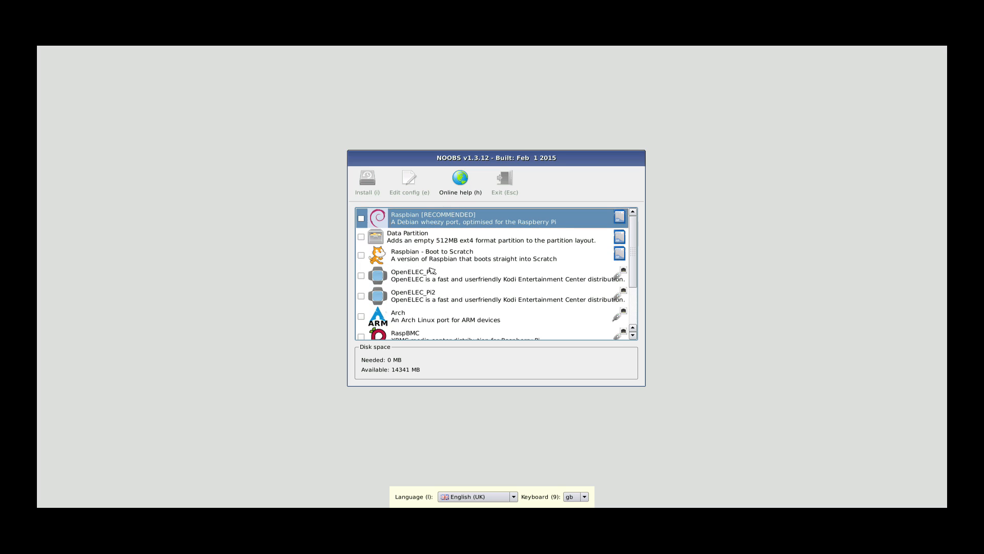
mouse_move(498, 278)
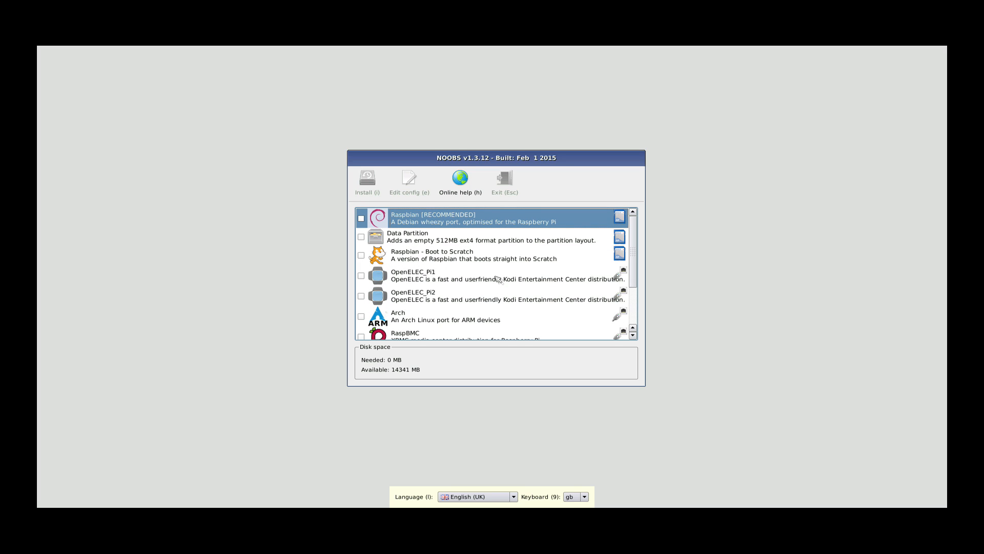
- Look over the NOOBS v1.3.12 OS list with 14341 MB available
scroll(down, 3)
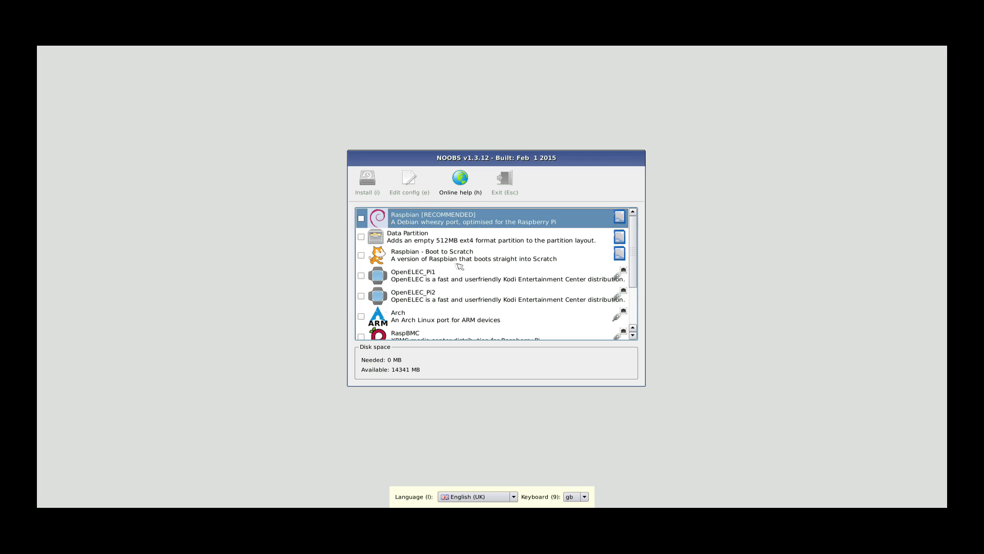
mouse_move(462, 268)
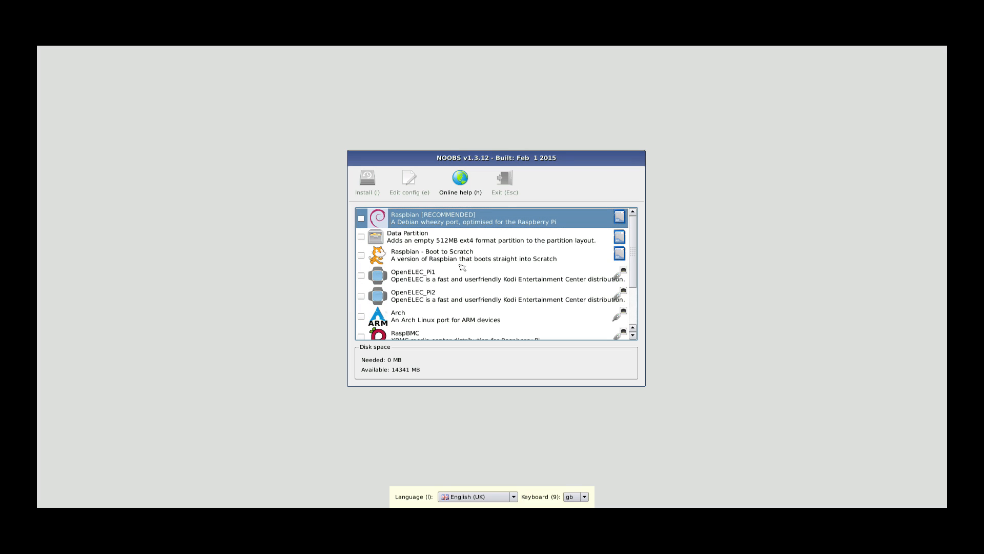
mouse_move(422, 242)
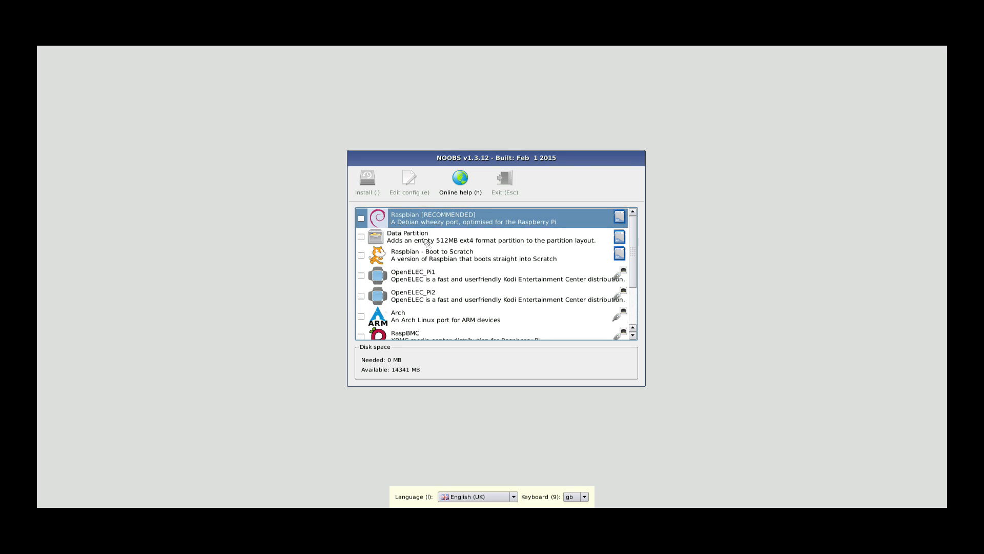
mouse_move(402, 243)
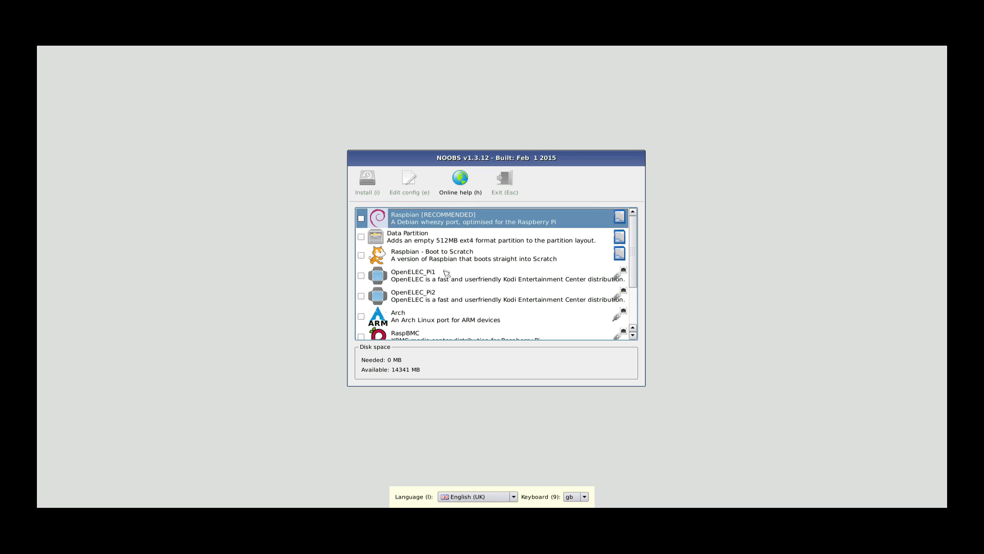
mouse_move(377, 301)
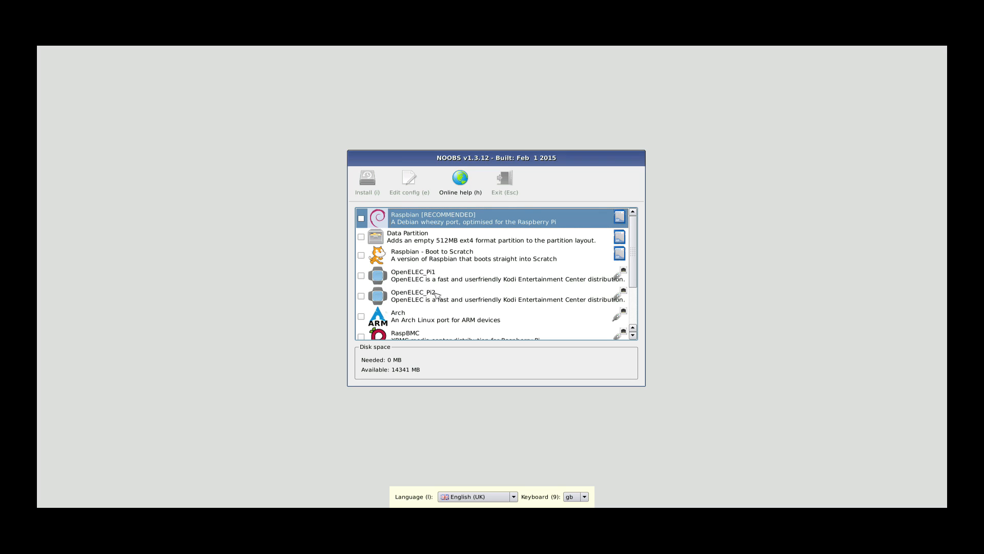
mouse_move(488, 307)
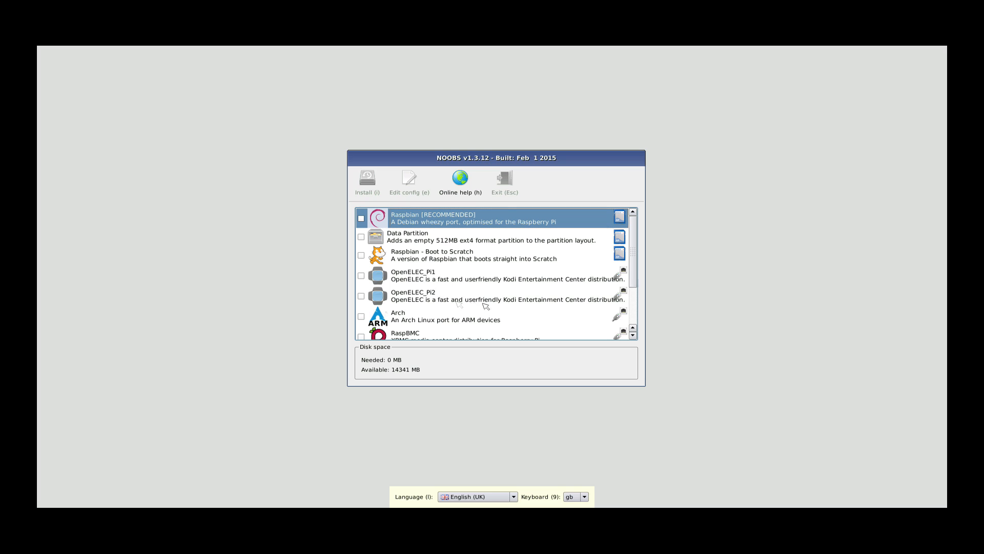
mouse_move(434, 297)
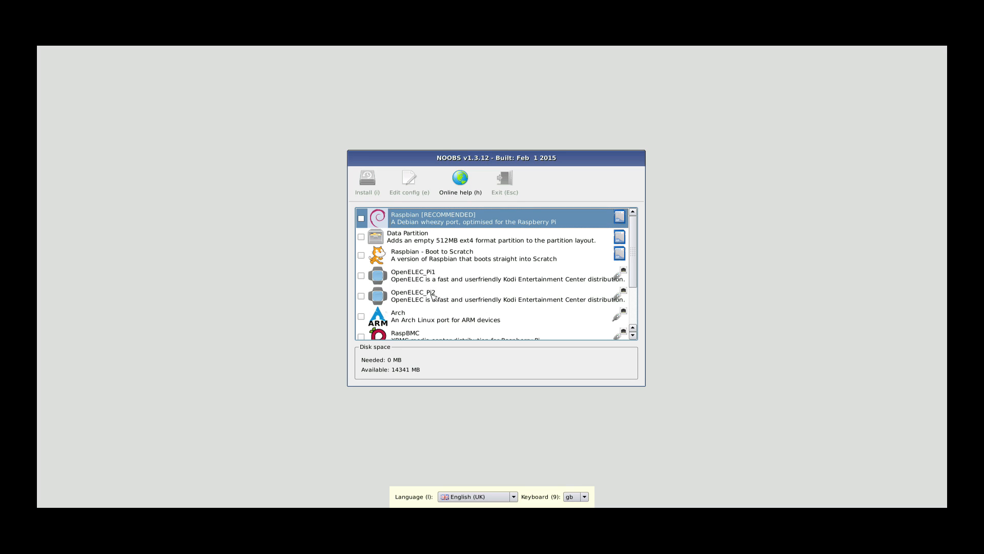
mouse_move(428, 233)
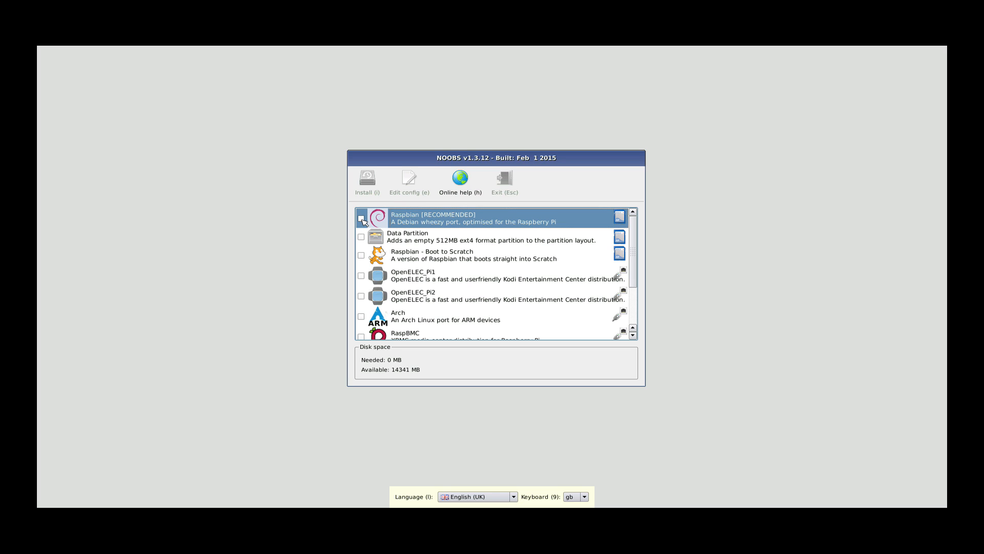
- Tick Raspbian [RECOMMENDED] and OpenELEC_Pi2, needing 3786 MB
click(361, 218)
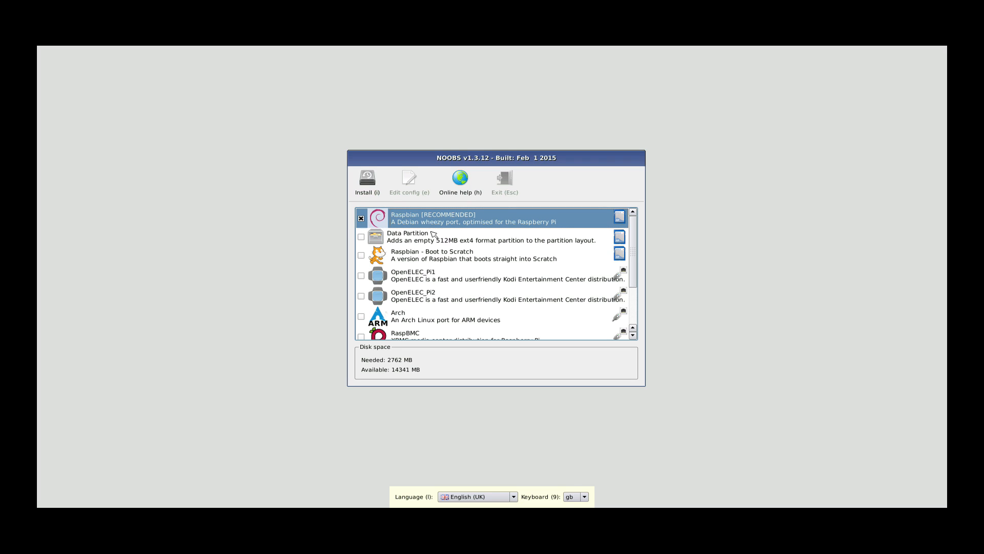
mouse_move(423, 298)
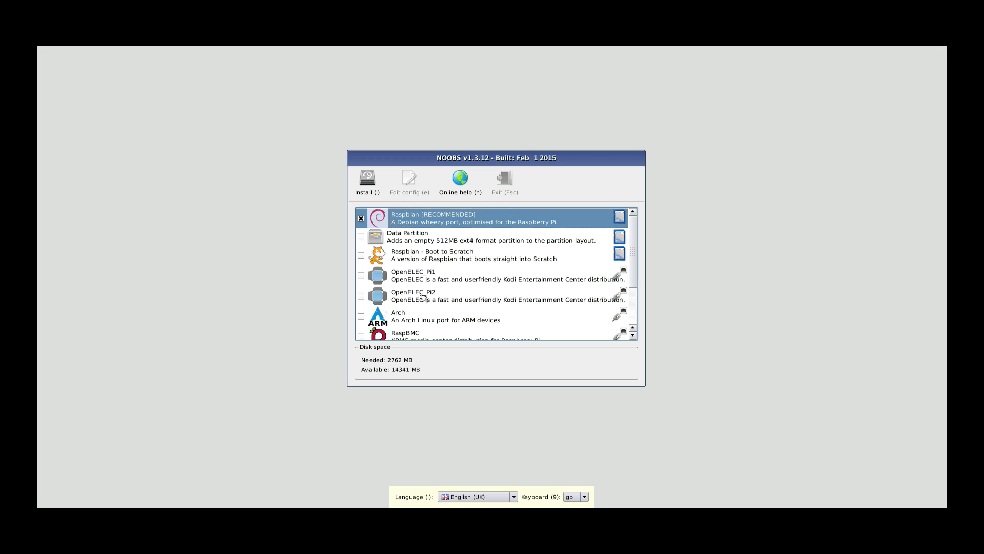
click(361, 297)
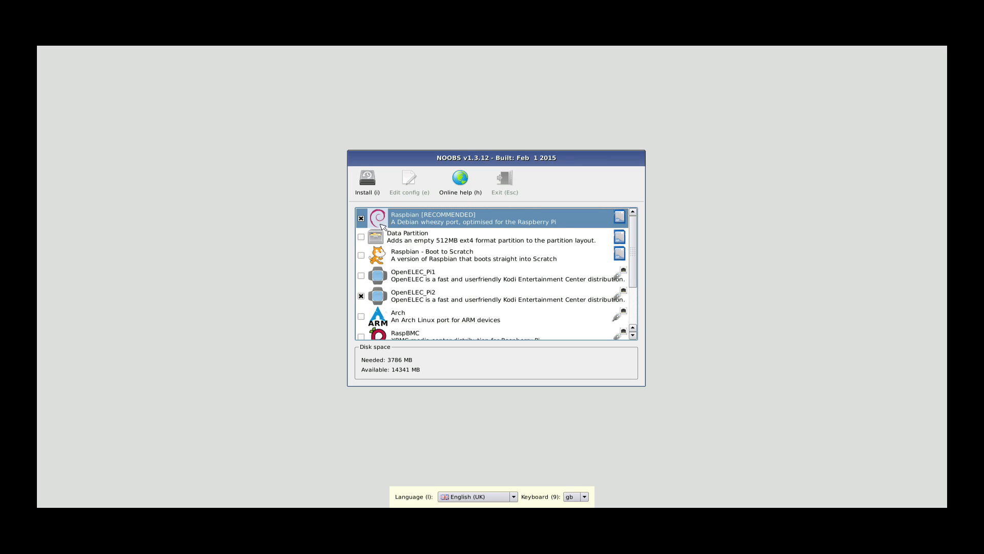
mouse_move(391, 369)
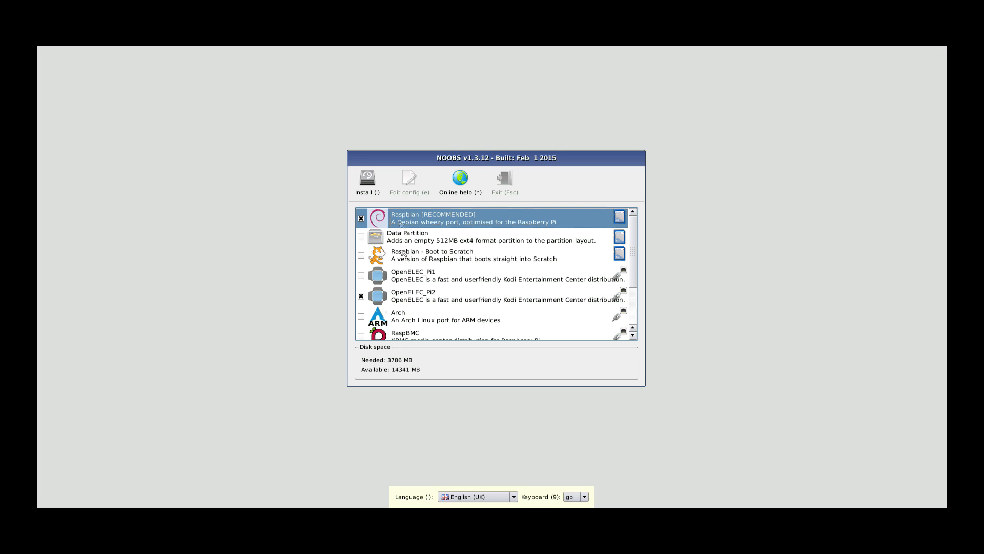
mouse_move(399, 327)
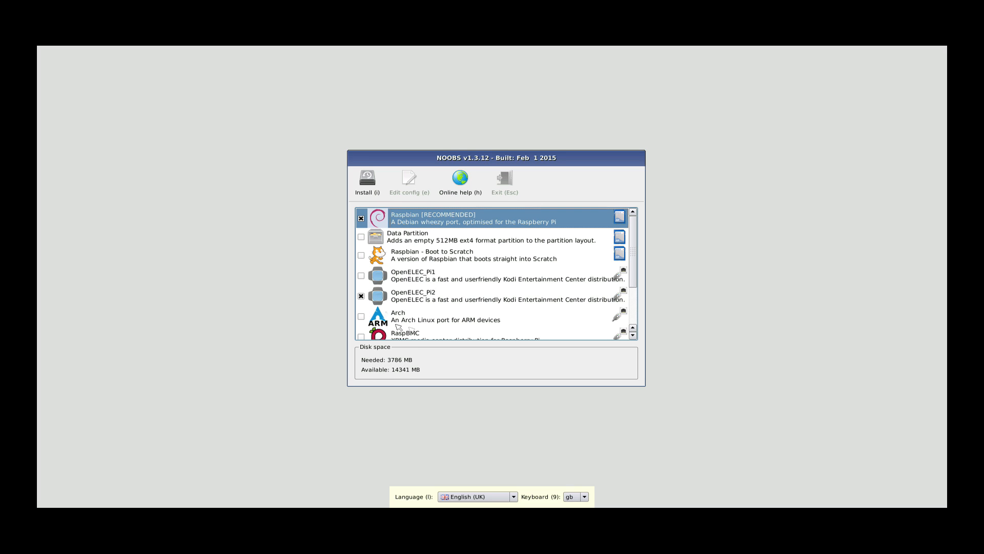
mouse_move(637, 245)
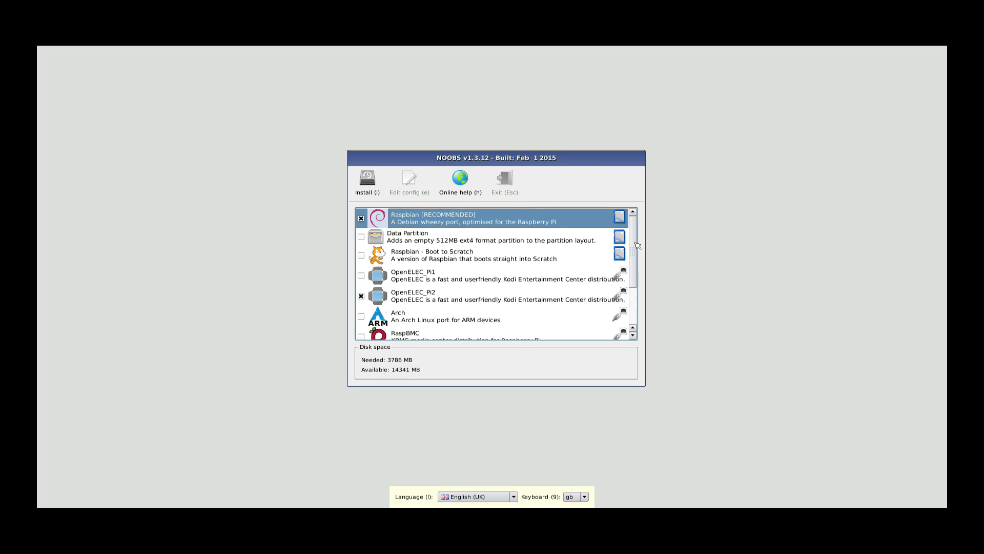
mouse_move(497, 223)
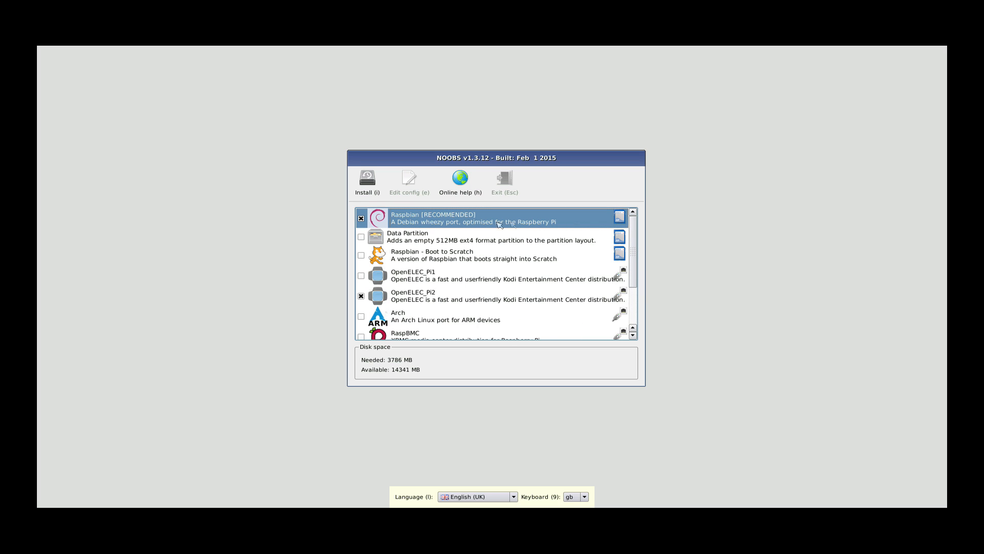
- Install the marked systems and confirm overwriting the SD card
click(367, 182)
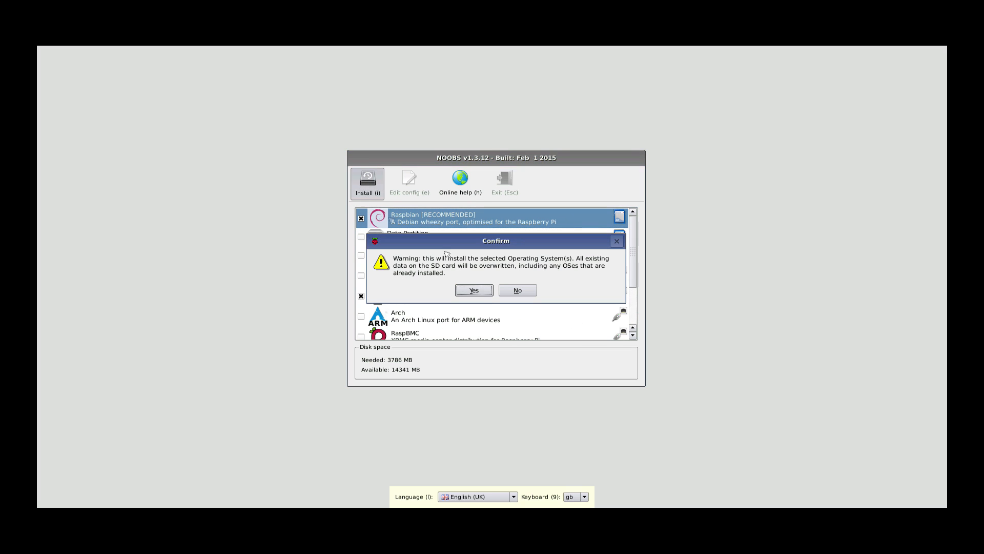
click(473, 290)
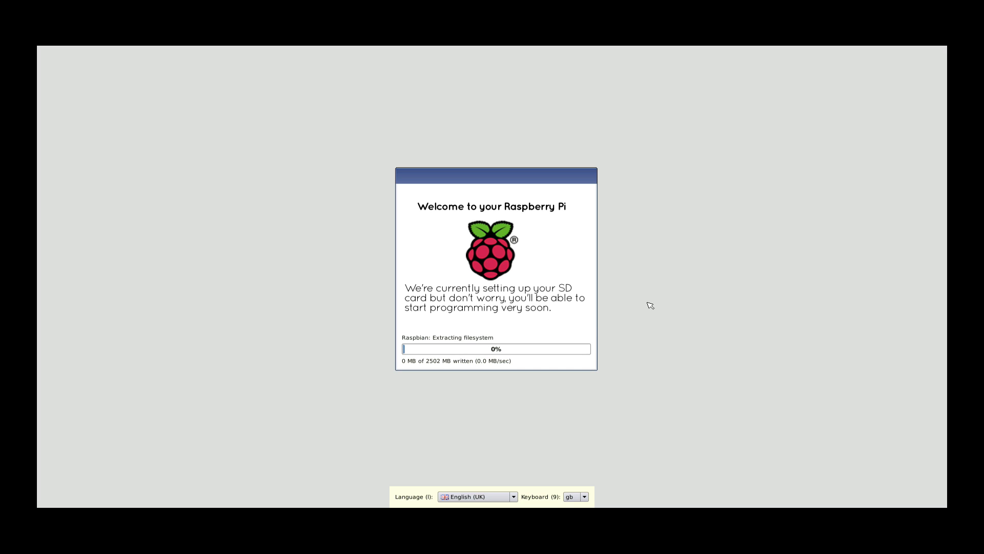
mouse_move(649, 299)
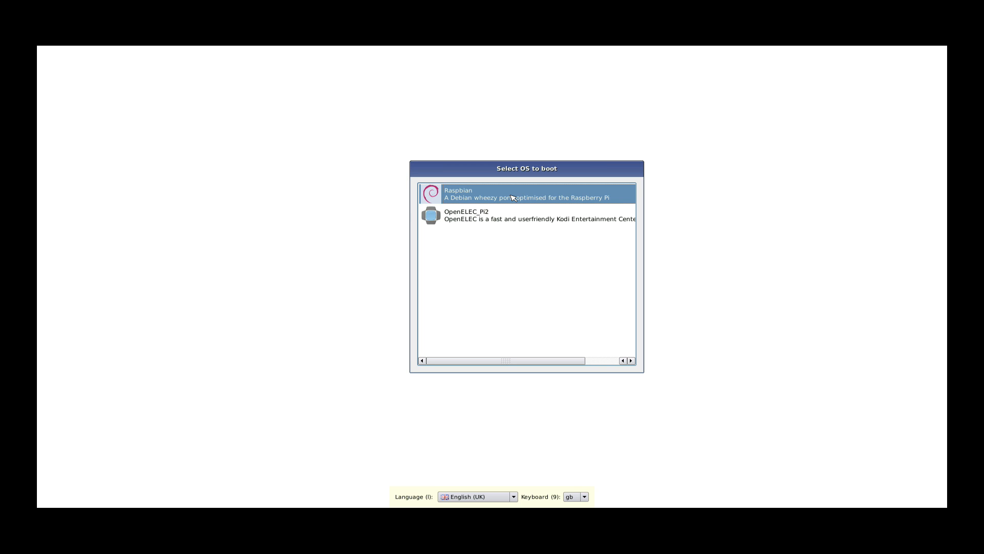
mouse_move(529, 182)
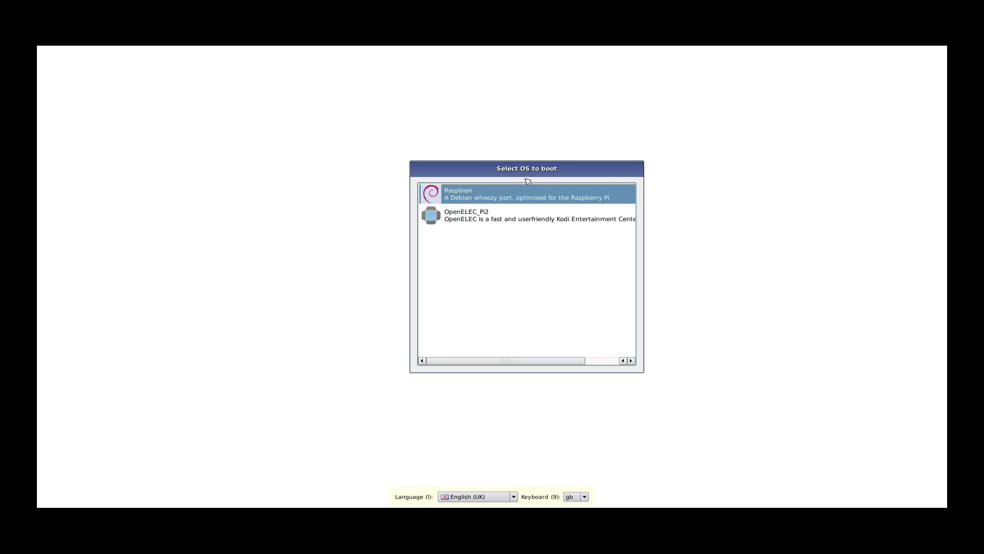
mouse_move(449, 284)
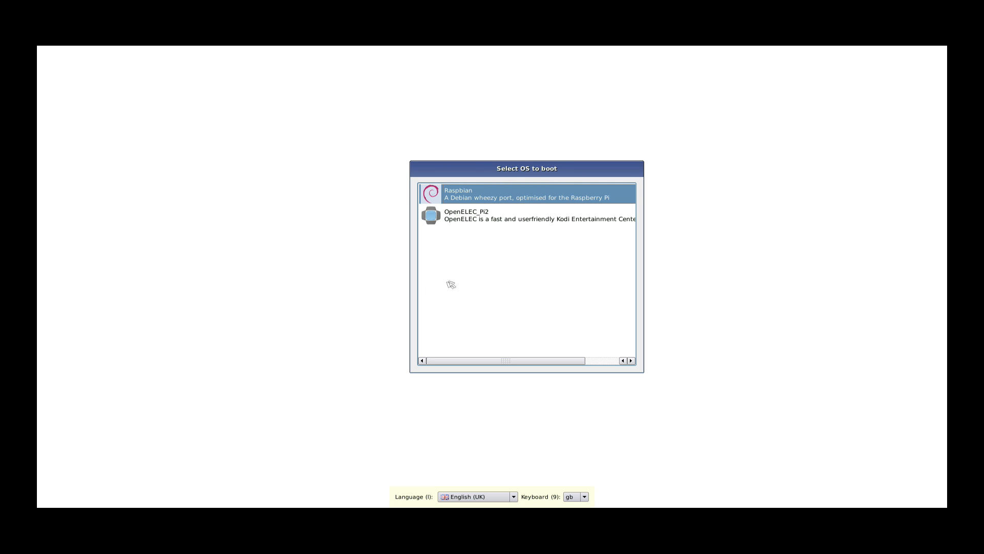
mouse_move(530, 217)
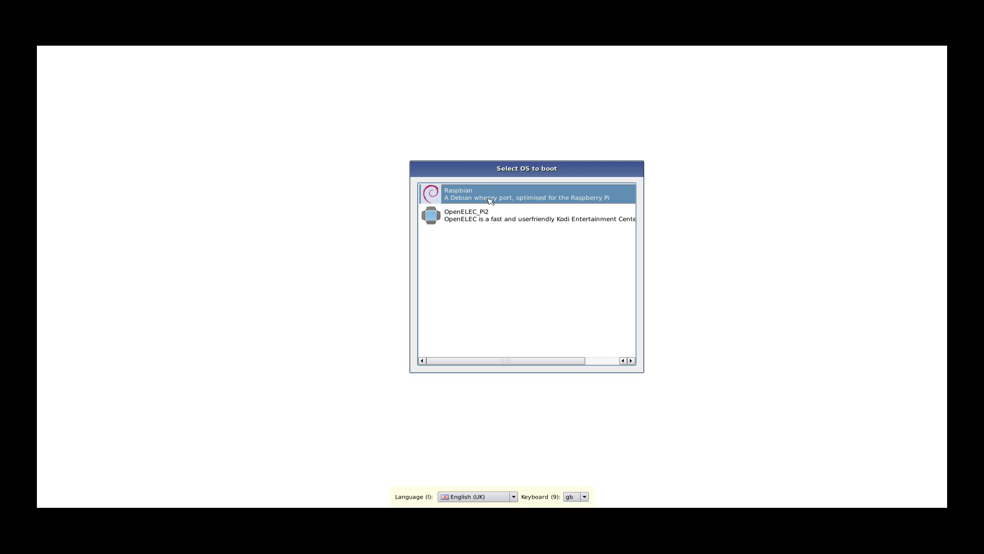
mouse_move(450, 220)
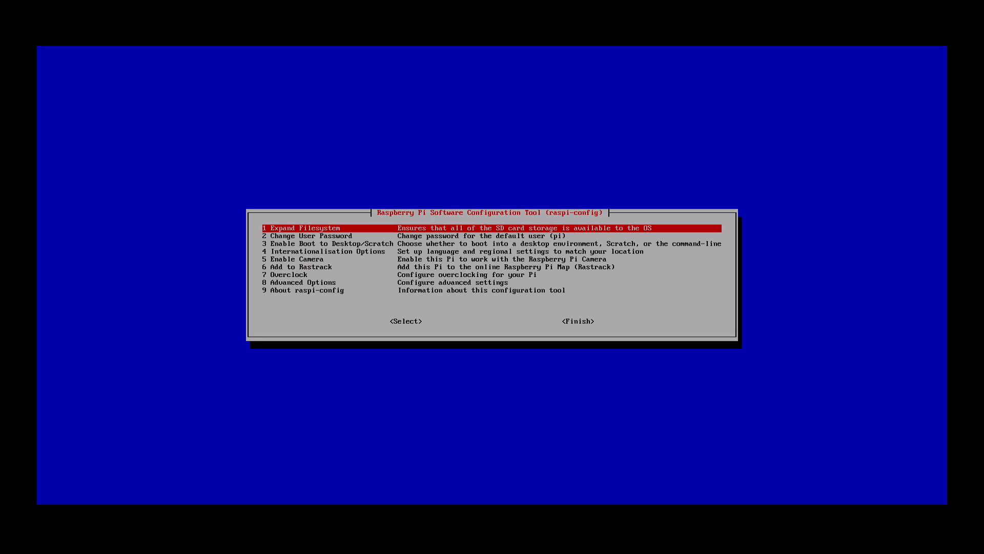
- Set Enable Boot to Desktop/Scratch to the graphical desktop and choose Finish
key(Down)
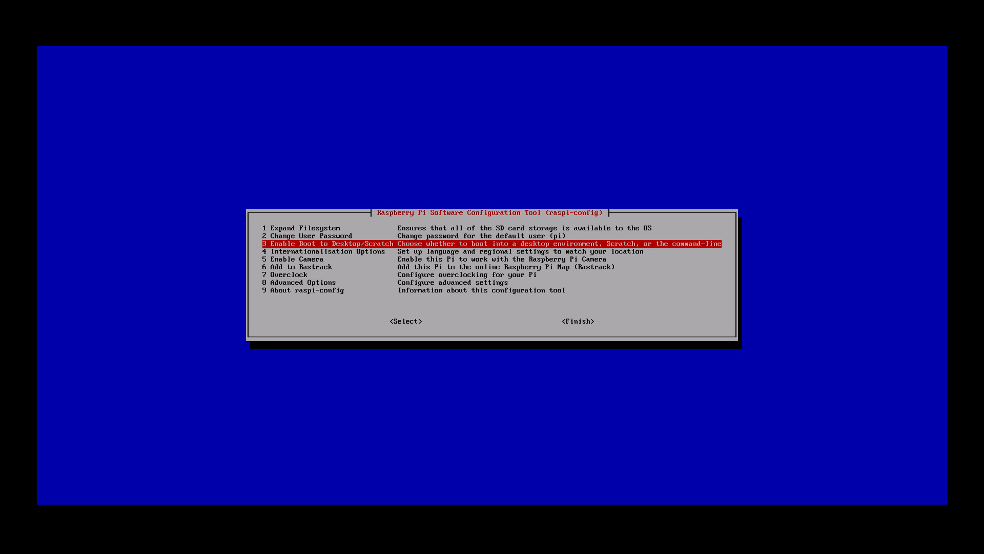
click(407, 321)
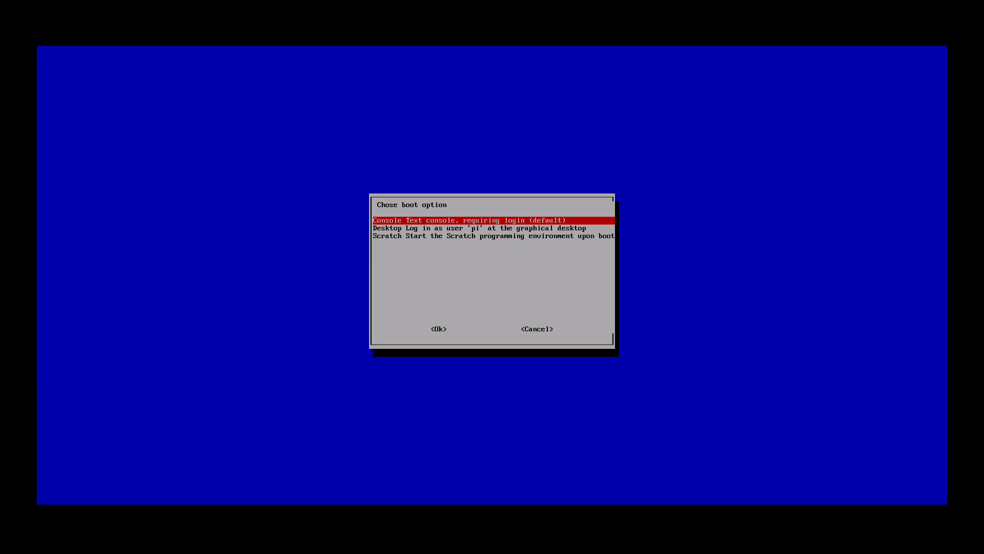
key(Down)
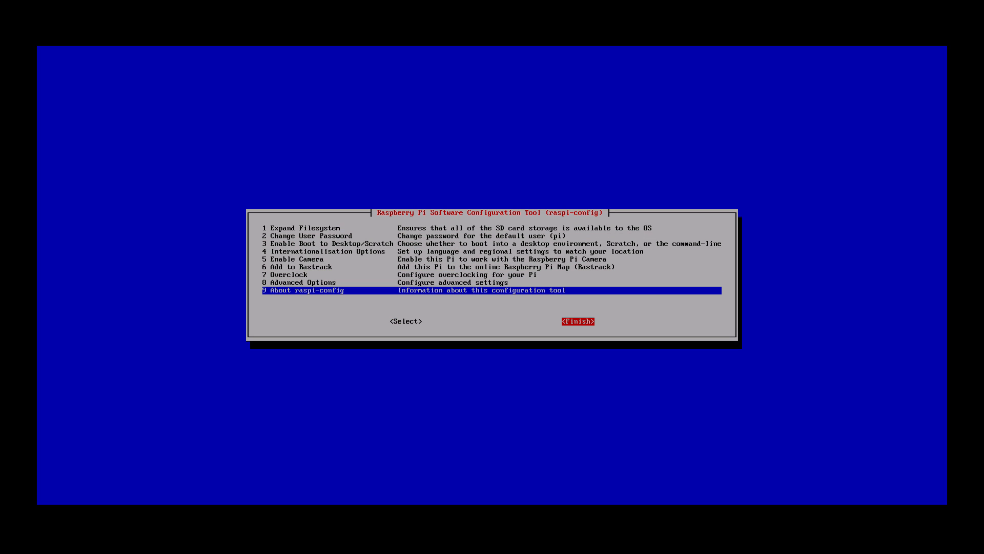
click(578, 322)
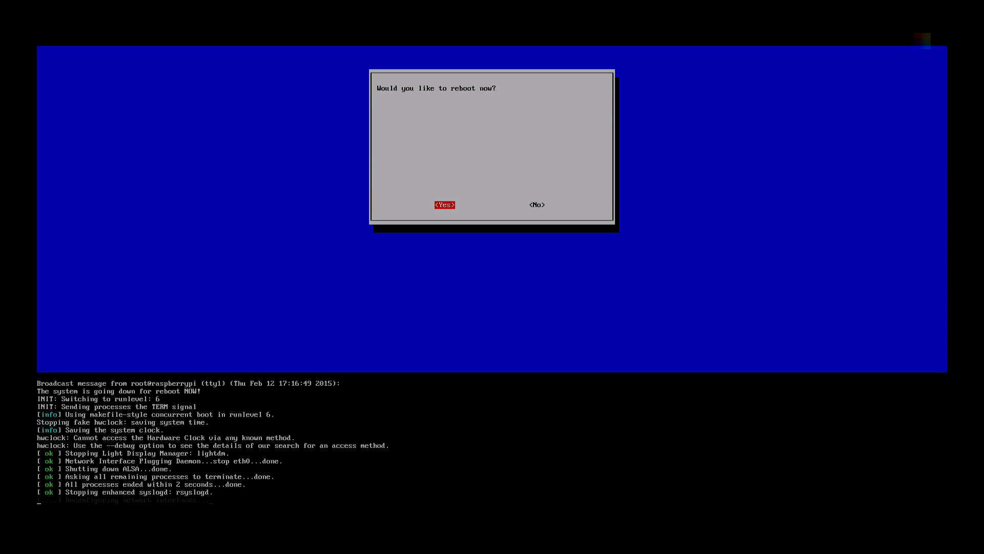
- Answer Yes to reboot the Pi now
click(444, 205)
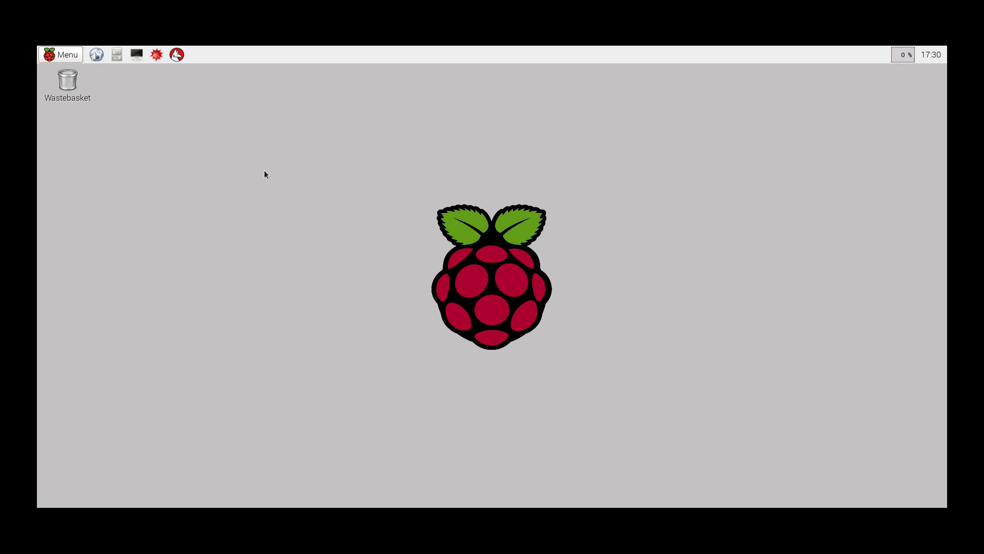
mouse_move(246, 157)
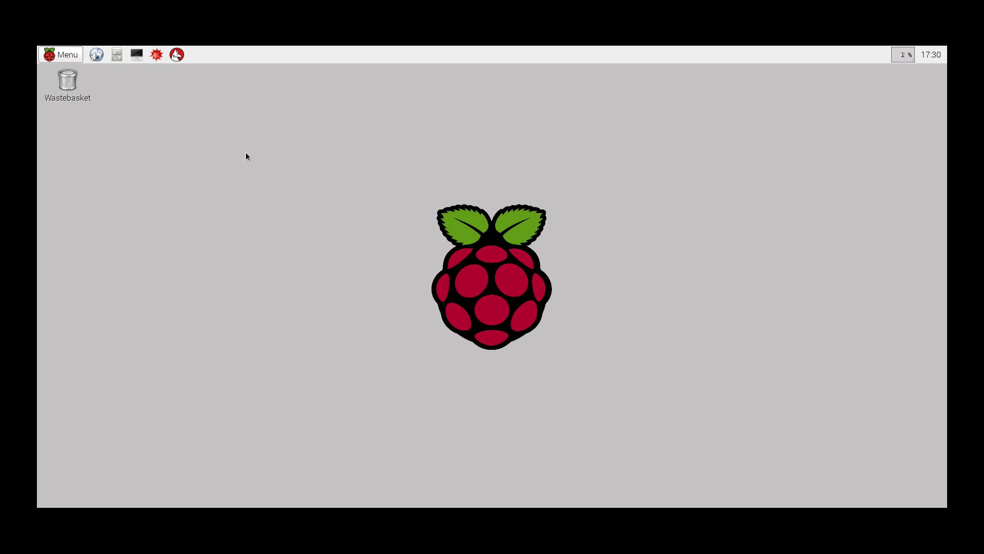
- Browse the Programming and Internet menus and launch the Web Browser
click(61, 55)
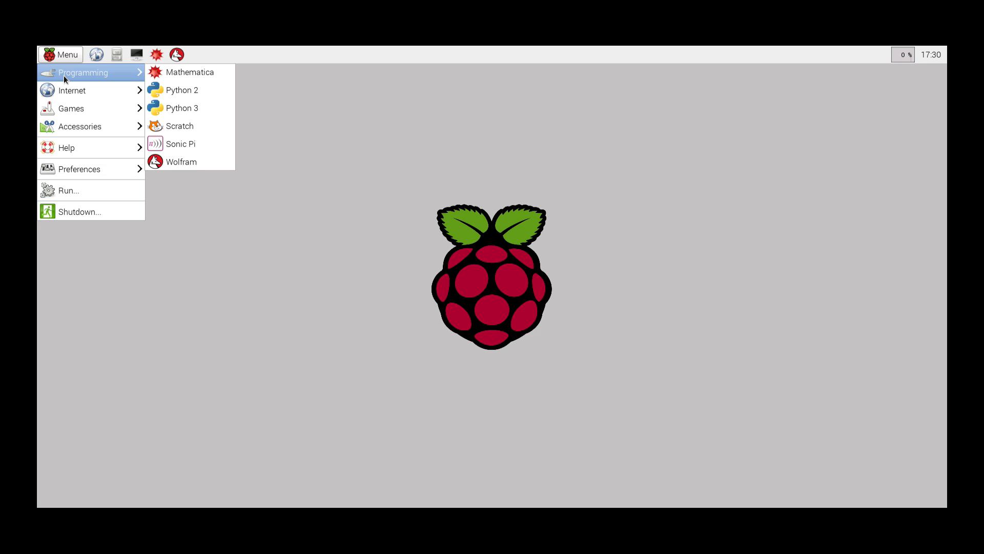
mouse_move(116, 76)
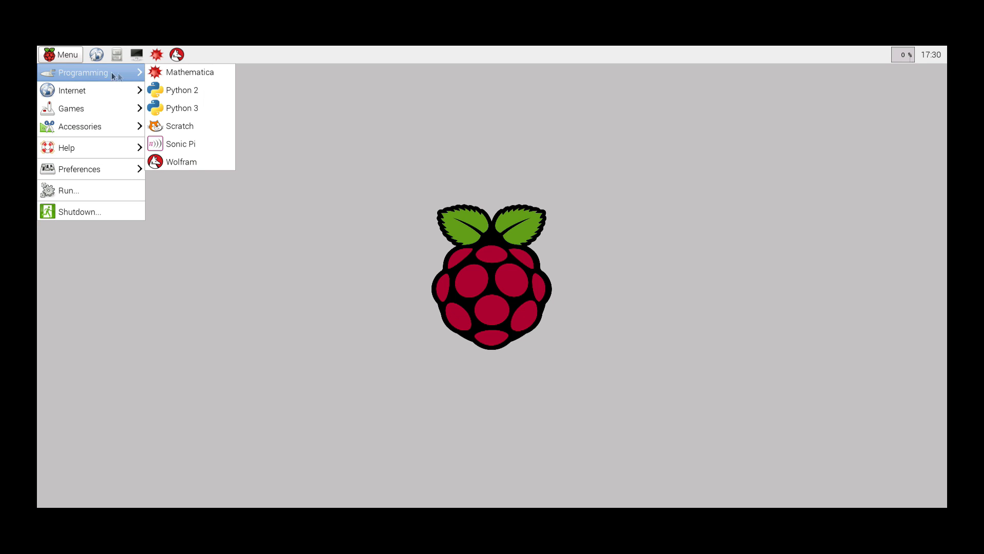
mouse_move(183, 96)
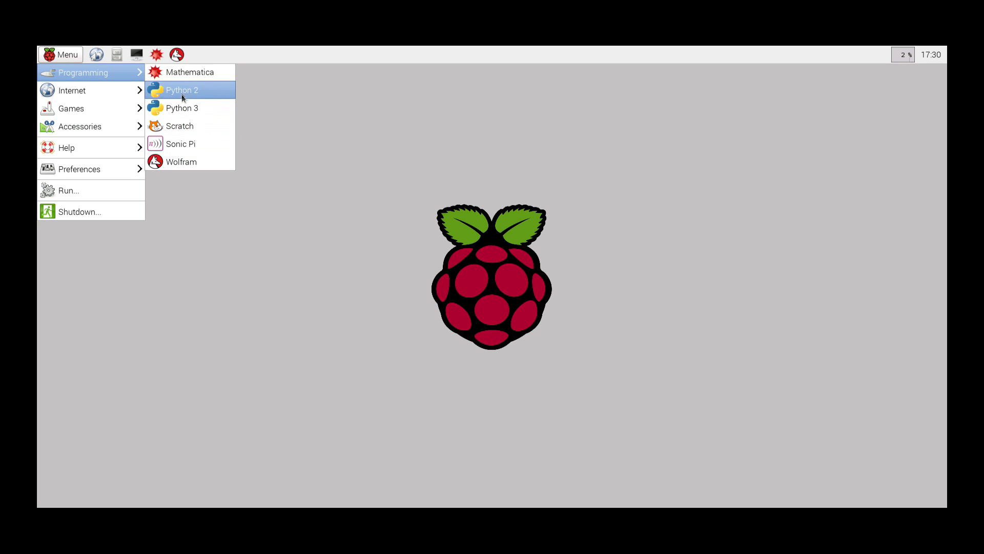
mouse_move(91, 92)
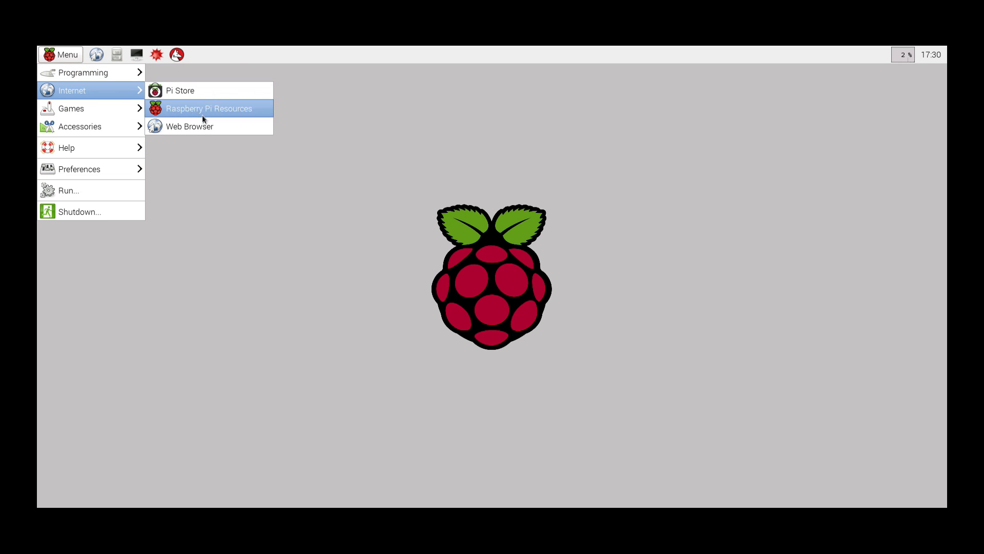
click(209, 109)
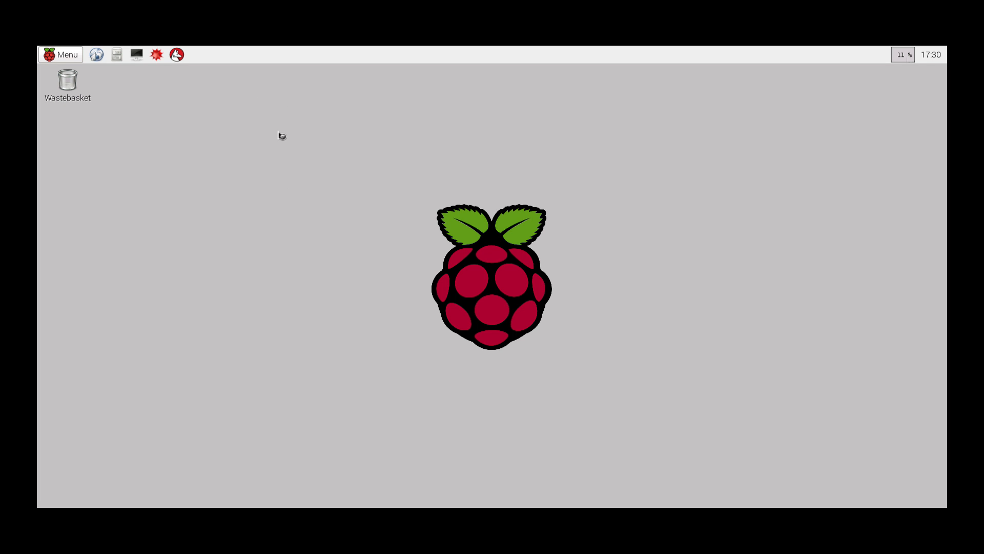
click(97, 55)
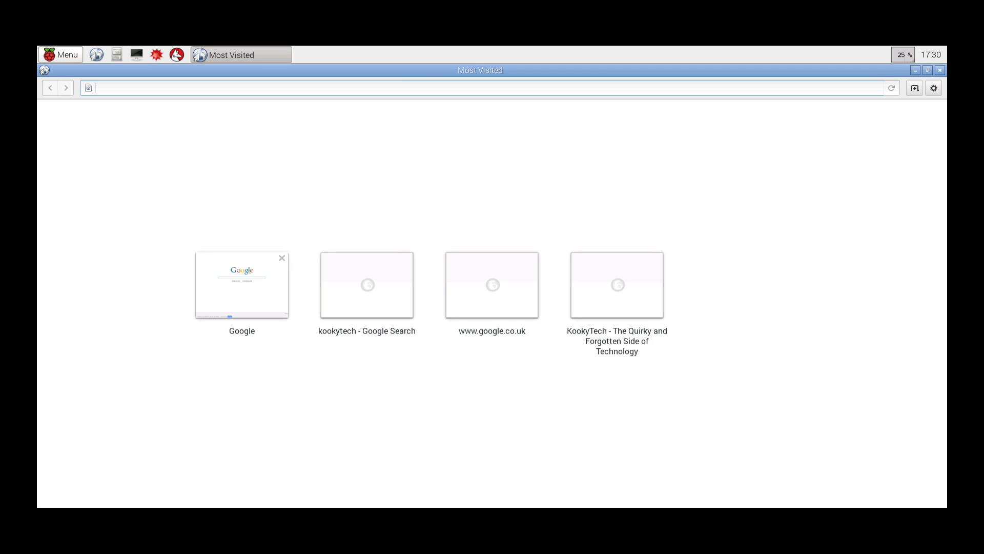
- Load Google UK from Most Visited, close Epiphany and launch the Pi Store from the Internet menu
click(492, 284)
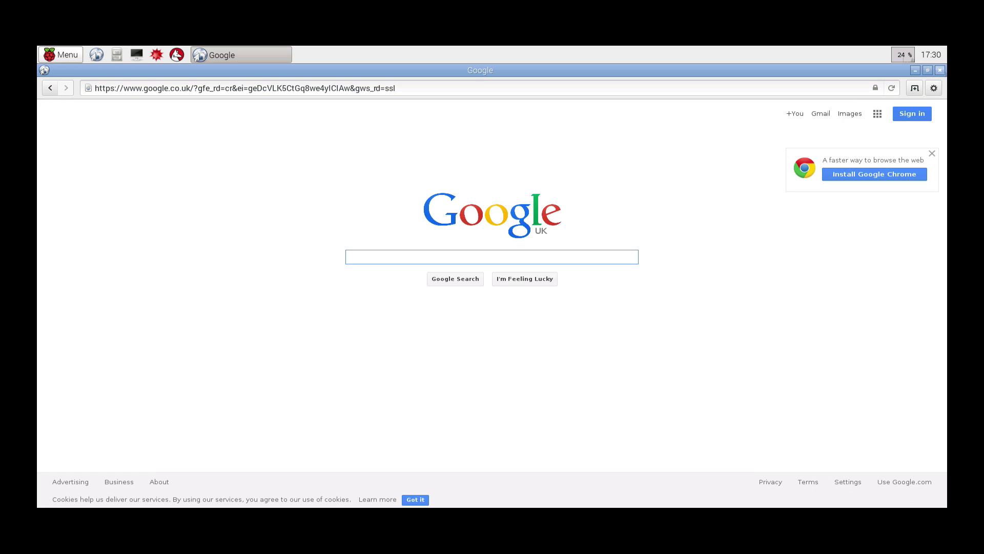
click(60, 55)
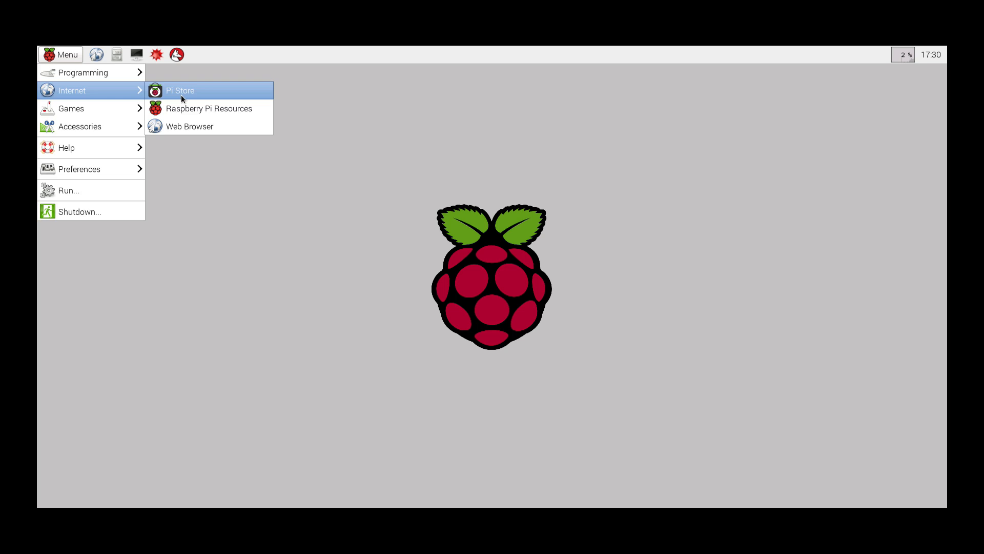
click(180, 90)
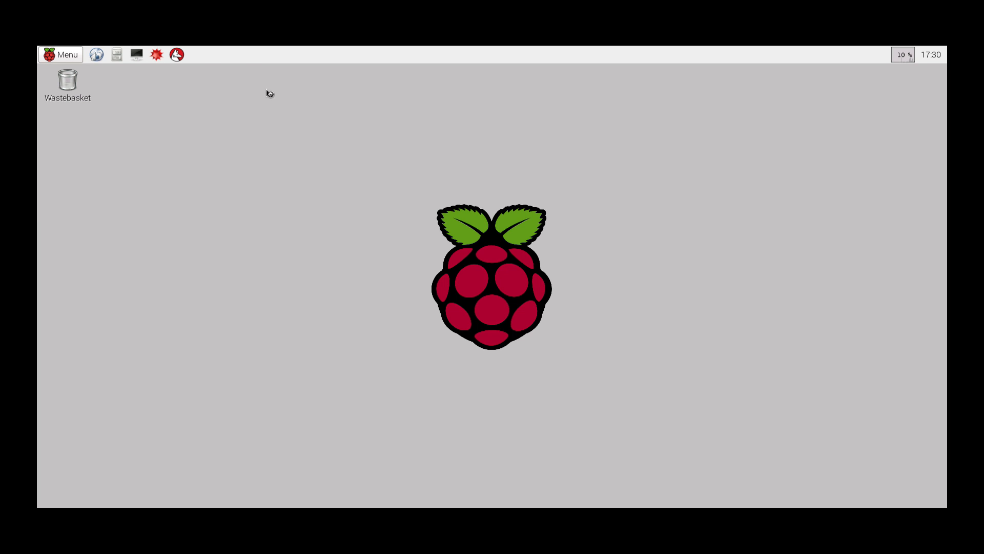
click(179, 54)
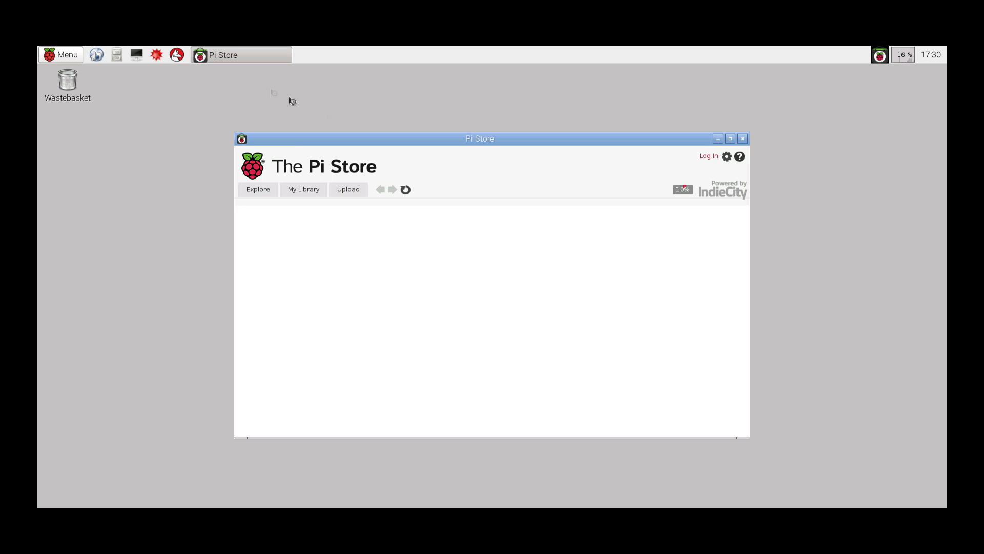
mouse_move(570, 198)
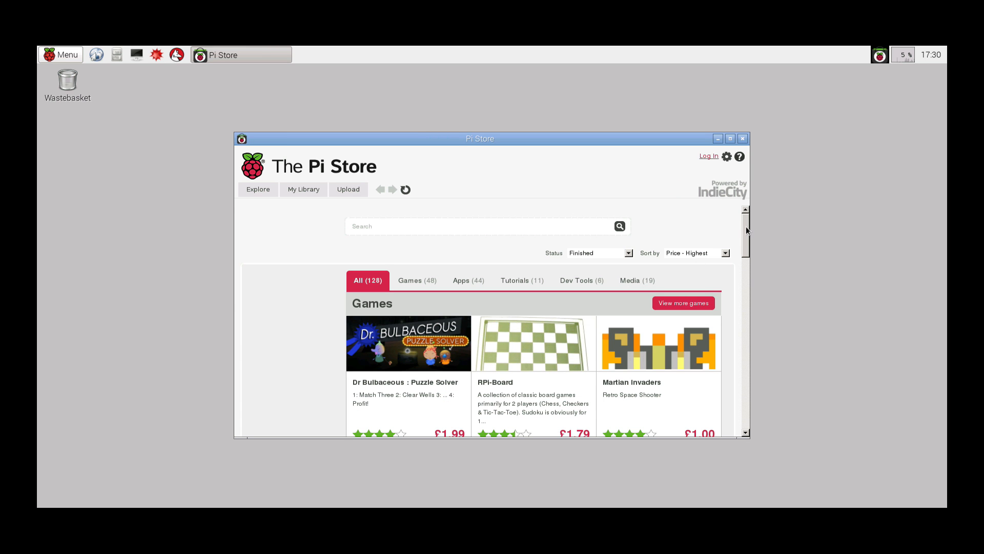
- Scroll the Pi Store Explore page down to the Games row and its prices
scroll(down, 3)
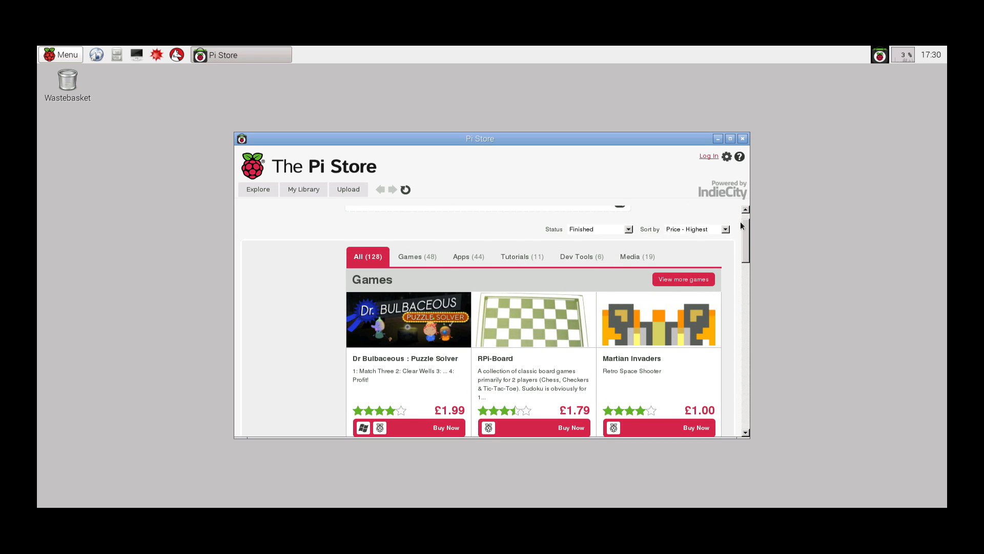
scroll(down, 3)
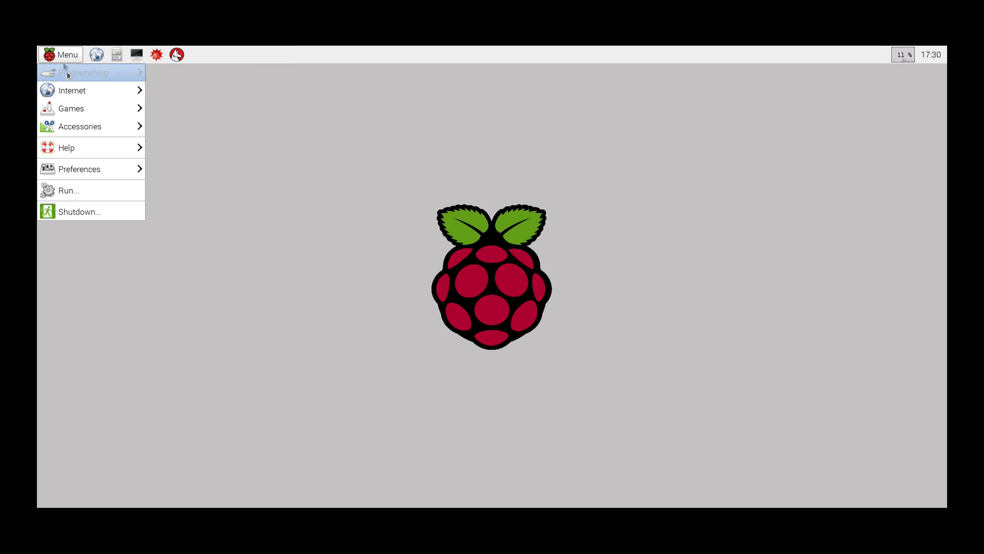
mouse_move(90, 108)
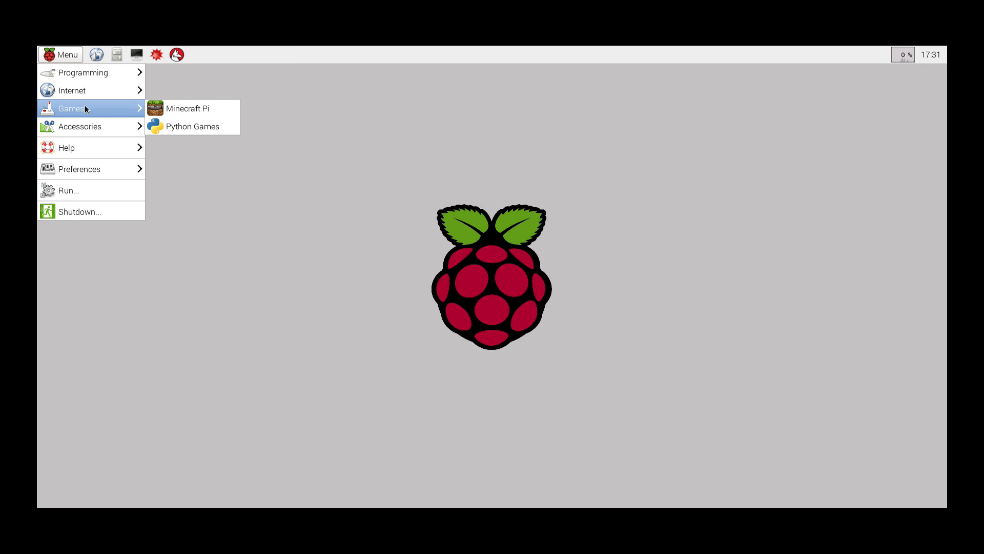
mouse_move(193, 115)
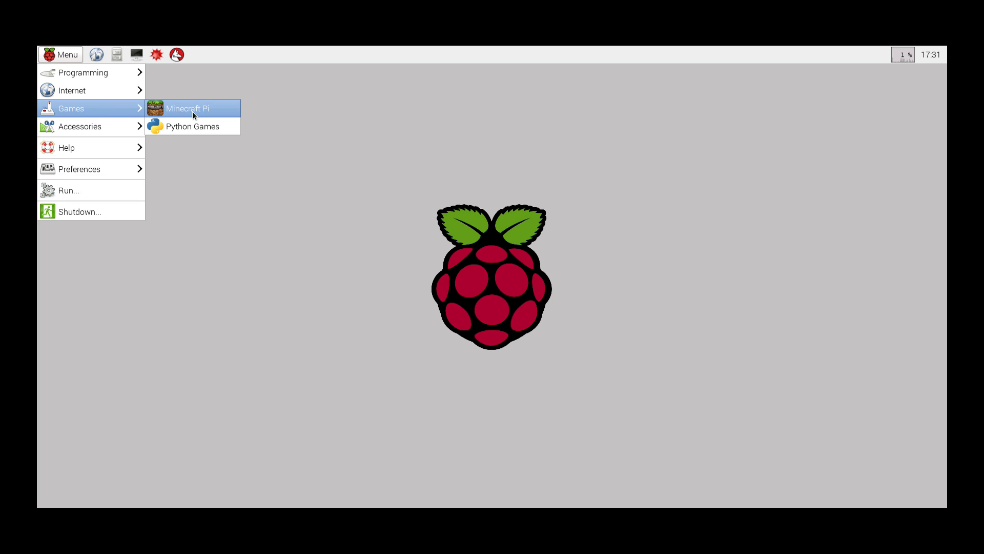
mouse_move(194, 108)
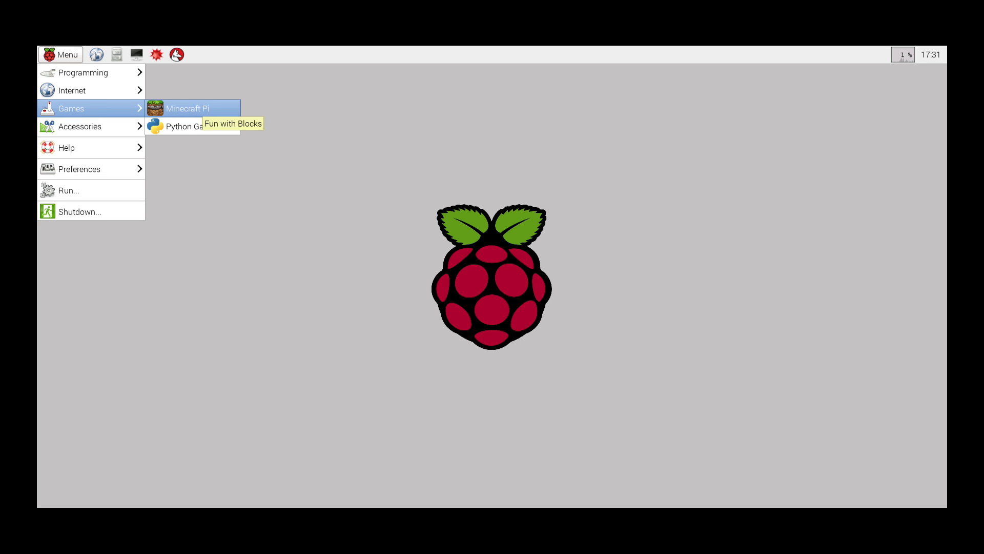
- Launch Minecraft Pi from Menu > Games and Start Game into a new world
click(186, 109)
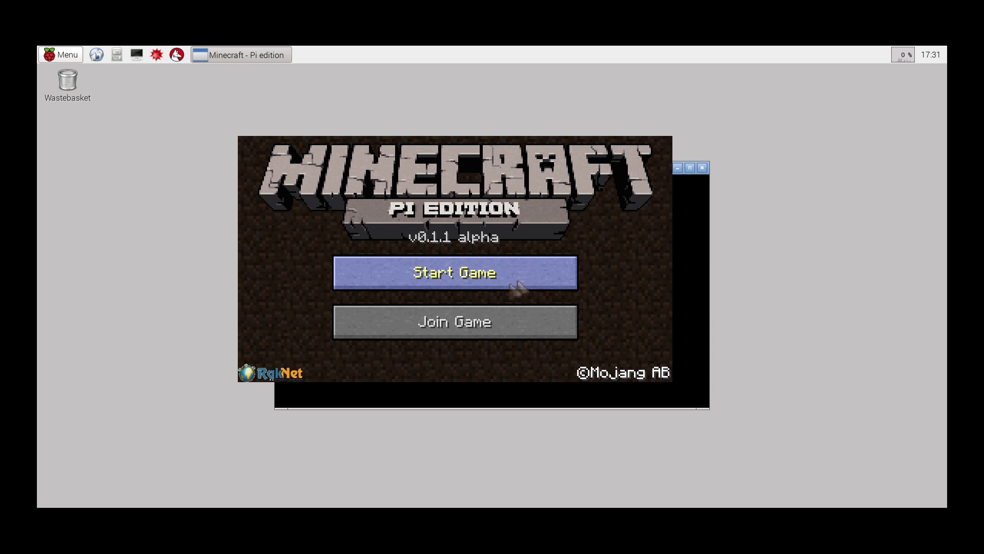
click(455, 273)
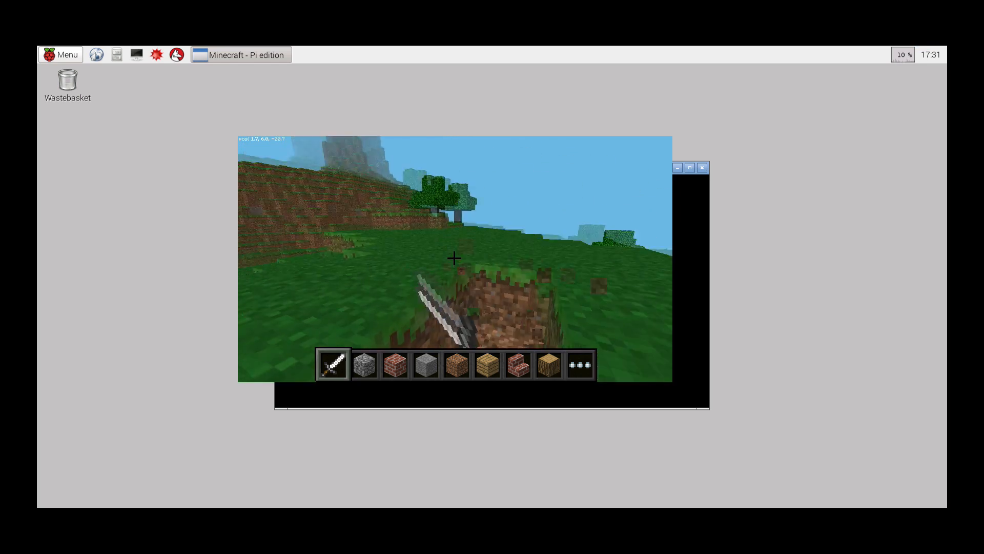
- Pause Minecraft with Esc and quit it back to the Raspbian desktop
key(Escape)
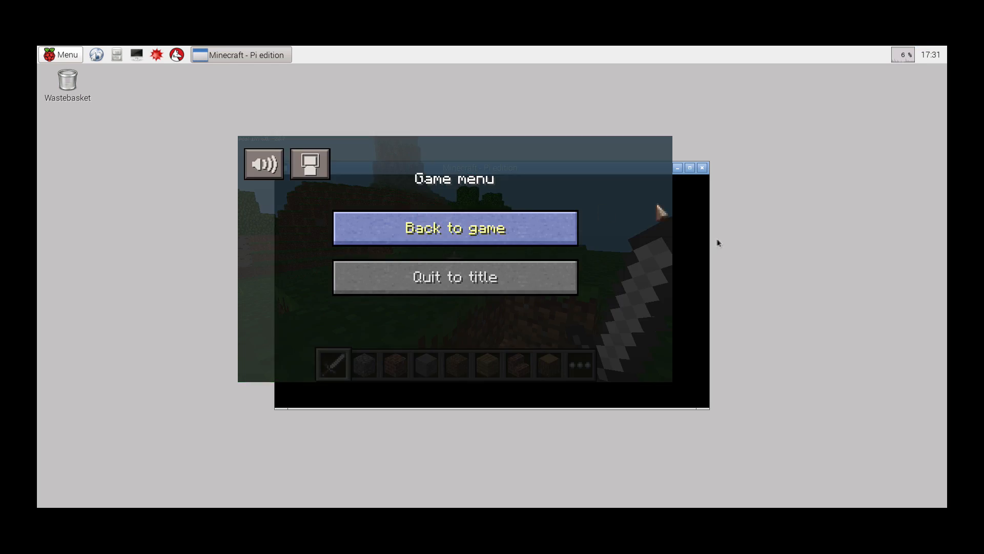
click(455, 276)
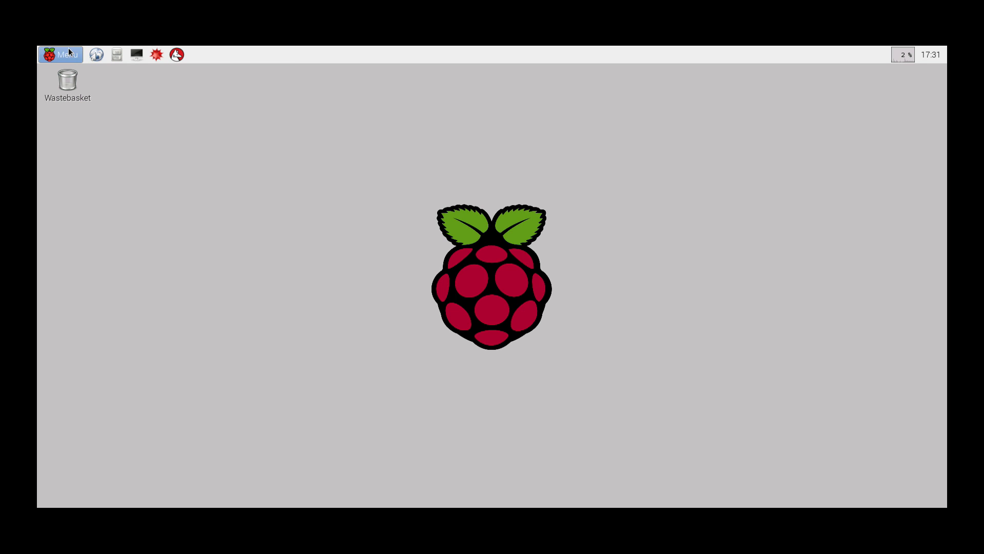
- Reboot the Raspberry Pi from Menu > Shutdown, choosing Reboot
click(61, 54)
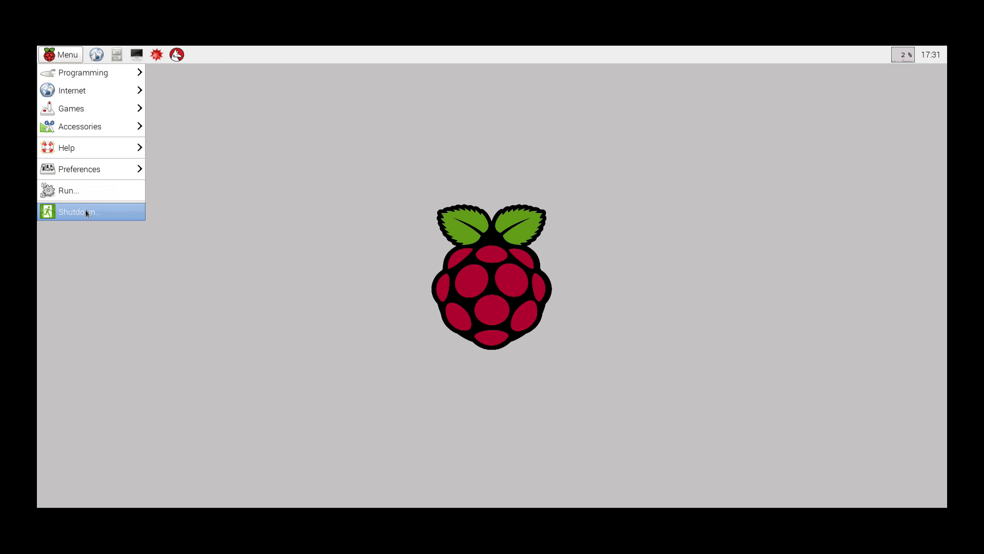
click(82, 211)
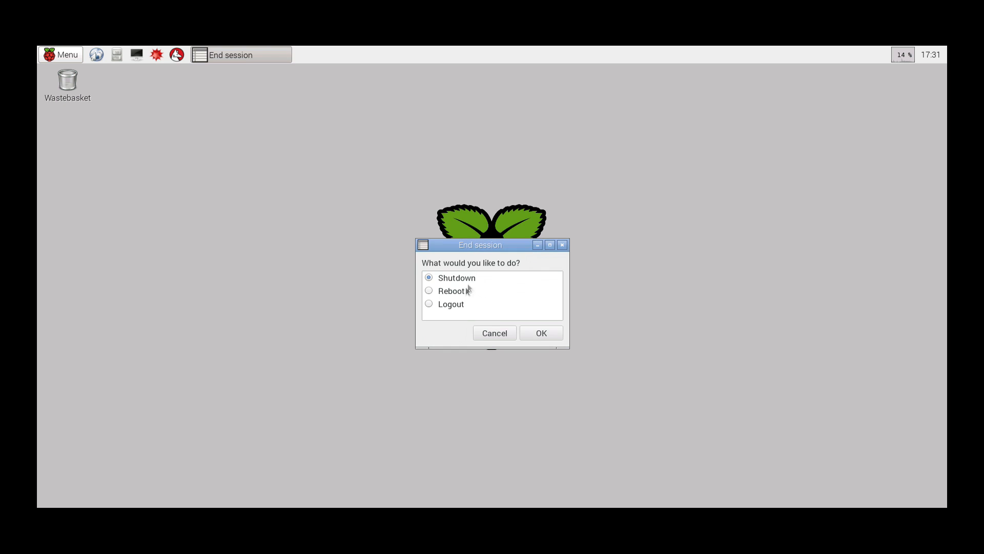
click(428, 291)
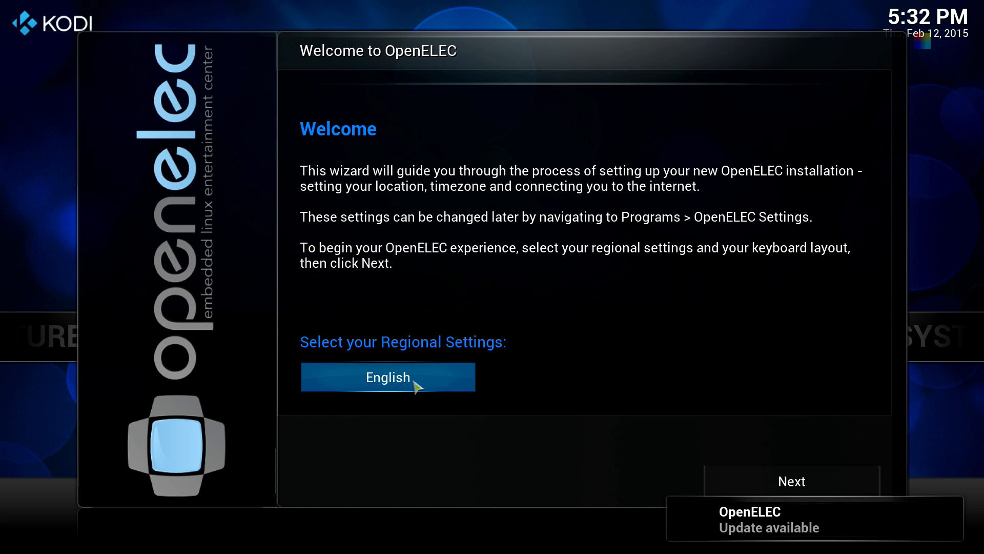
mouse_move(792, 491)
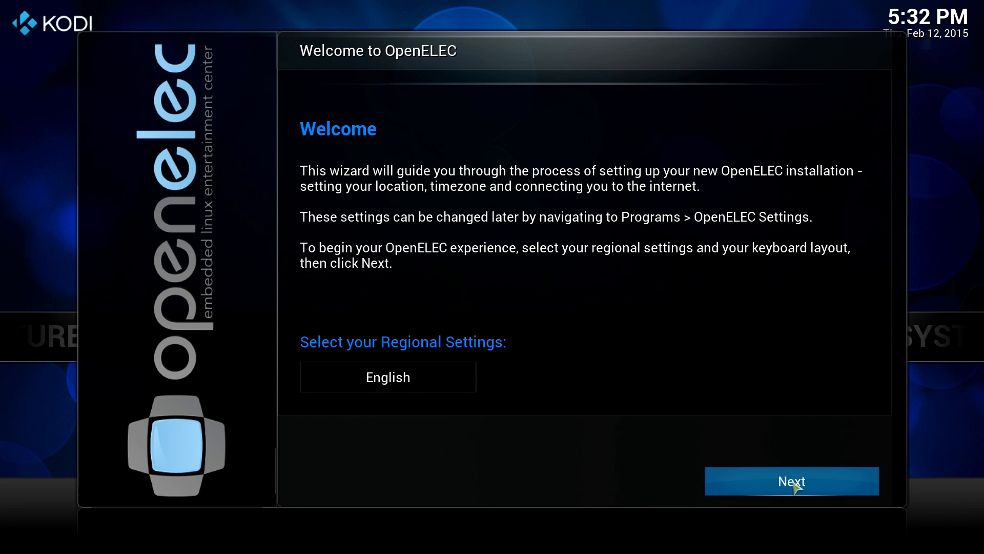
- Accept English, hostname OpenELEC, wired networking and default SSH/Samba sharing through the wizard
click(792, 481)
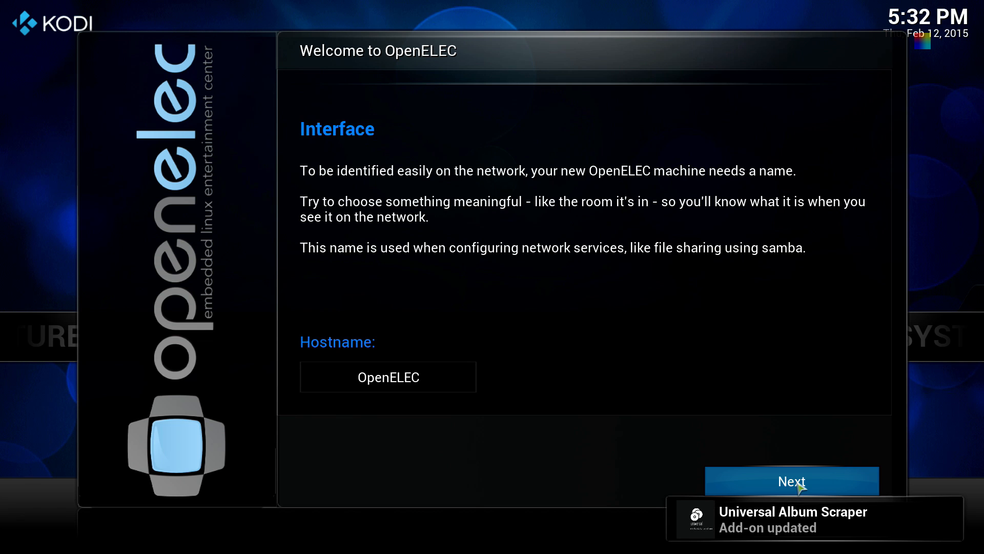
click(791, 481)
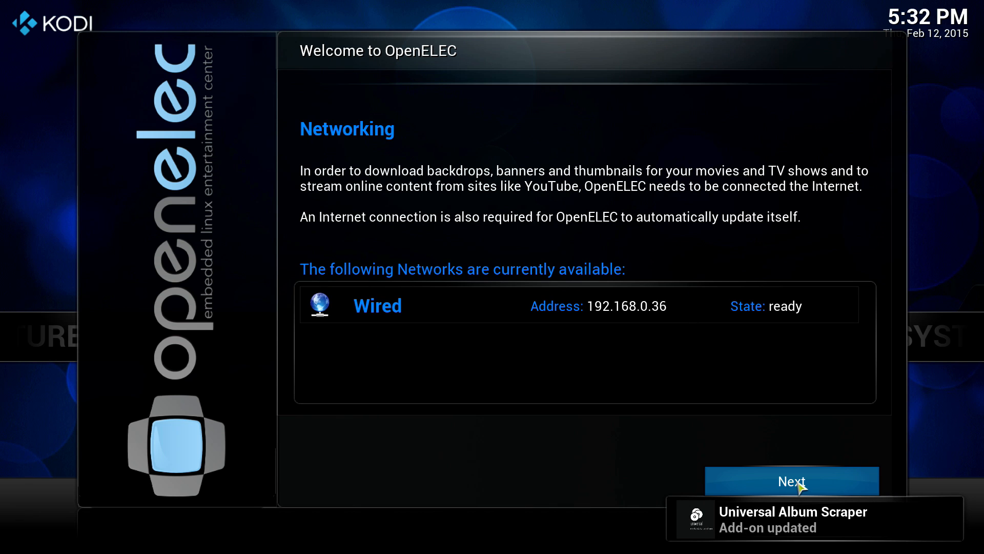
click(790, 480)
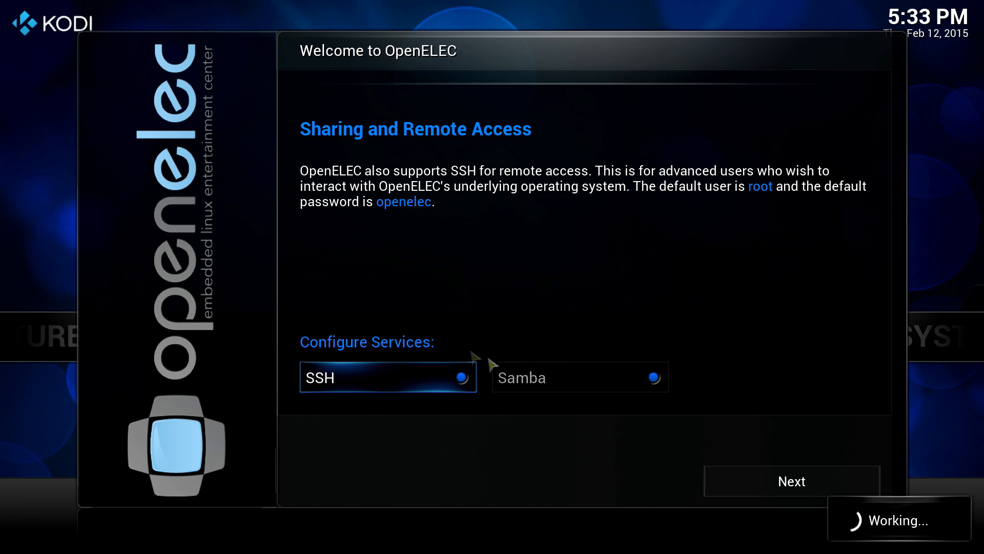
mouse_move(769, 493)
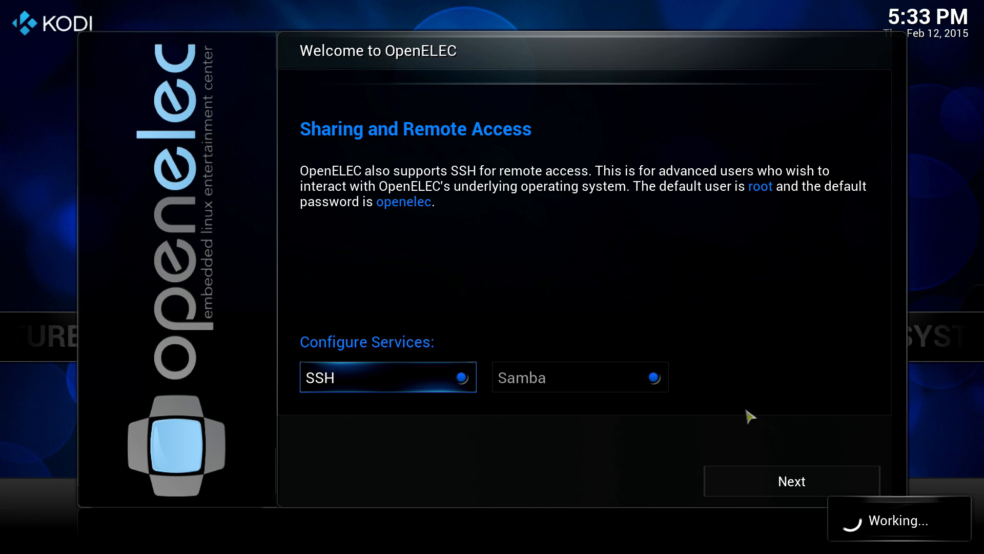
mouse_move(756, 435)
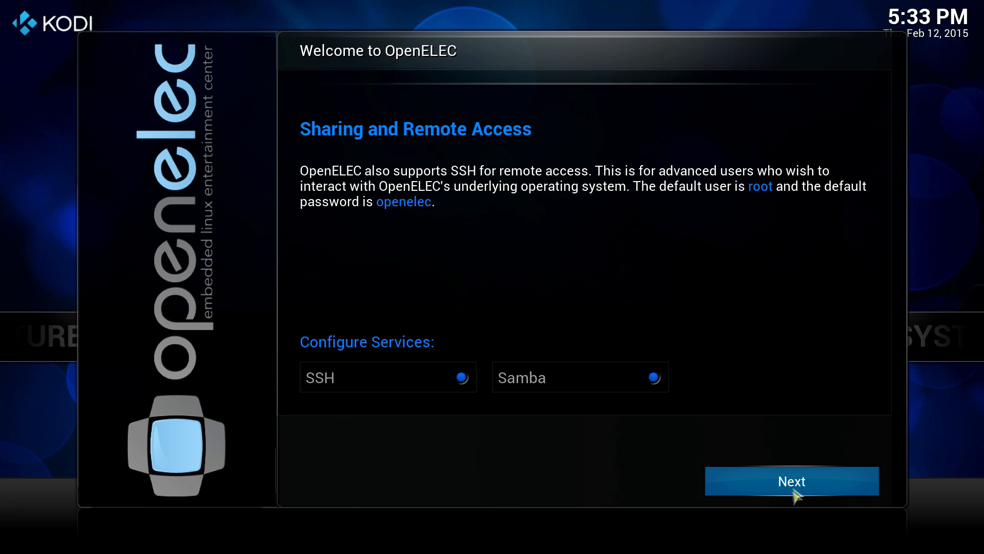
click(792, 481)
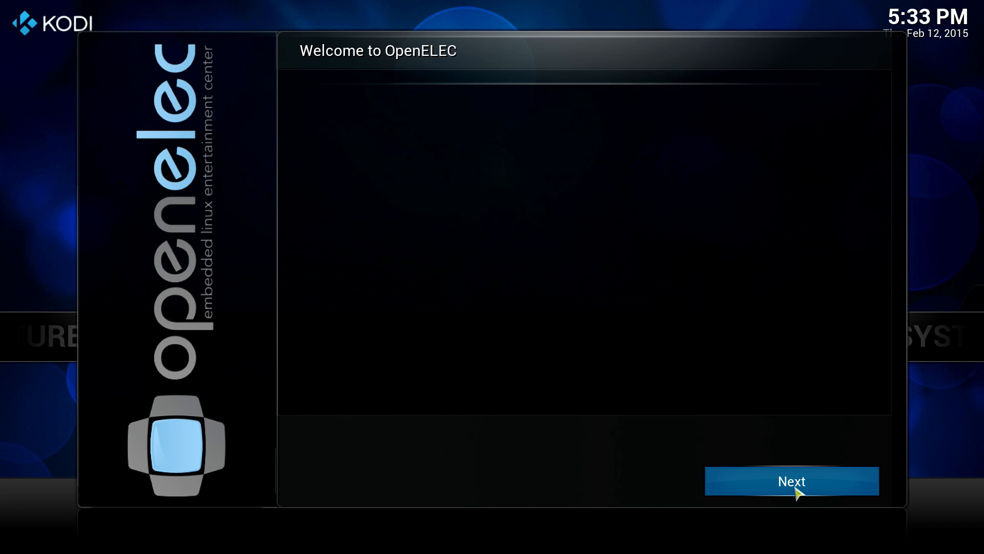
- Finish the wizard, enter Videos > Add-ons and dismiss the first-run help note
click(791, 481)
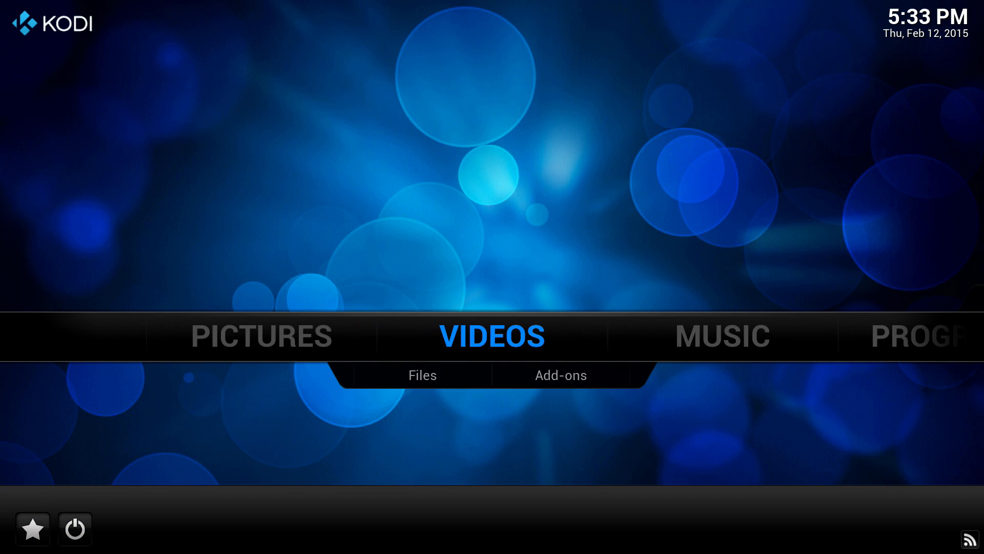
mouse_move(561, 390)
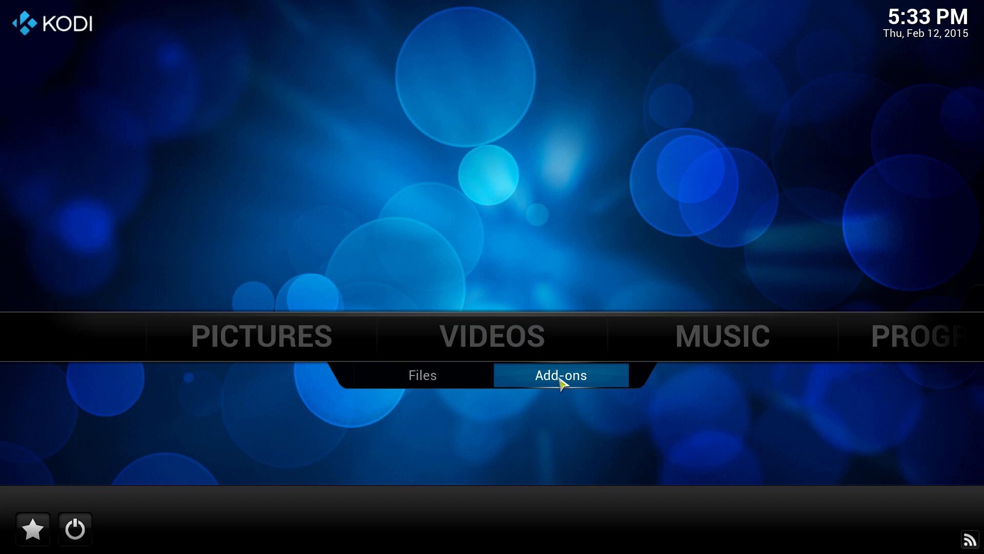
click(560, 375)
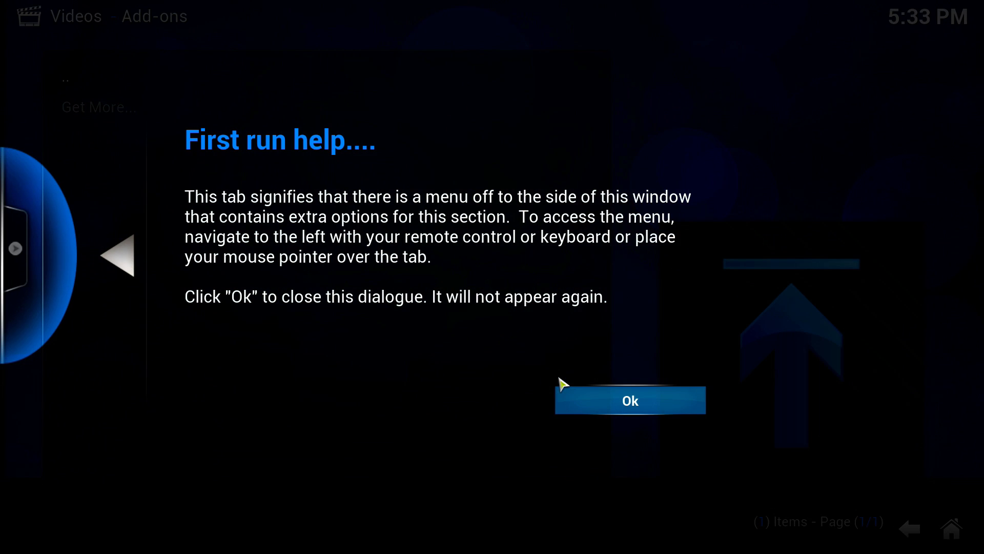
mouse_move(318, 130)
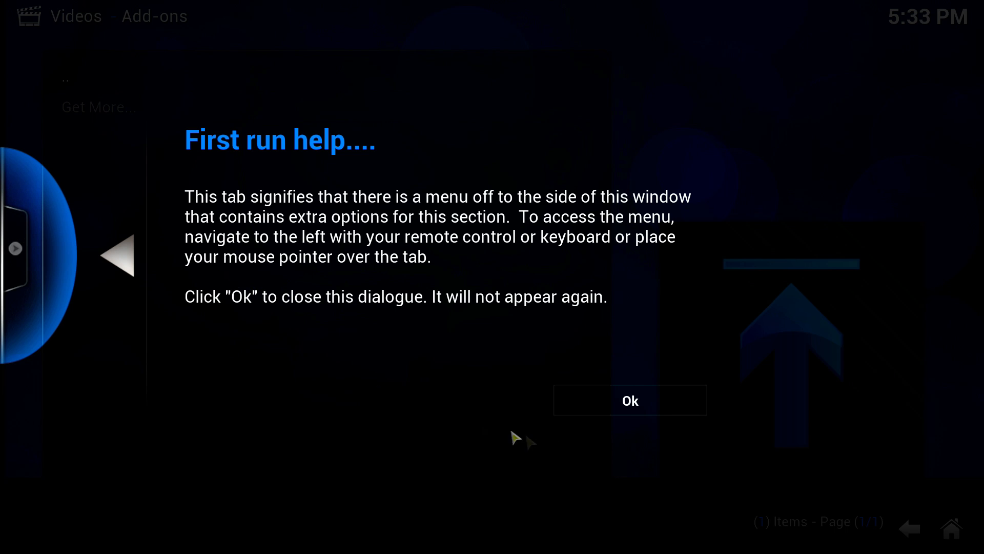
click(630, 400)
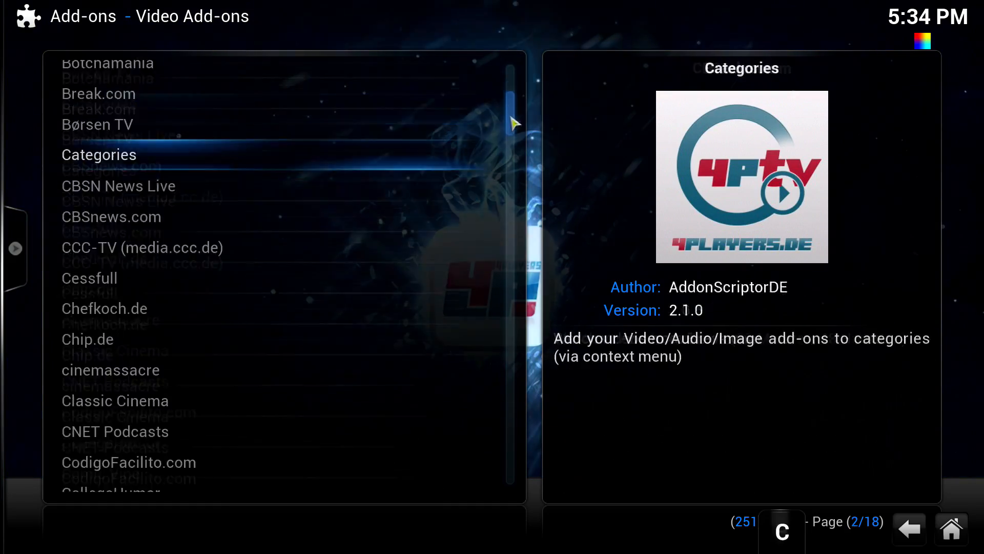
- Install the YouTube add-on from the Video Add-ons list and return Home
scroll(down, 3)
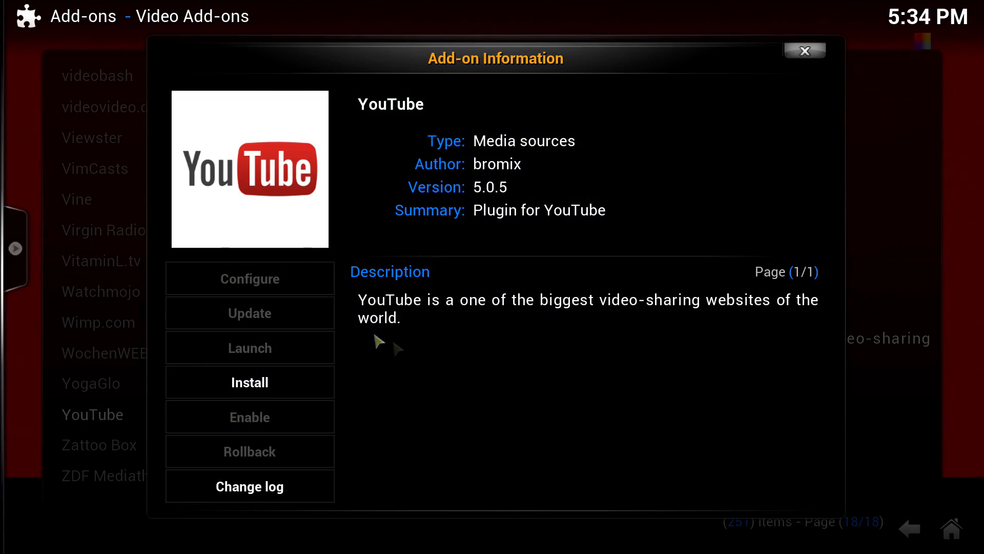
click(250, 382)
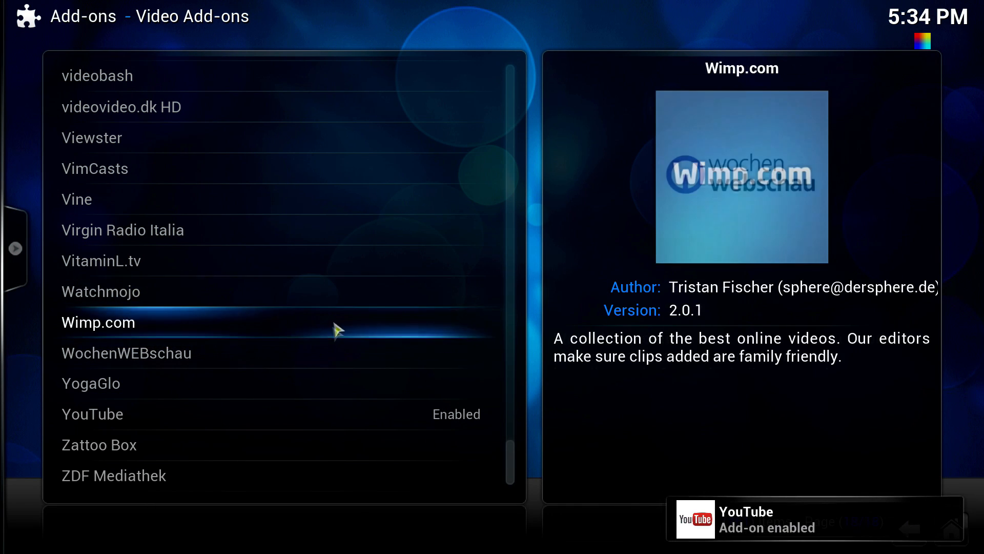
click(92, 414)
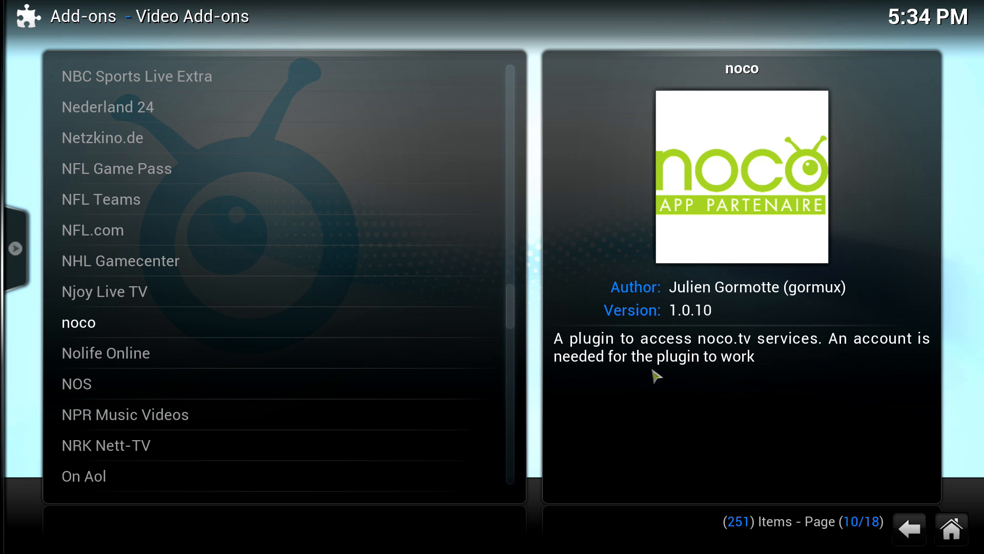
mouse_move(663, 372)
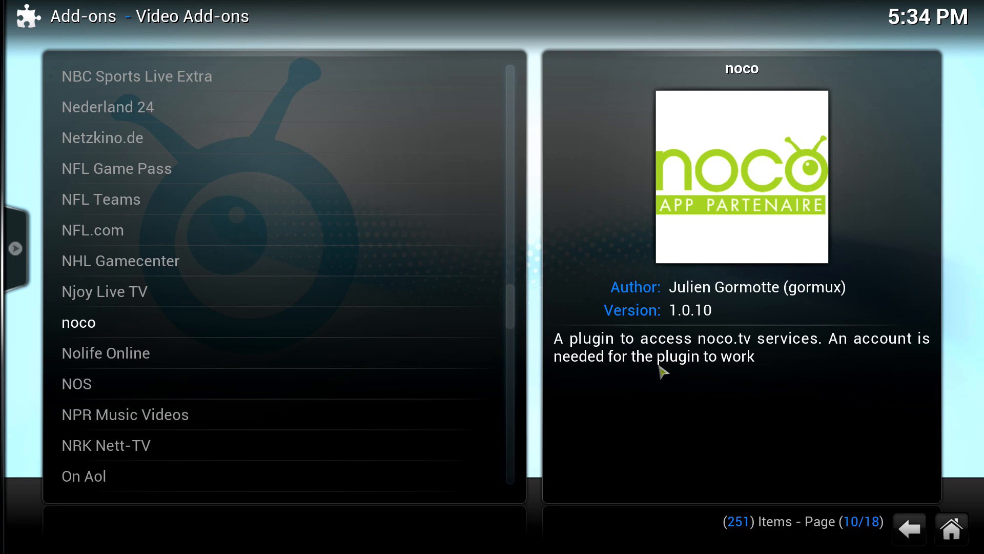
mouse_move(952, 531)
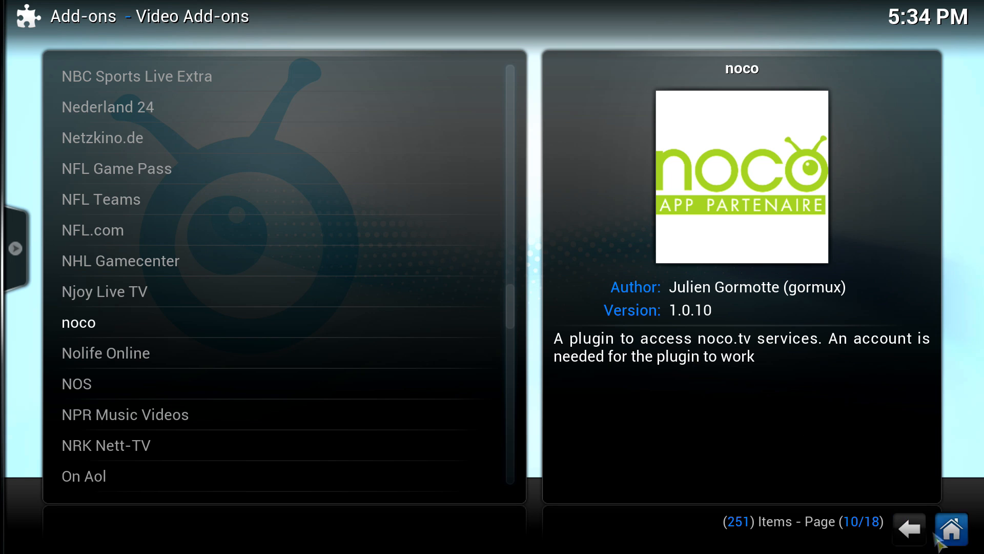
mouse_move(949, 537)
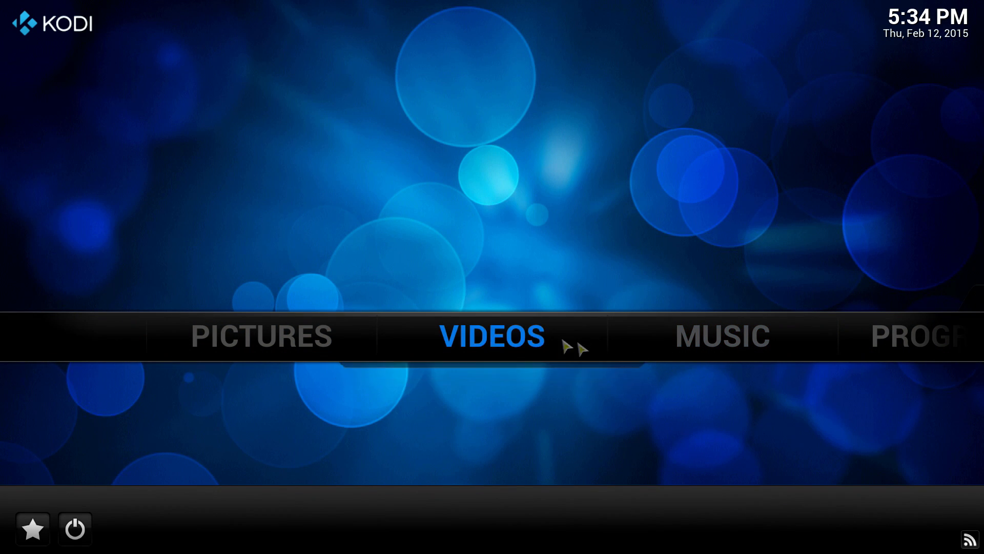
- Go to Videos > Add-ons to reach the installed video add-ons
click(494, 337)
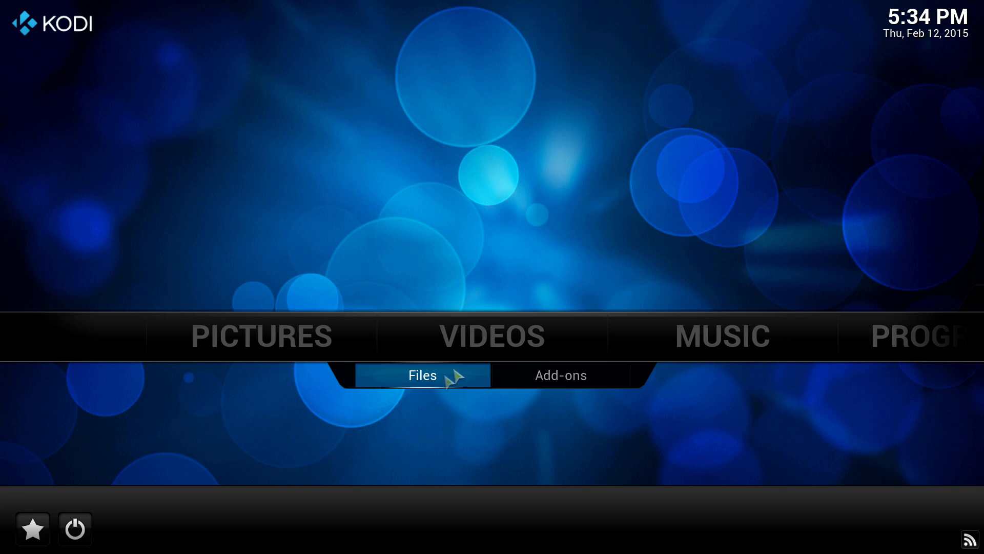
click(561, 375)
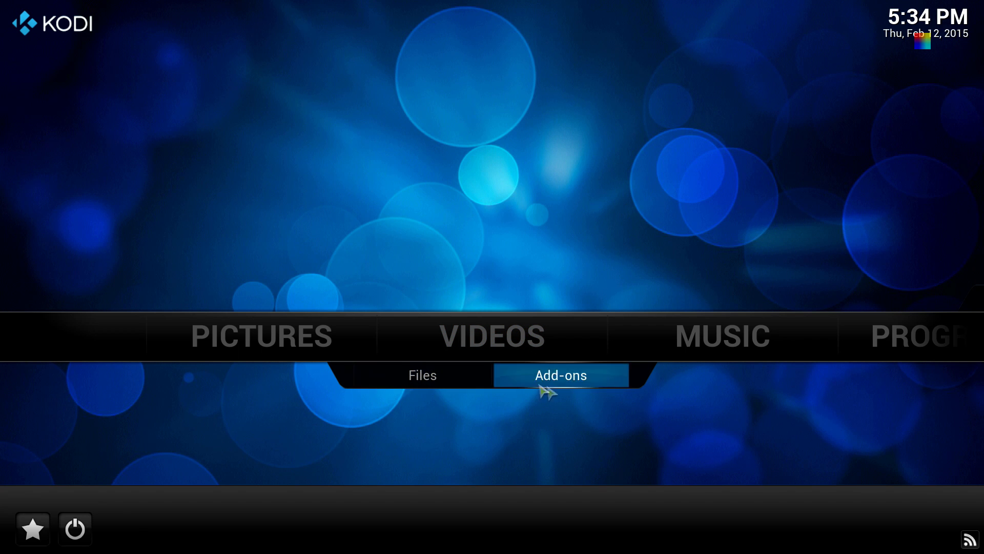
click(561, 374)
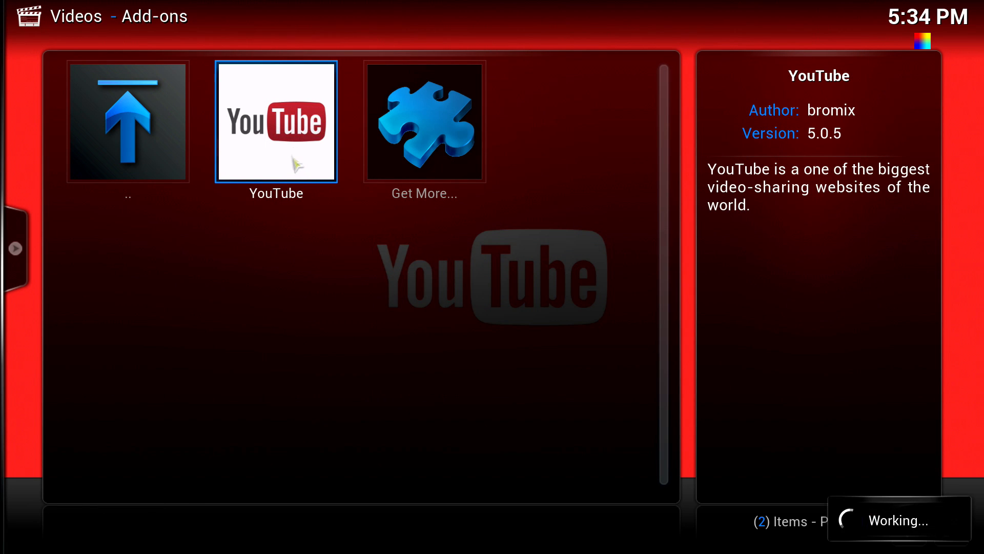
- Launch YouTube, answer No to its setup wizard and reach Sign In, Search and Live
click(277, 121)
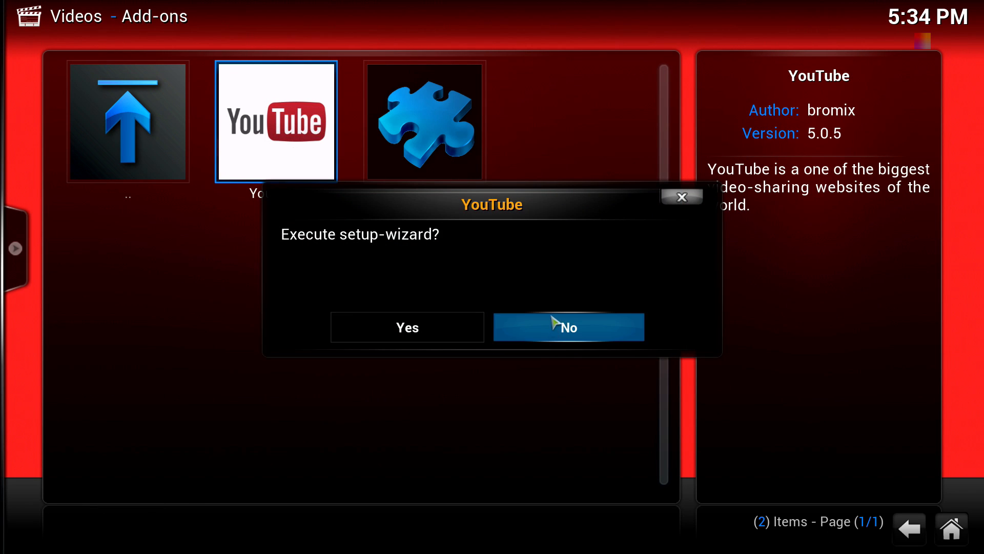
click(569, 327)
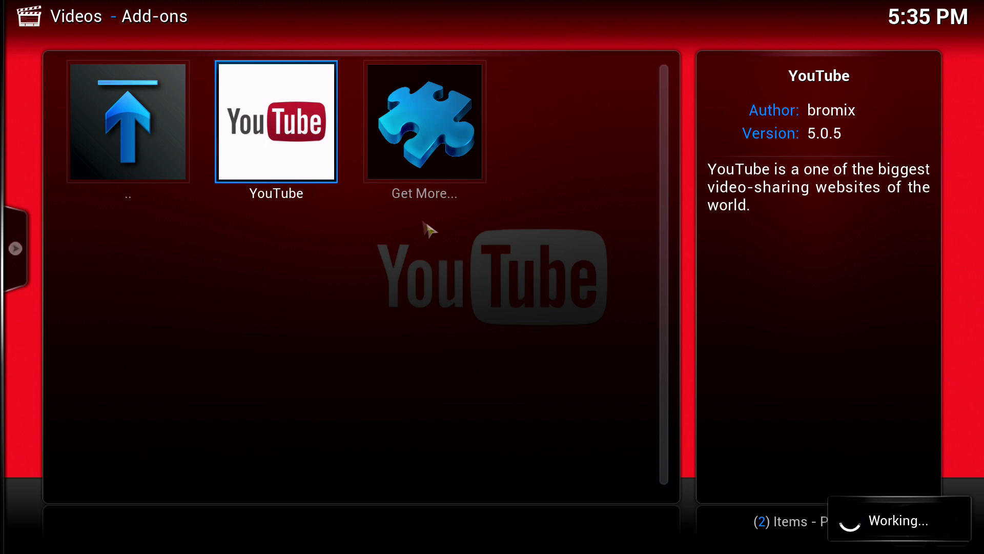
click(276, 122)
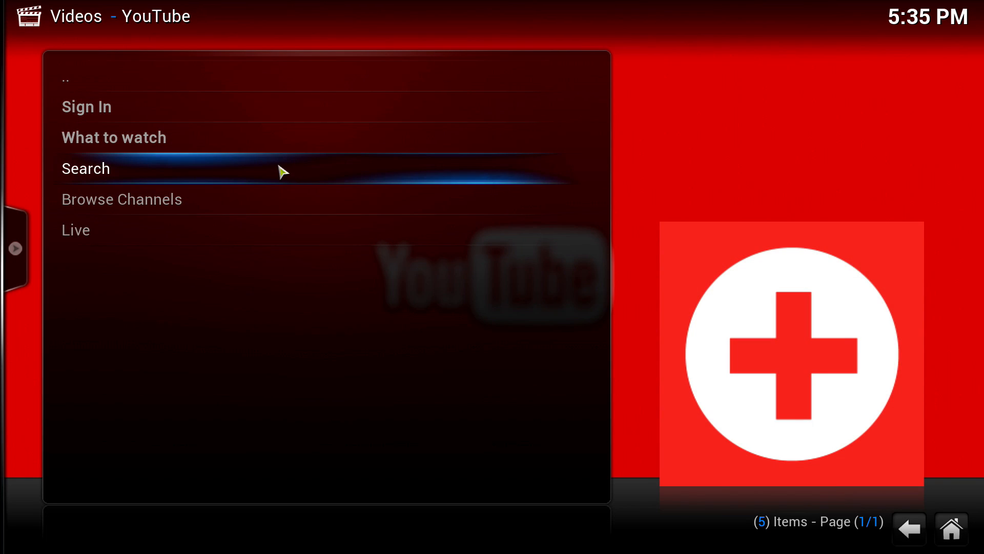
- Search YouTube for kookytech and open the channel's video list
click(85, 168)
text(koo)
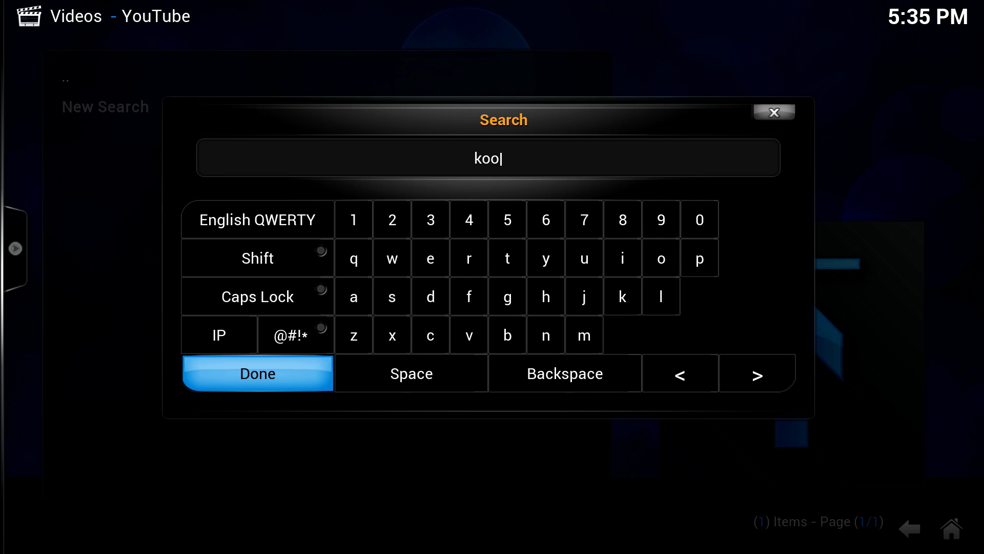
click(257, 373)
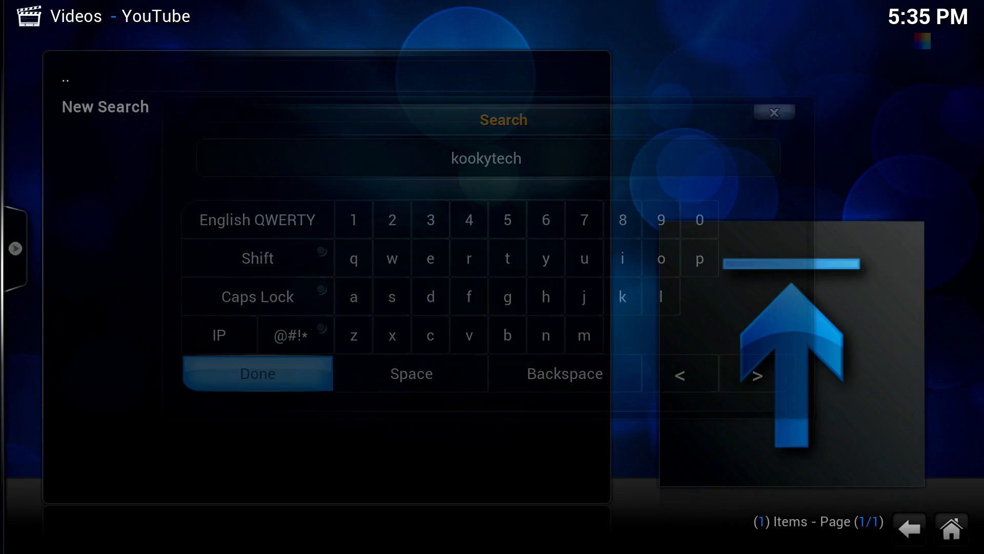
click(258, 373)
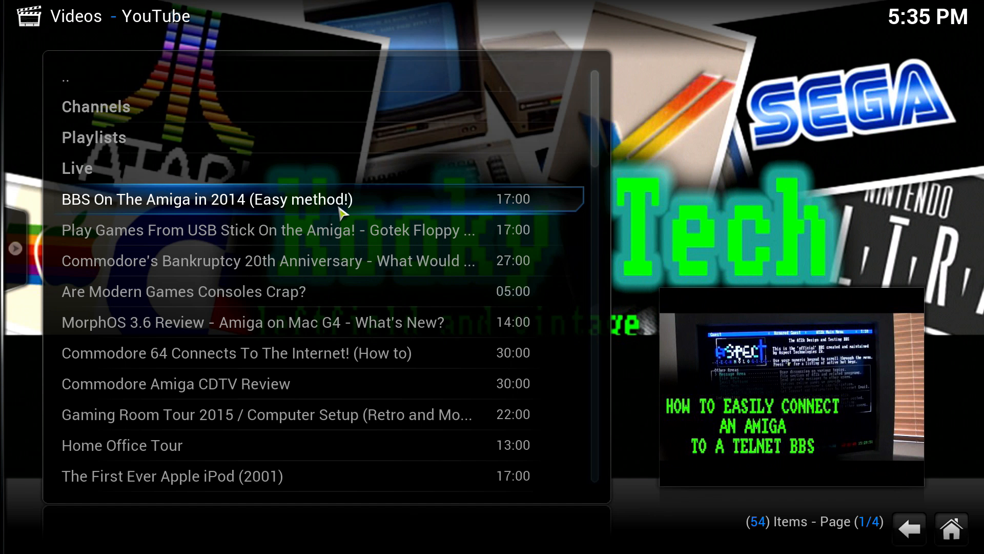
- Play BBS On The Amiga in 2014 (Easy method!) briefly, then stop playback
click(207, 199)
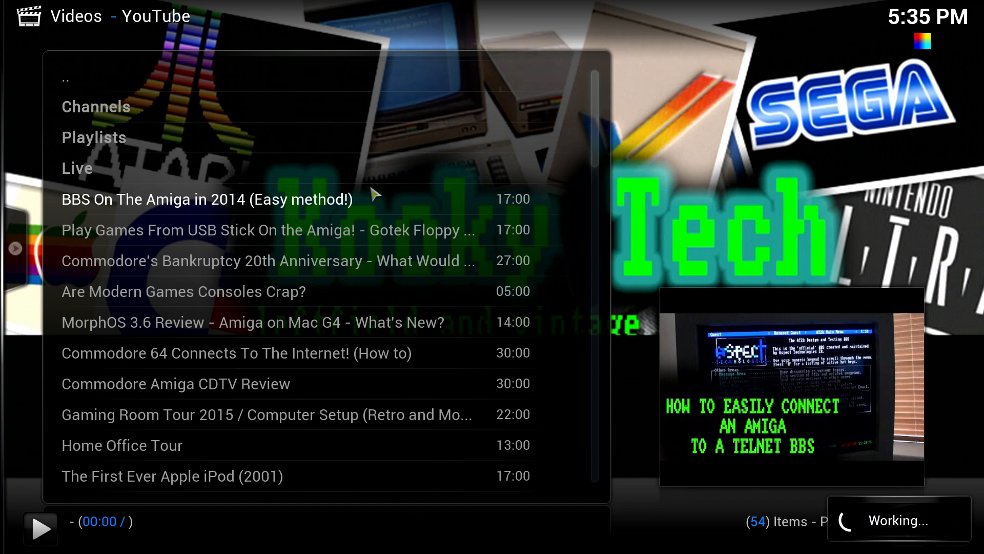
click(205, 200)
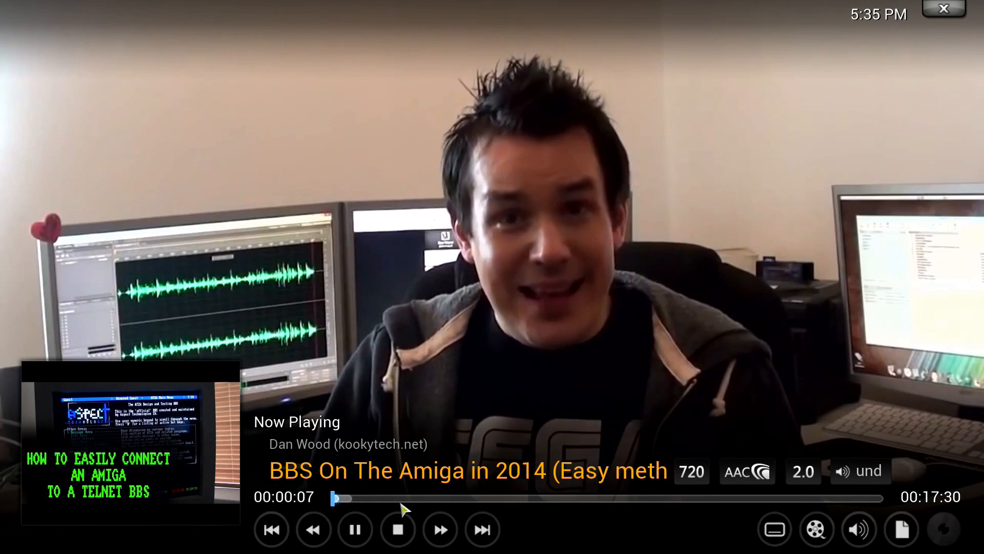
click(398, 544)
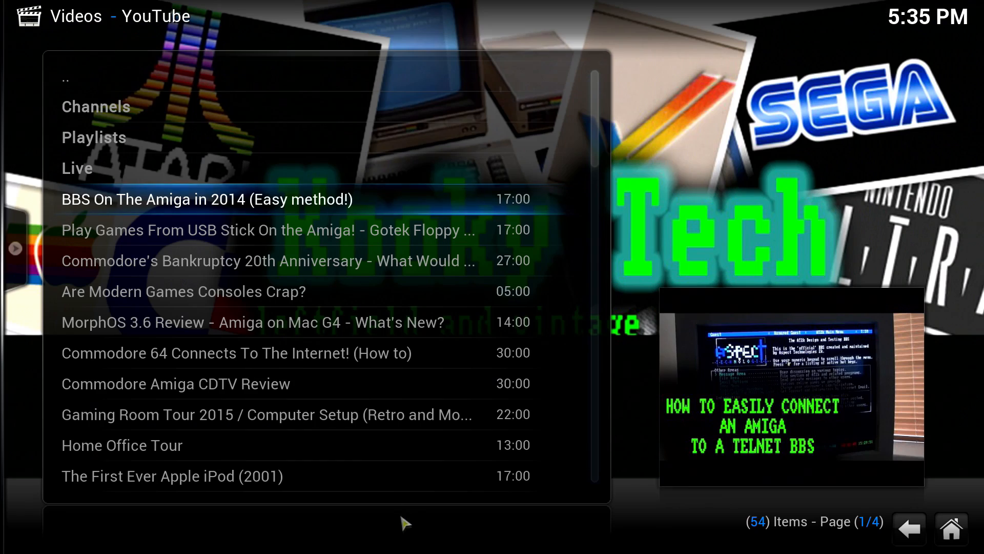
mouse_move(544, 402)
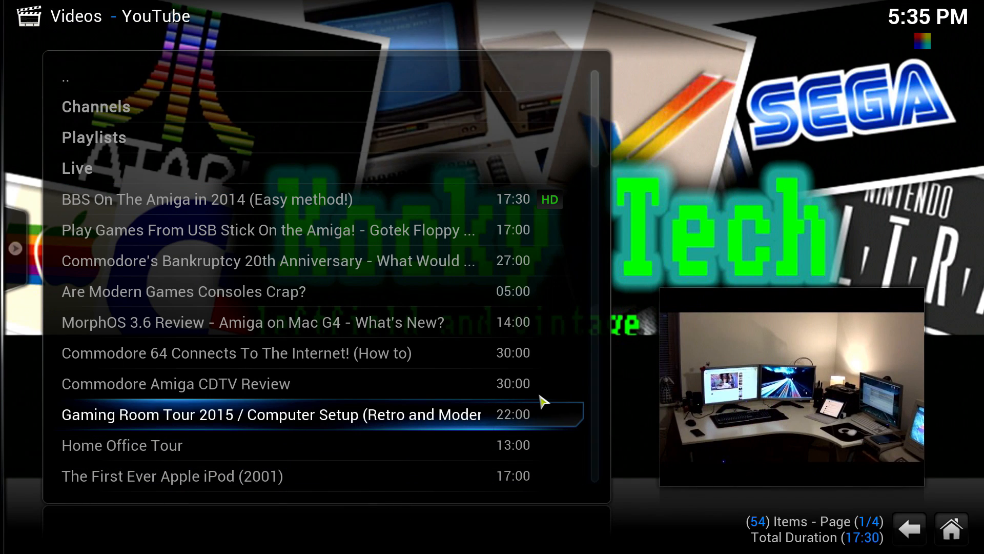